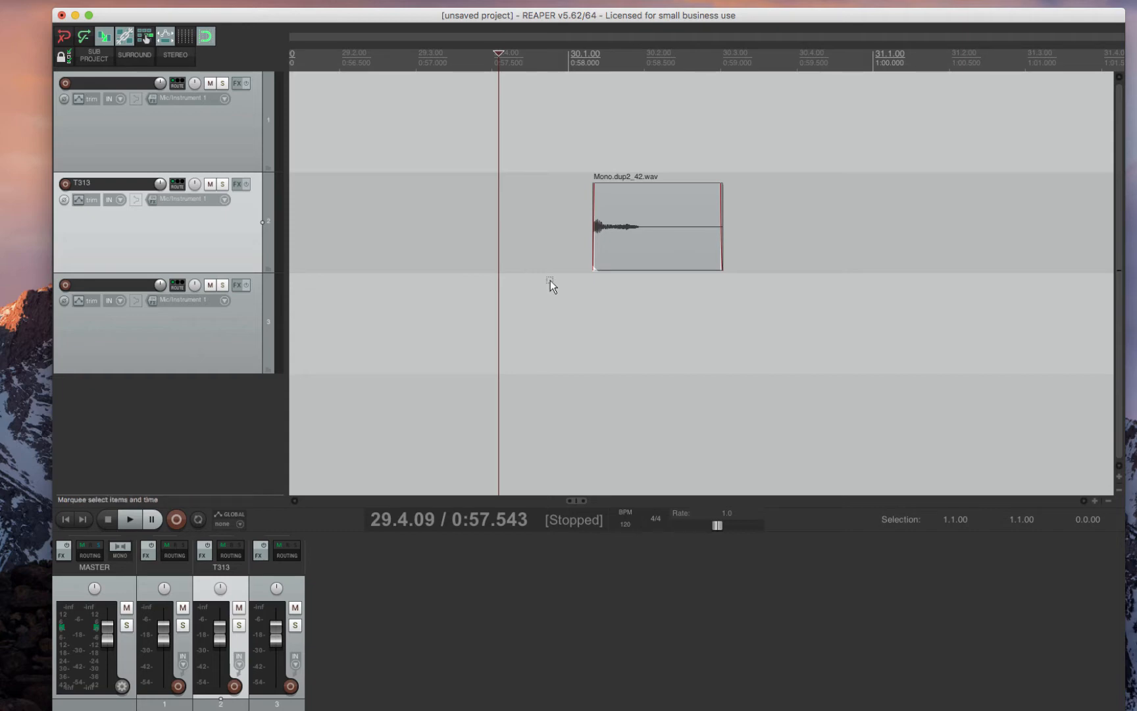
{"action": "mouse_move", "coordinate": [555, 229]}
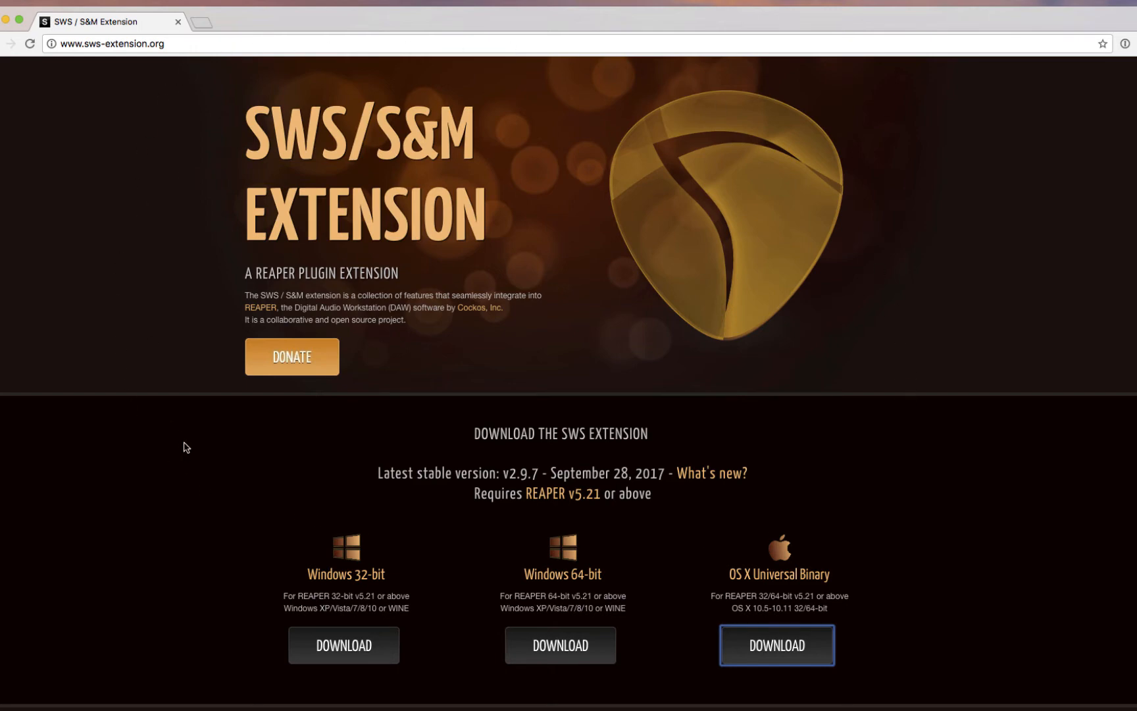
{"action": "mouse_move", "coordinate": [852, 182]}
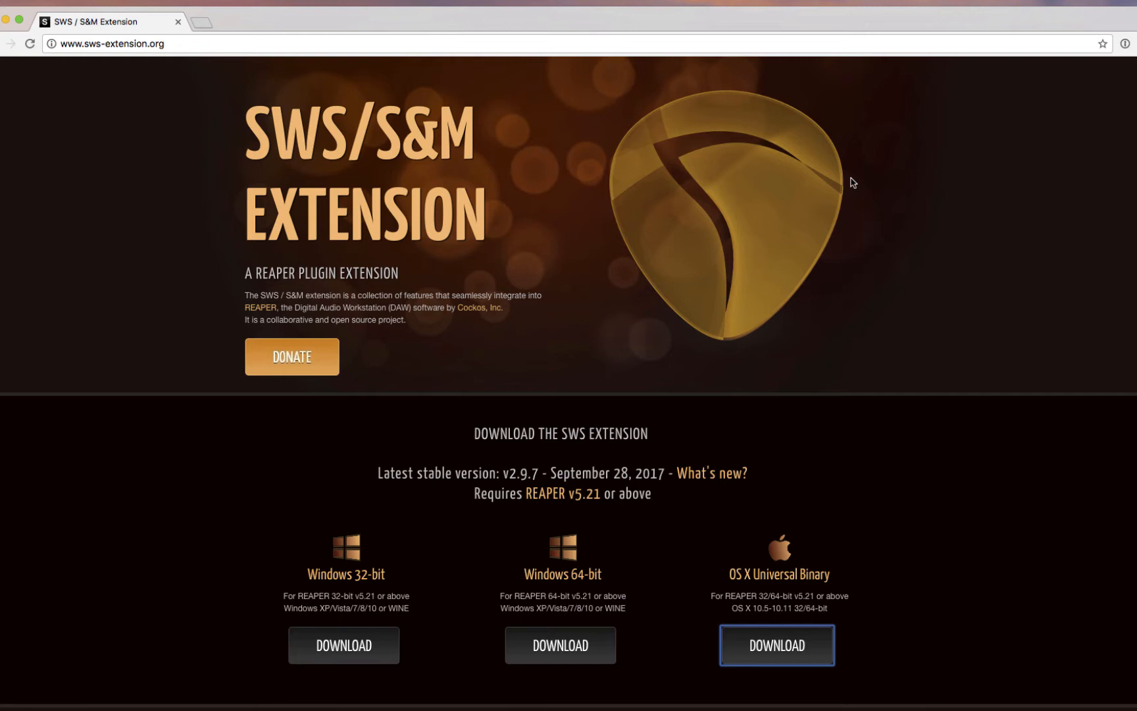
{"action": "mouse_move", "coordinate": [142, 469]}
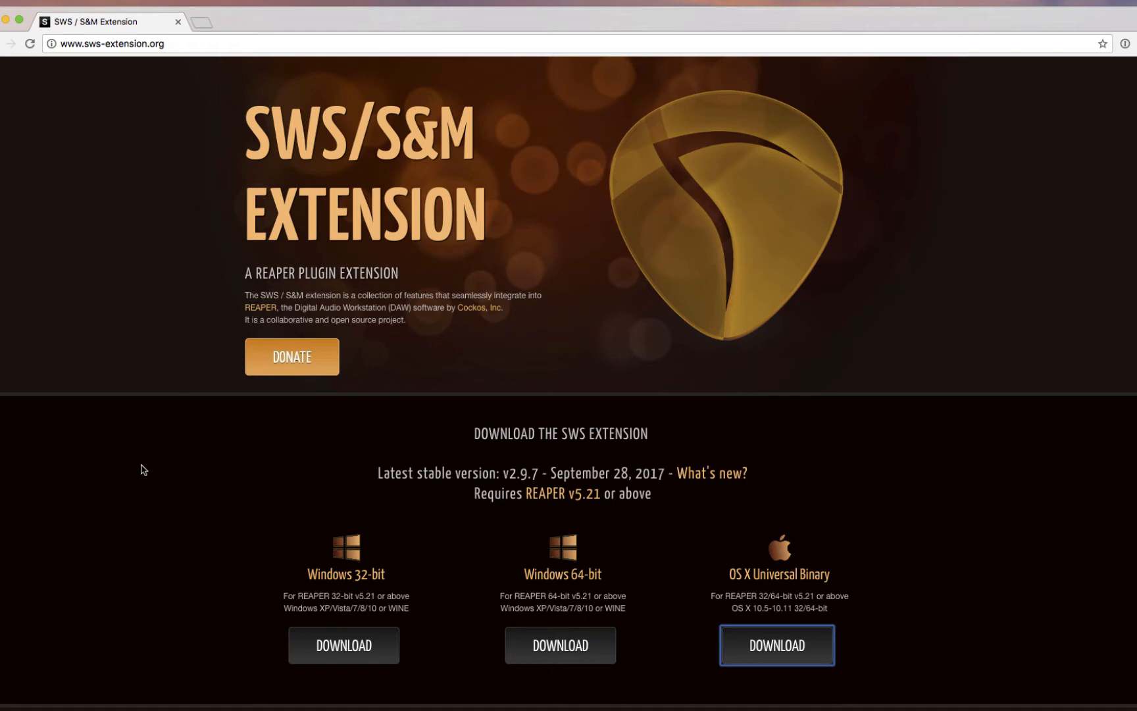
- Reveal REAPER's resource folder in Finder and drag reaper_sws_extension.dylib into UserPlugins
{"action": "left_click", "coordinate": [775, 645]}
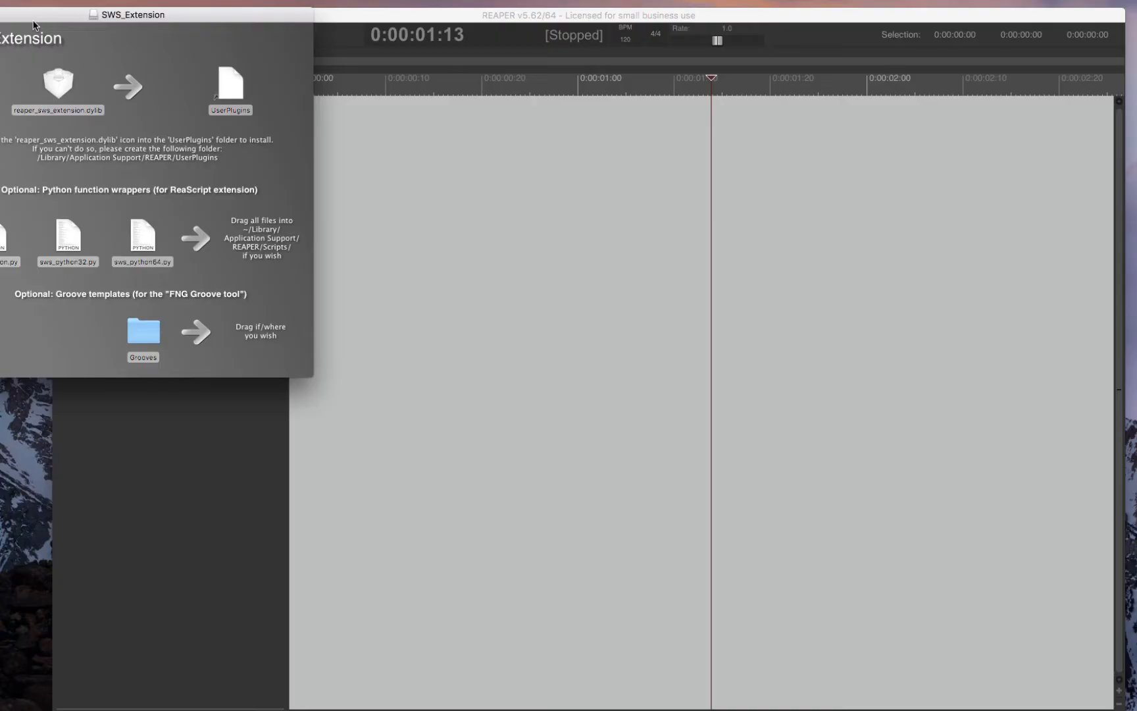
{"action": "mouse_move", "coordinate": [175, 179]}
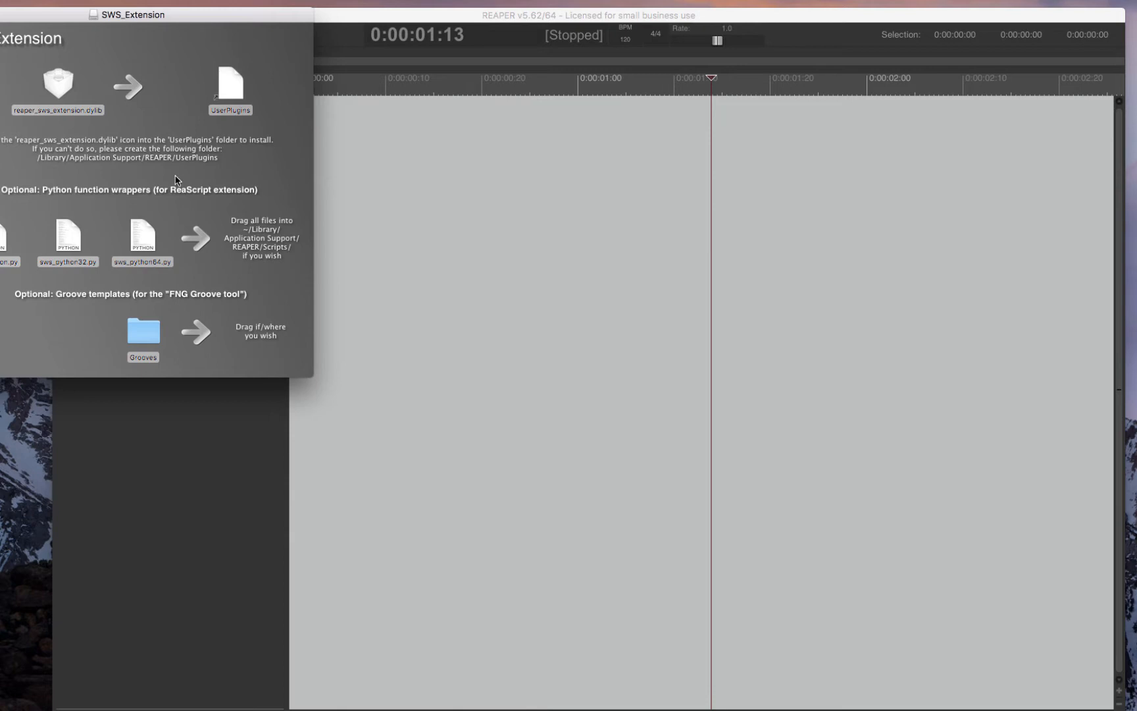
{"action": "mouse_move", "coordinate": [179, 184]}
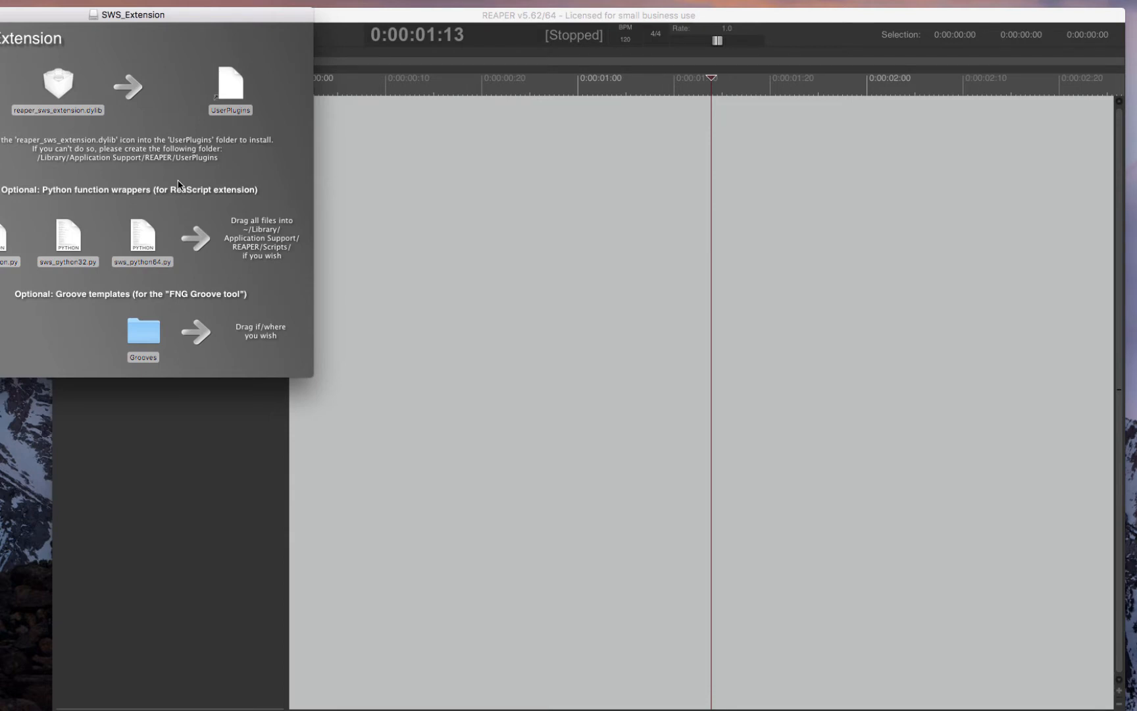
{"action": "left_click_drag", "start_coordinate": [57, 81], "coordinate": [162, 101]}
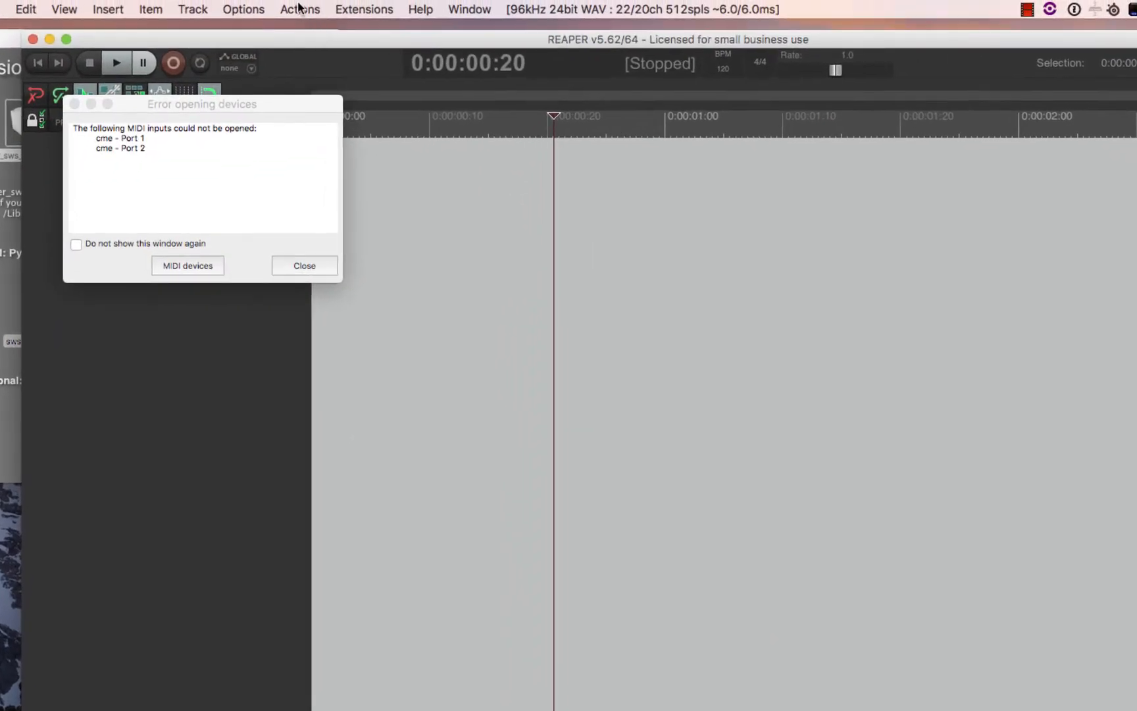
{"action": "left_click", "coordinate": [243, 8]}
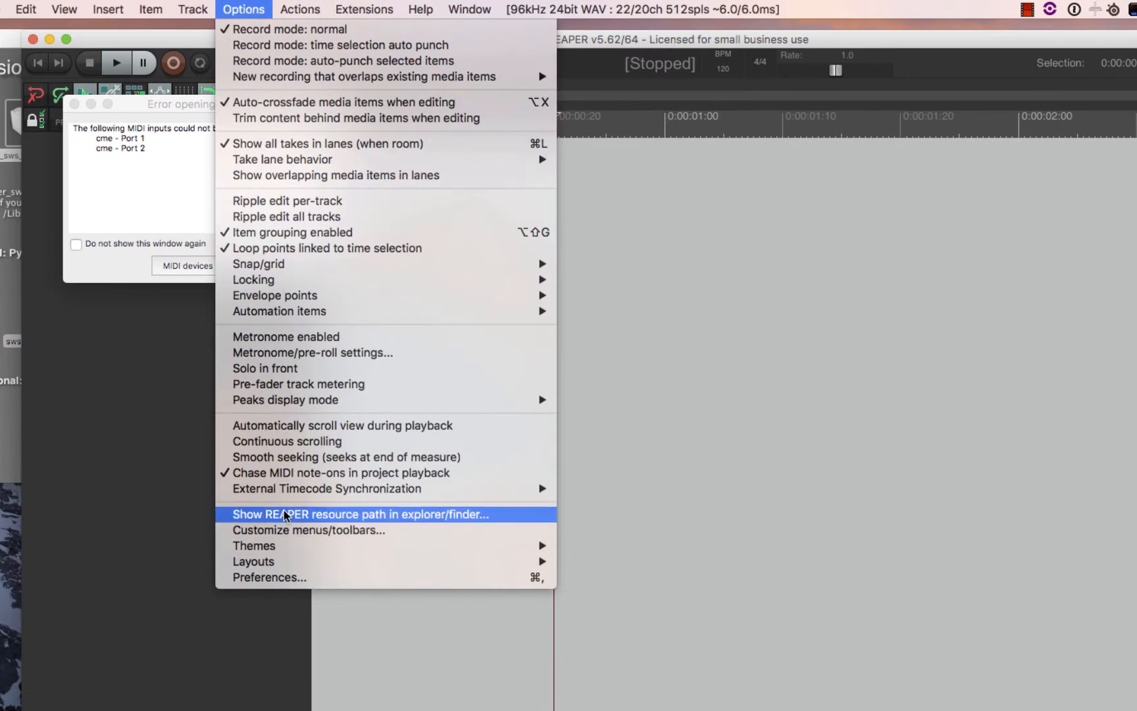
{"action": "mouse_move", "coordinate": [311, 518]}
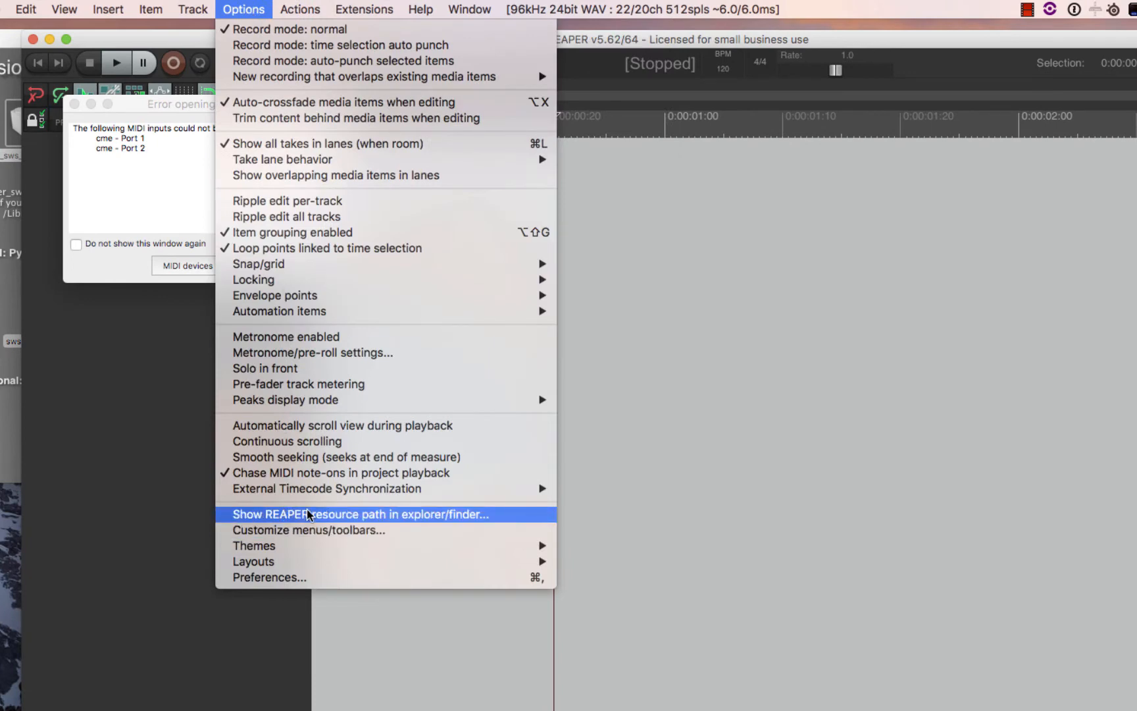
{"action": "left_click", "coordinate": [360, 513]}
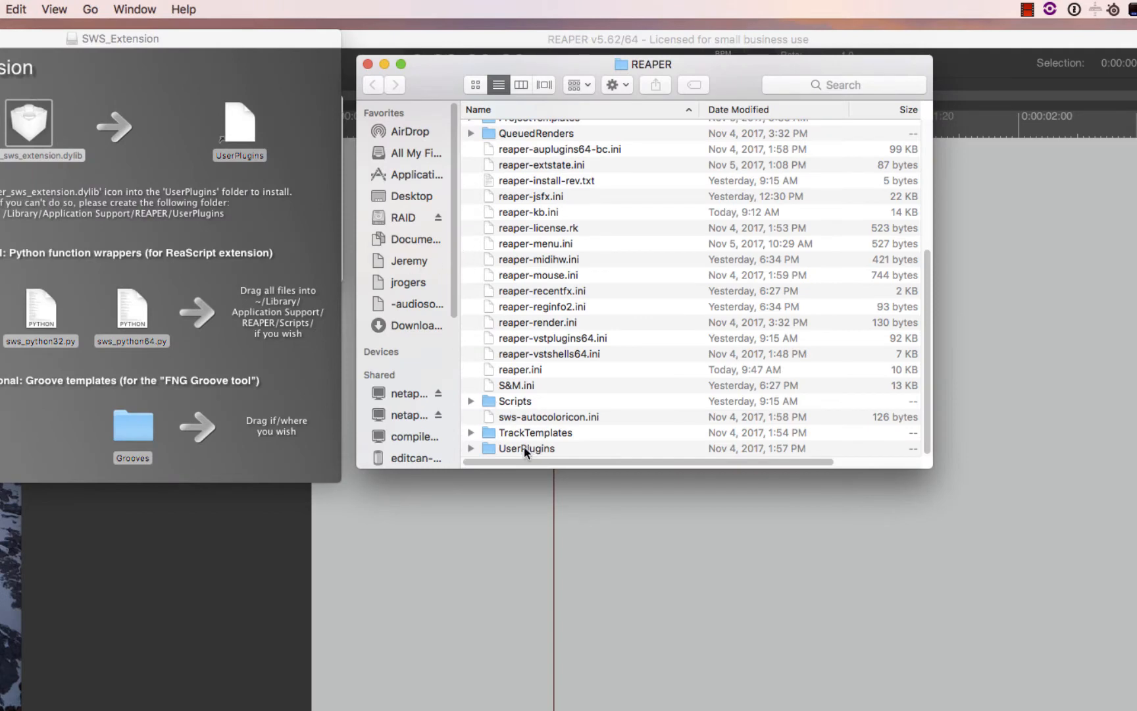
{"action": "left_click_drag", "start_coordinate": [29, 123], "coordinate": [526, 448]}
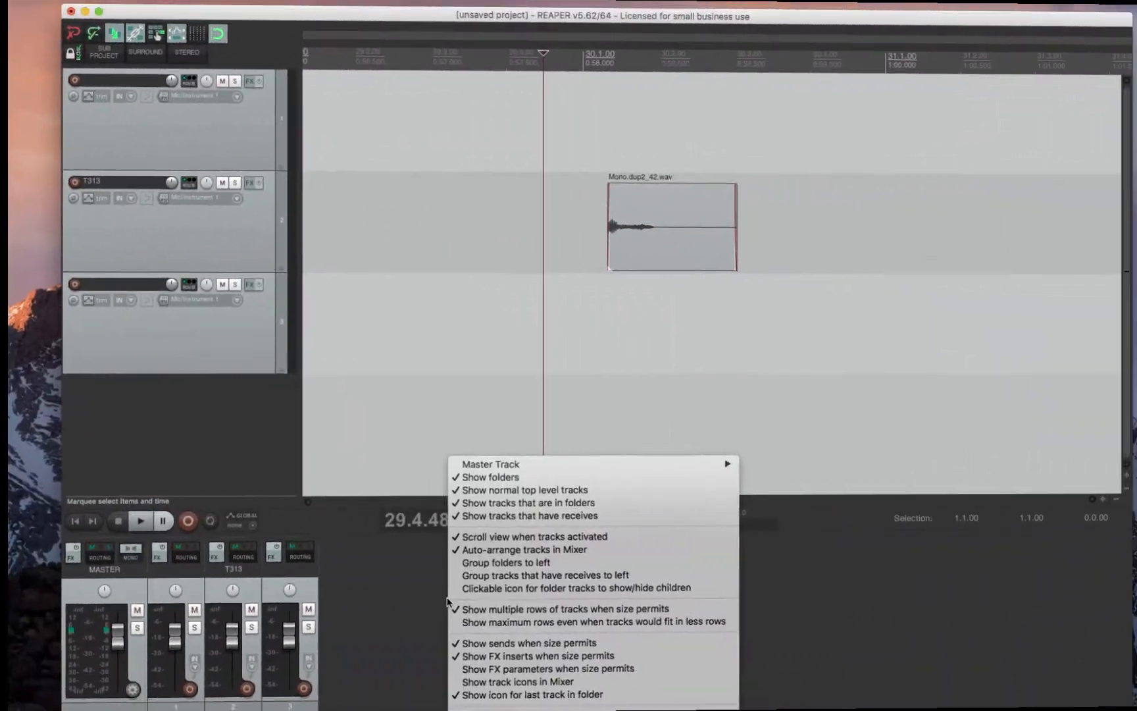
- Uncheck Mixer in the View menu to close REAPER's mixer
{"action": "left_click", "coordinate": [127, 9]}
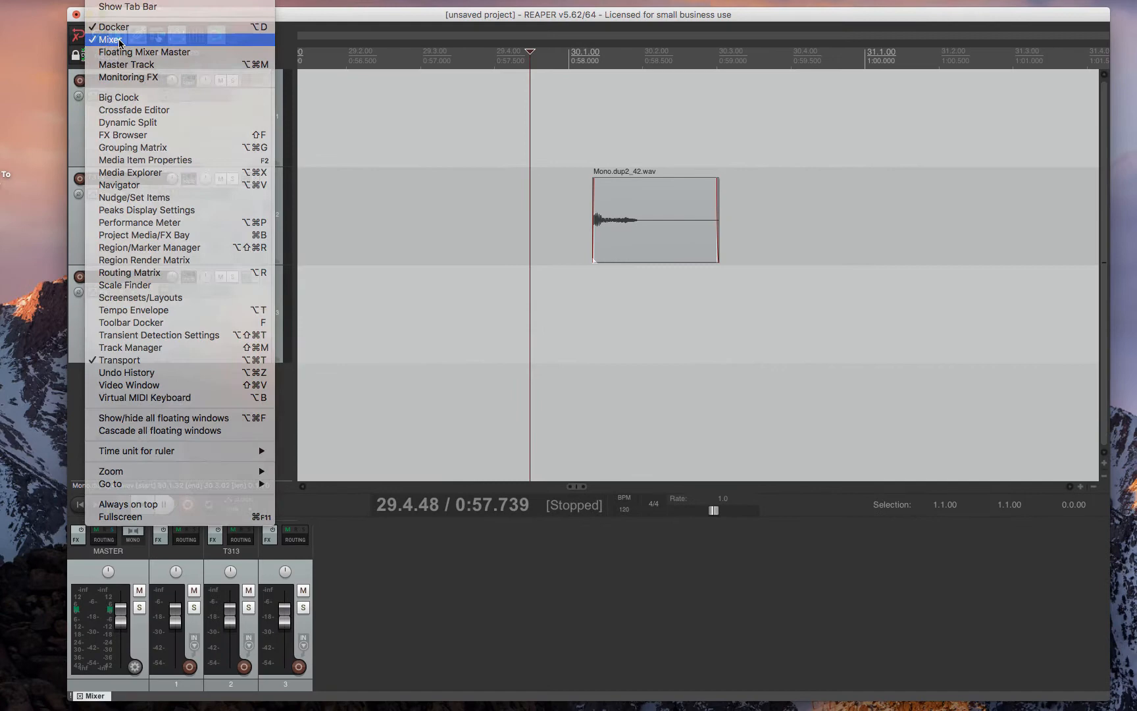
{"action": "left_click", "coordinate": [110, 40]}
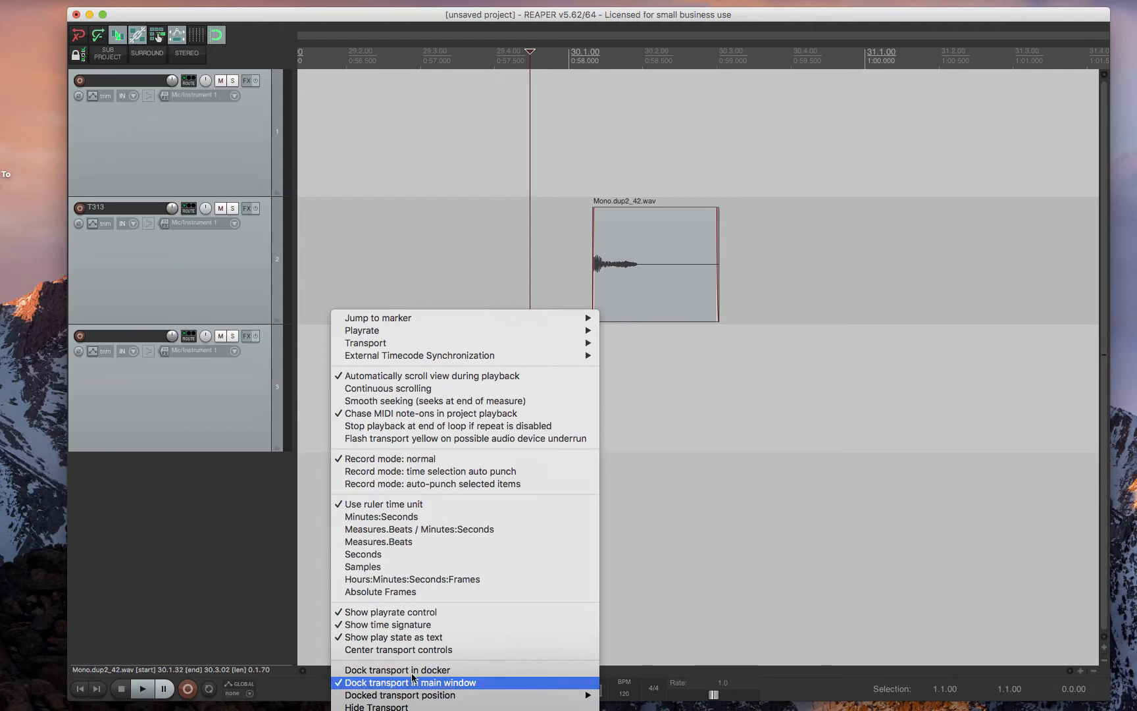
{"action": "mouse_move", "coordinate": [399, 695]}
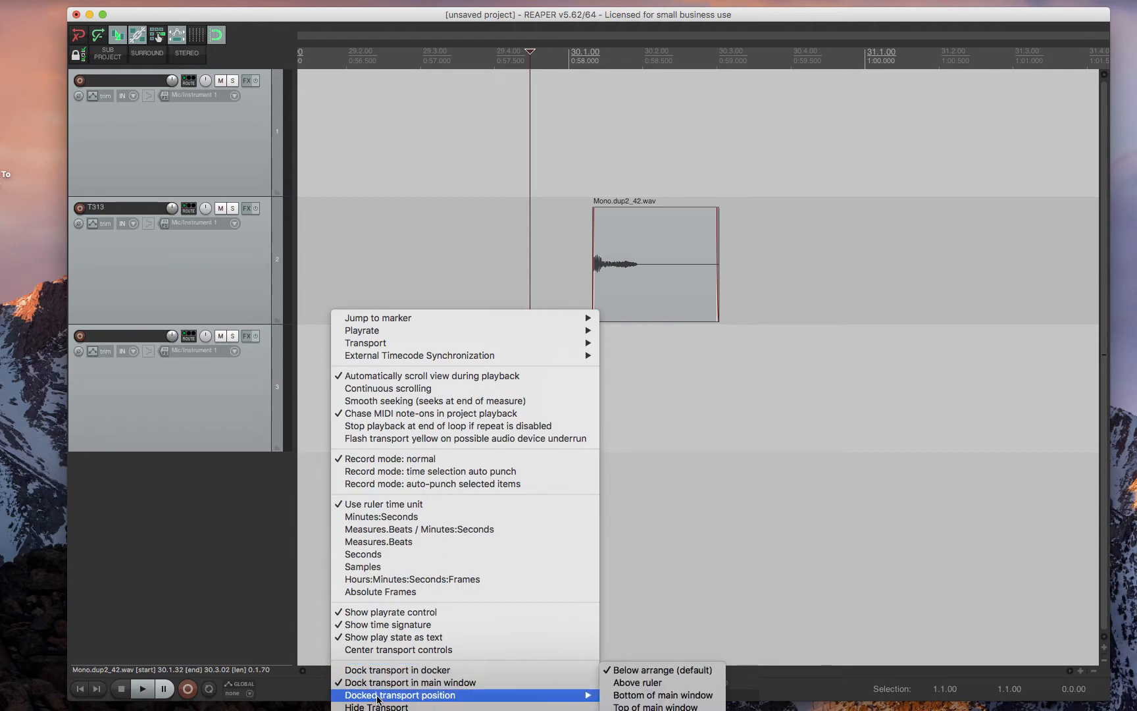
{"action": "mouse_move", "coordinate": [479, 698]}
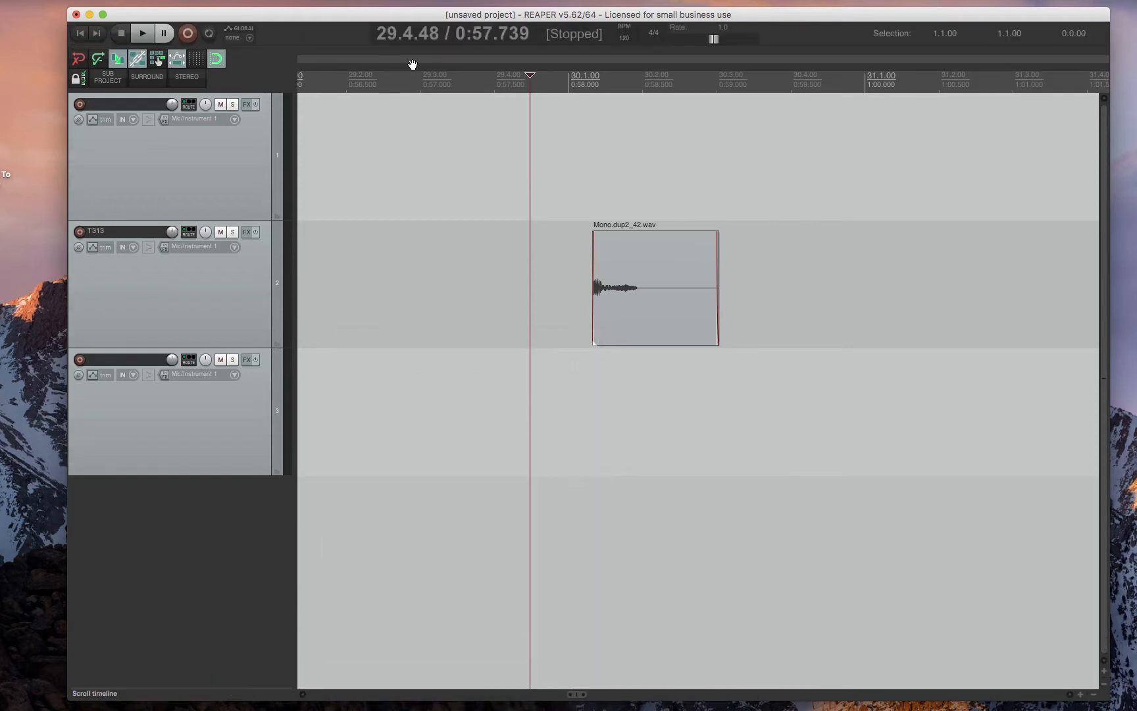
{"action": "mouse_move", "coordinate": [427, 57]}
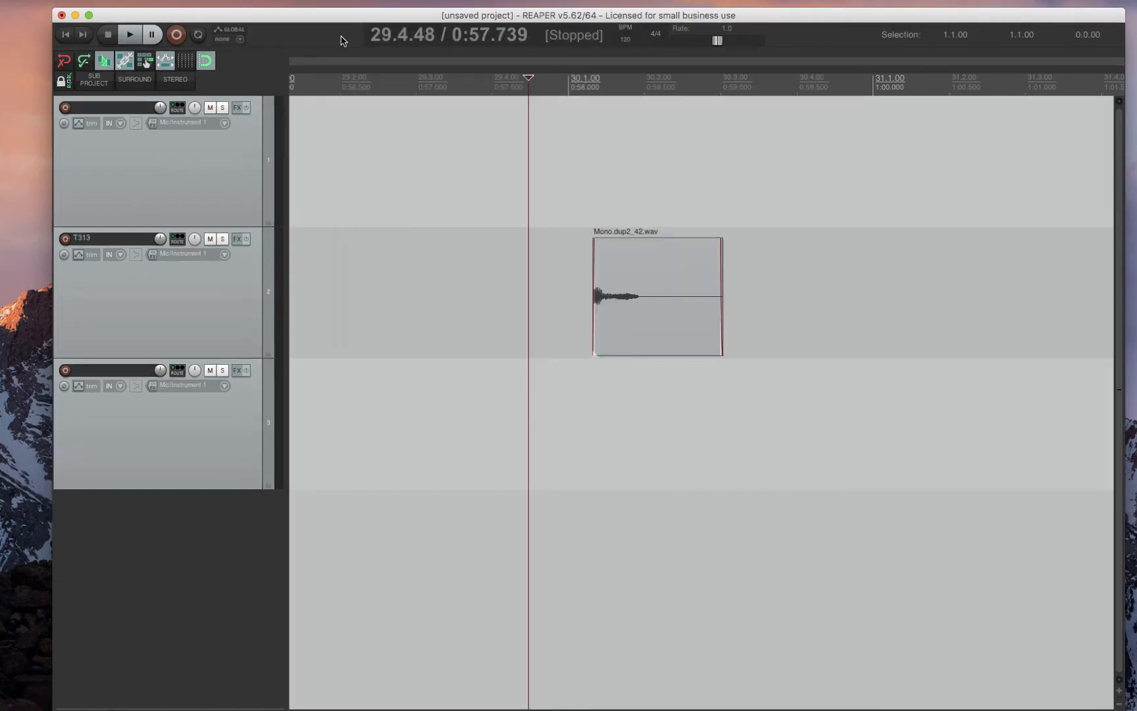
- Set the transport time display to Hours:Minutes:Seconds:Frames
{"action": "right_click", "coordinate": [450, 35]}
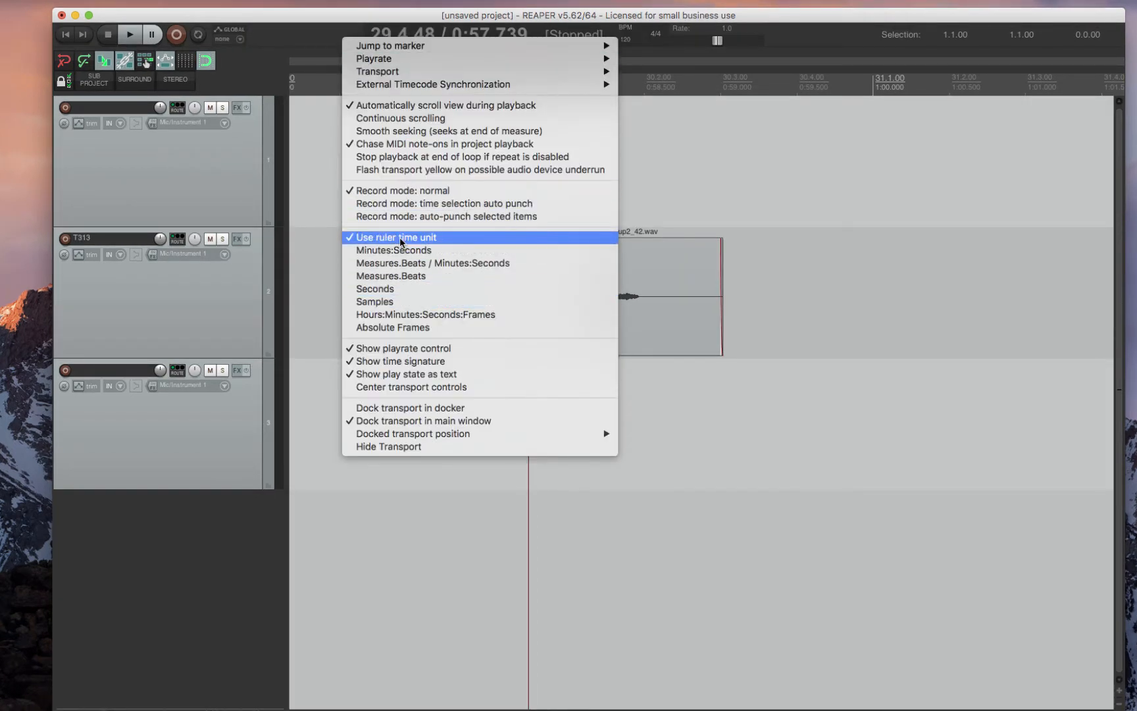
{"action": "mouse_move", "coordinate": [436, 314]}
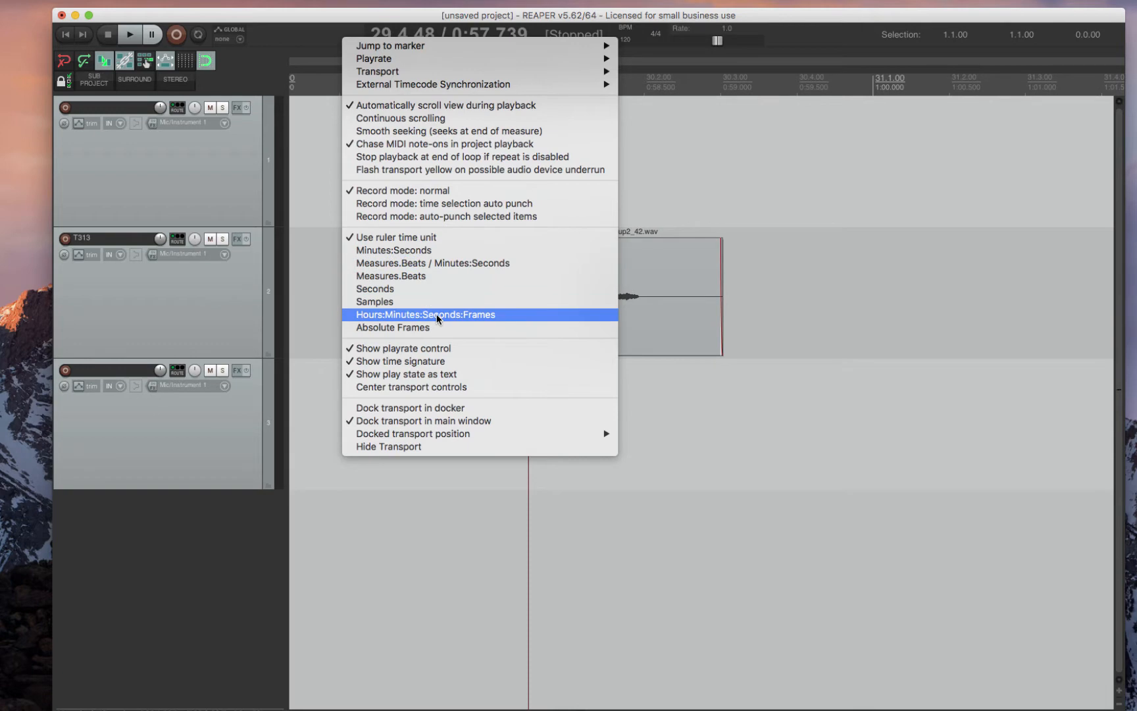
{"action": "left_click", "coordinate": [425, 314]}
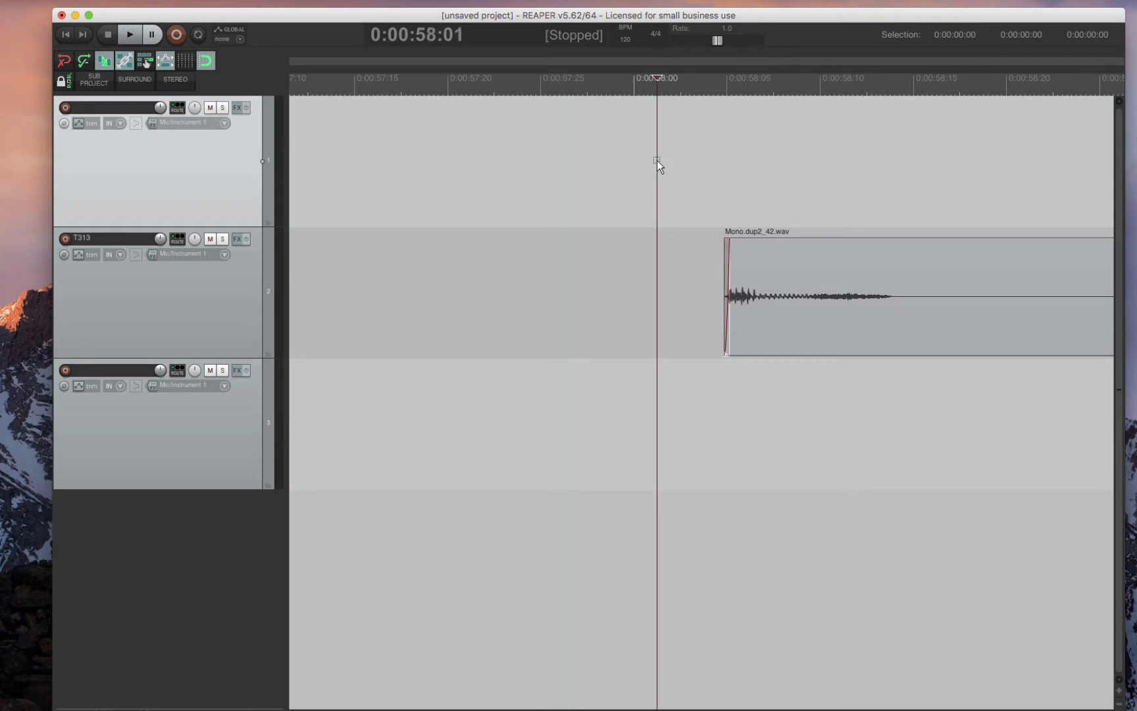
- Turn off 'Automatically scroll view during playback' in the Options menu
{"action": "left_click", "coordinate": [129, 34]}
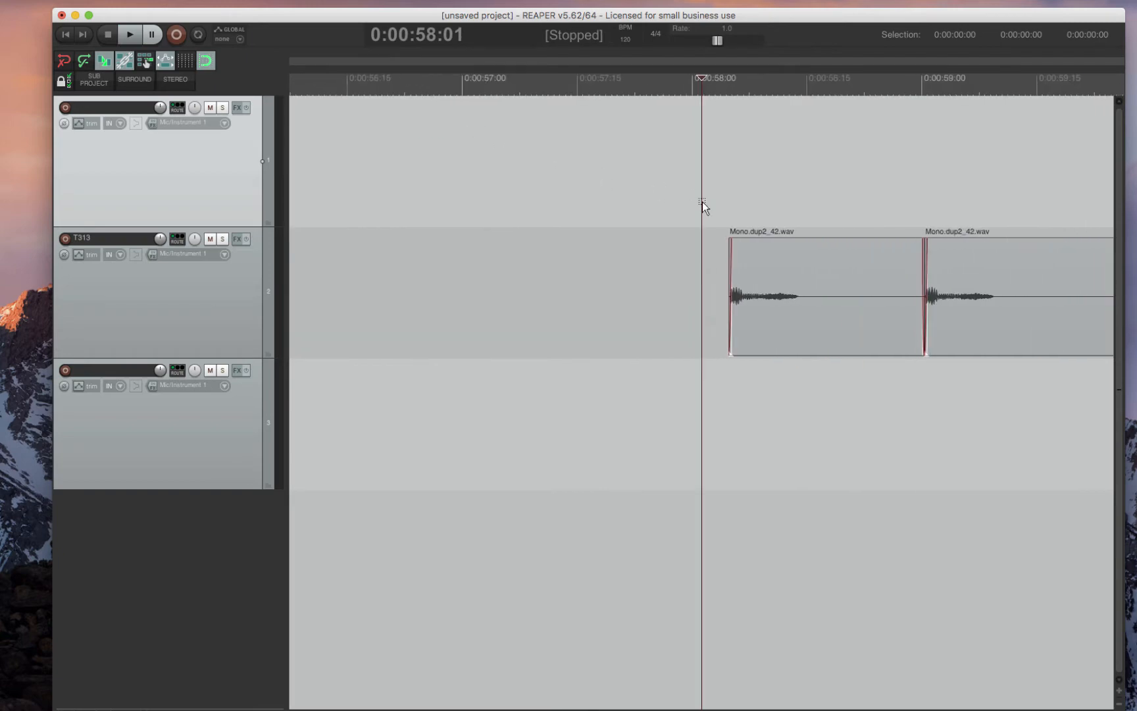
{"action": "left_click", "coordinate": [217, 12]}
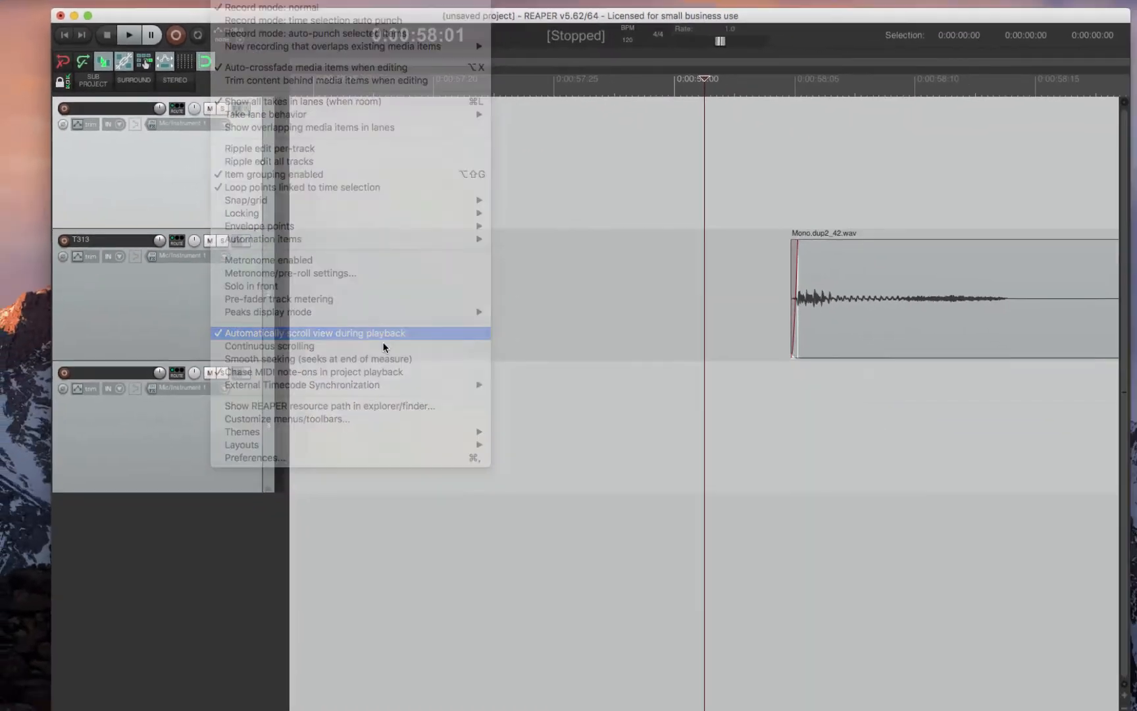
{"action": "left_click", "coordinate": [313, 333]}
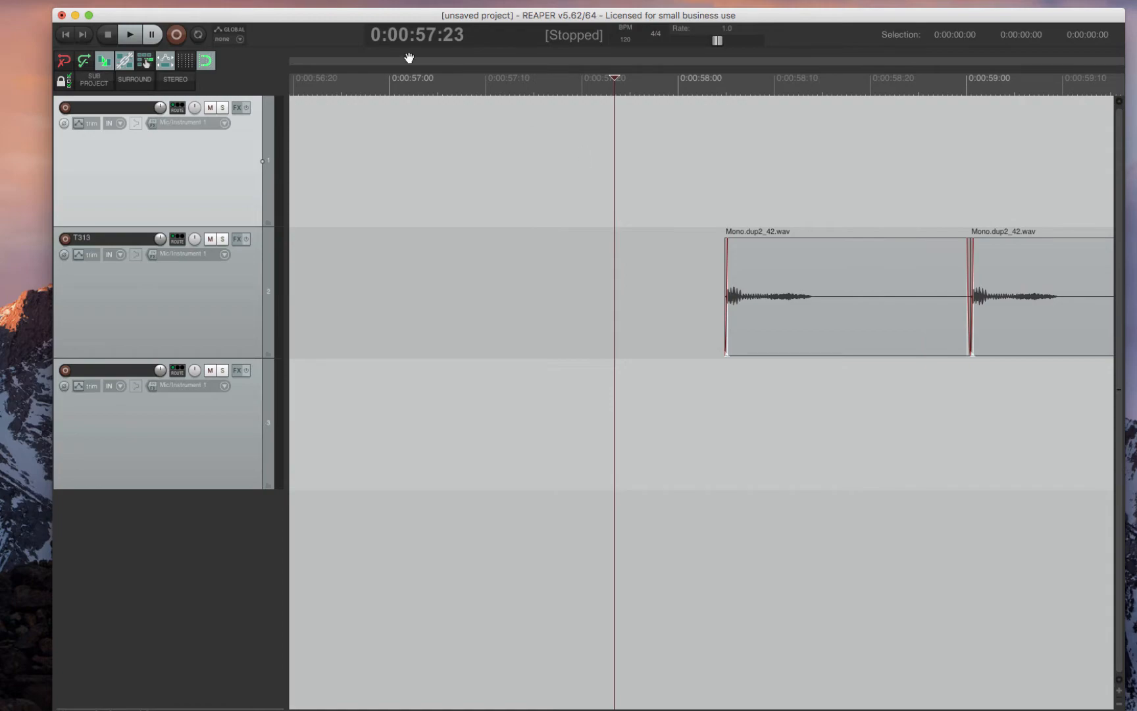
- Open Project Settings and switch to the media and recording path options
{"action": "left_click", "coordinate": [112, 47]}
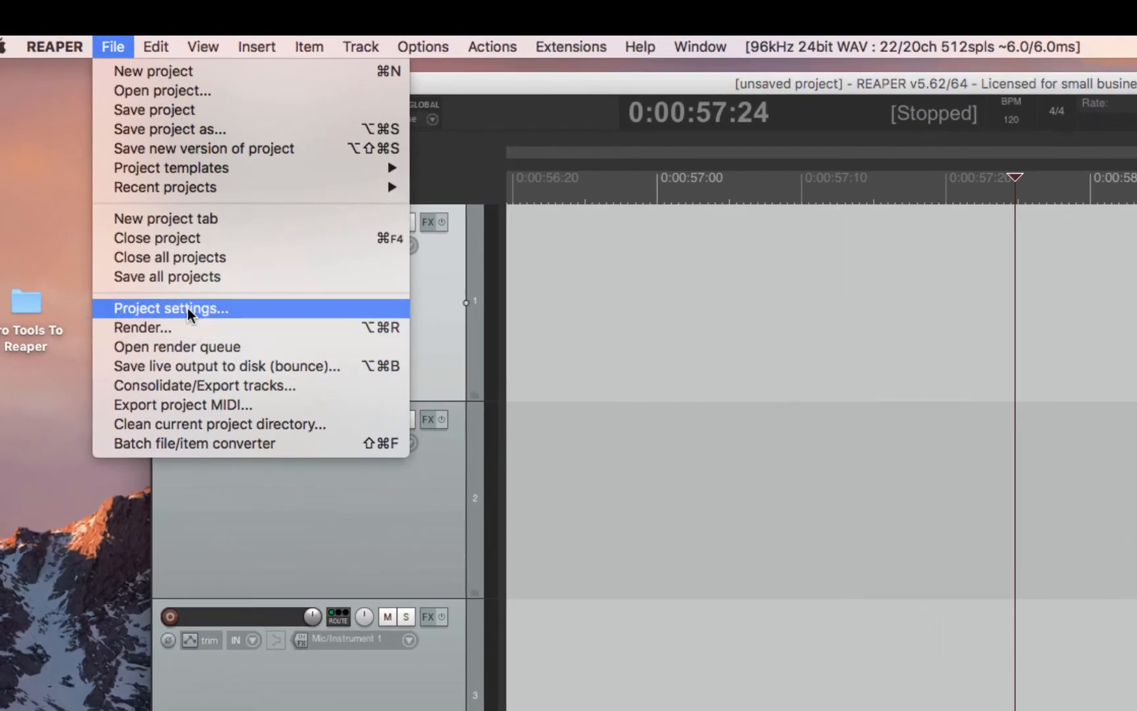
{"action": "left_click", "coordinate": [170, 307]}
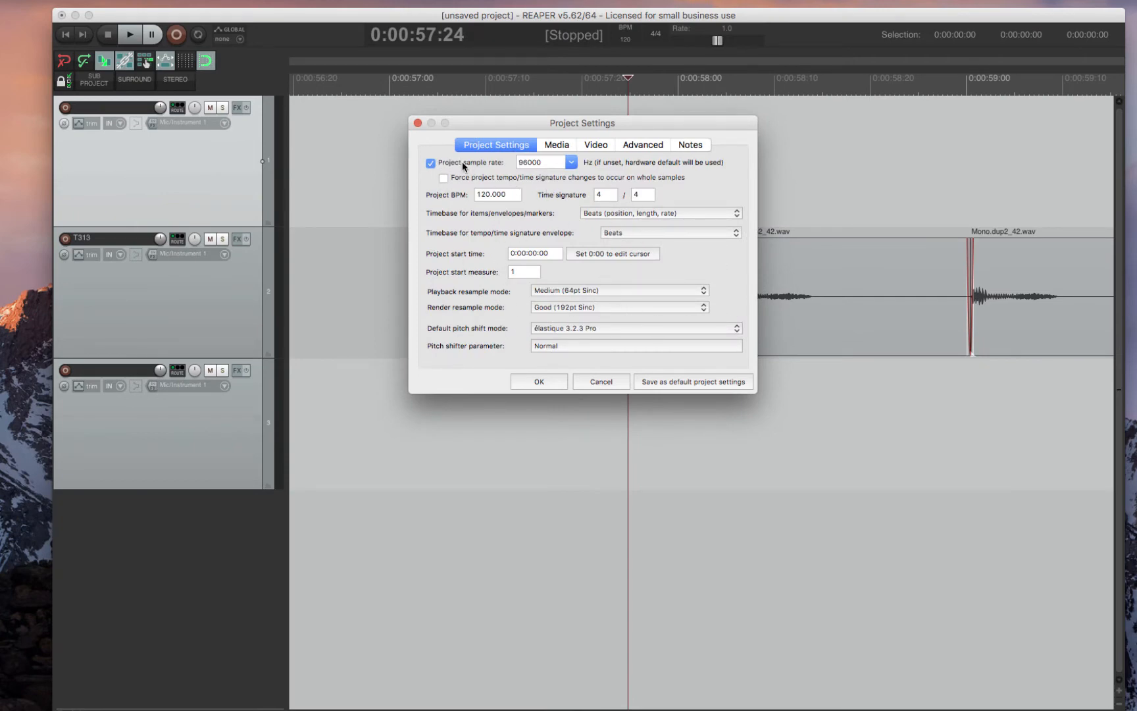
{"action": "left_click", "coordinate": [542, 161]}
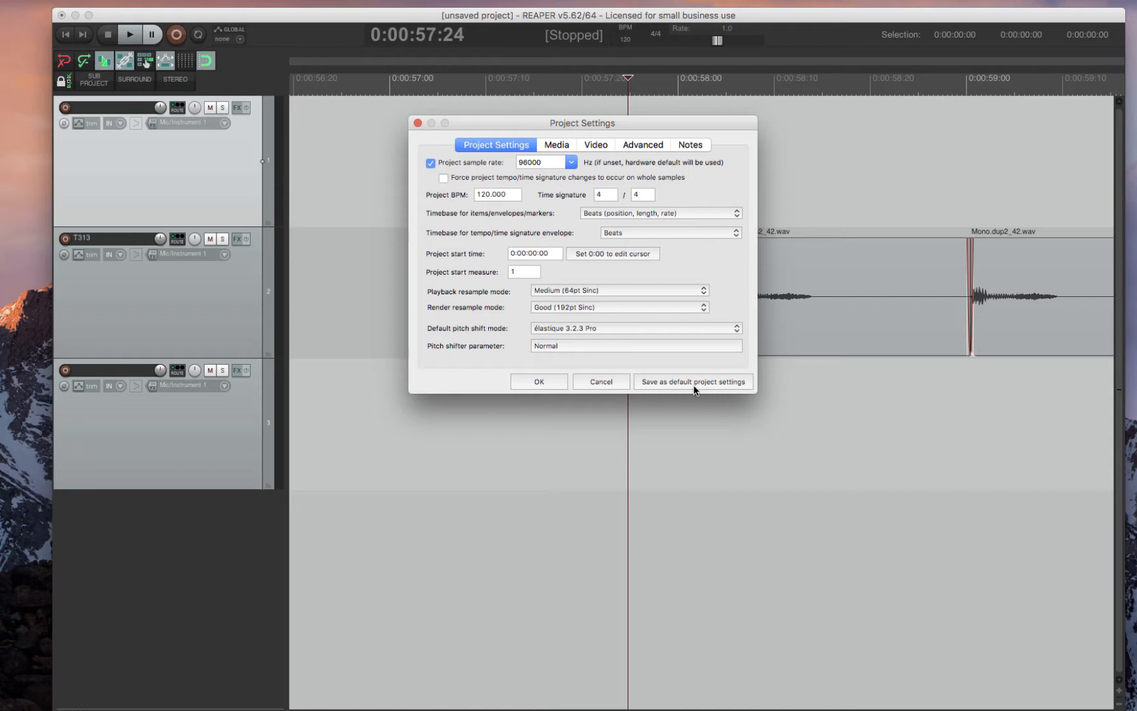
{"action": "left_click", "coordinate": [556, 144]}
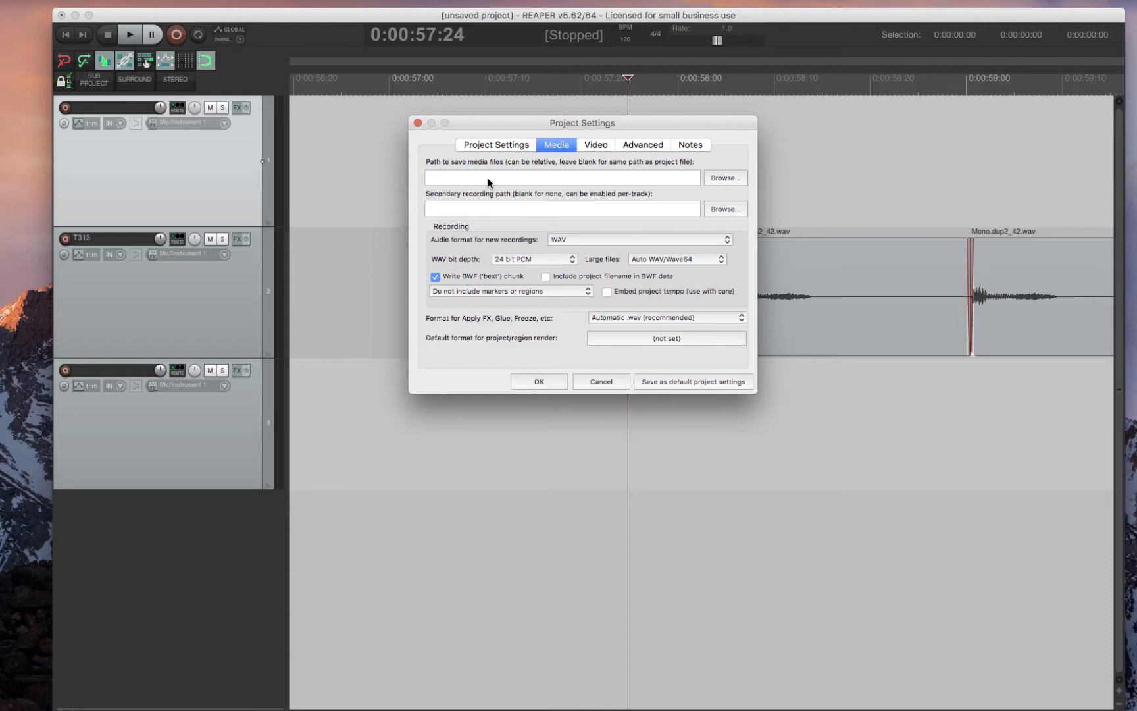
- Set the project media path to 'Audio Files' and keep WAV as the recording format
{"action": "left_click", "coordinate": [562, 177]}
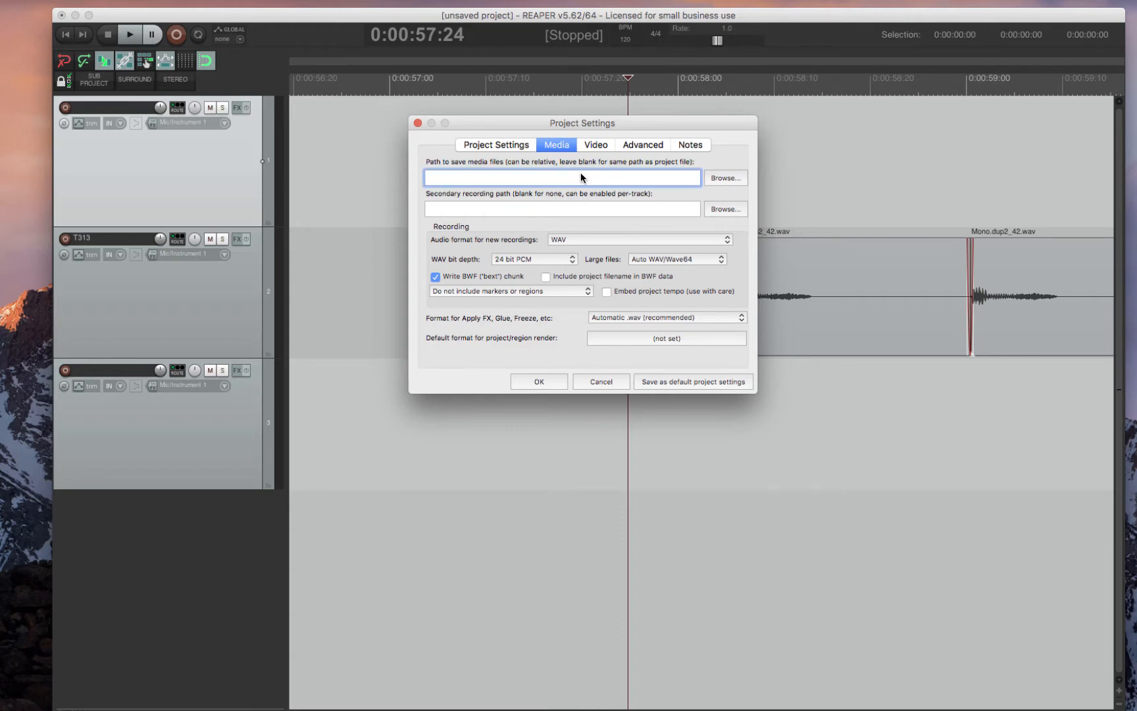
{"action": "type", "text": "Audio"}
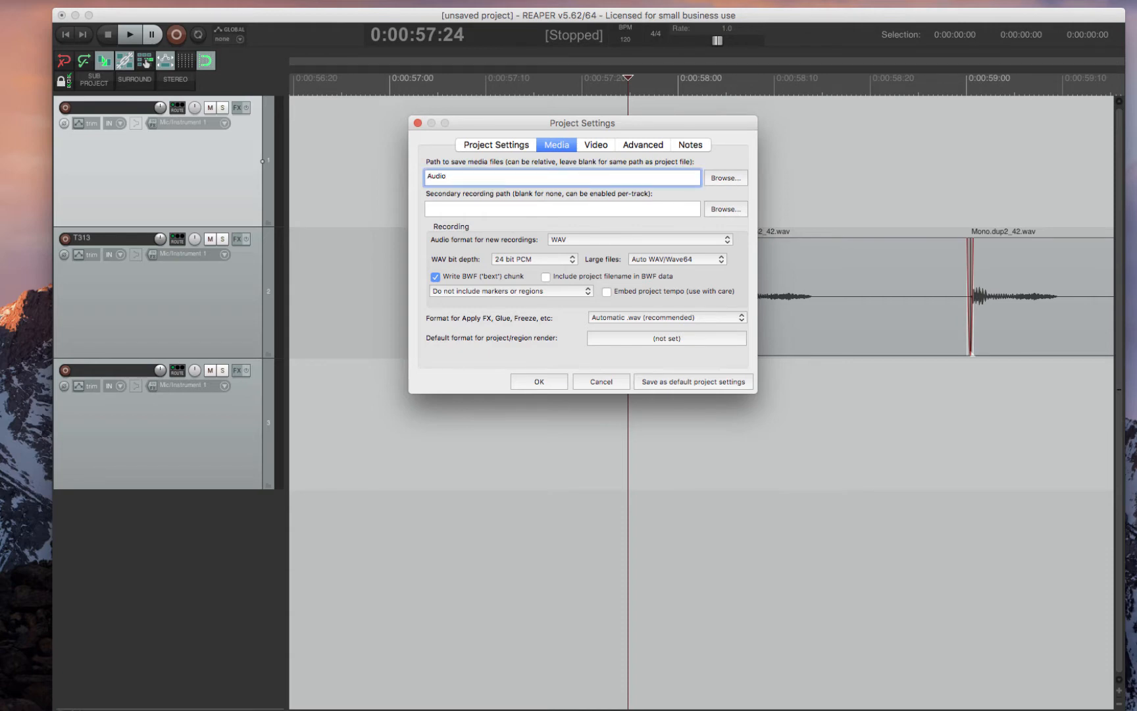
{"action": "type", "text": "Files"}
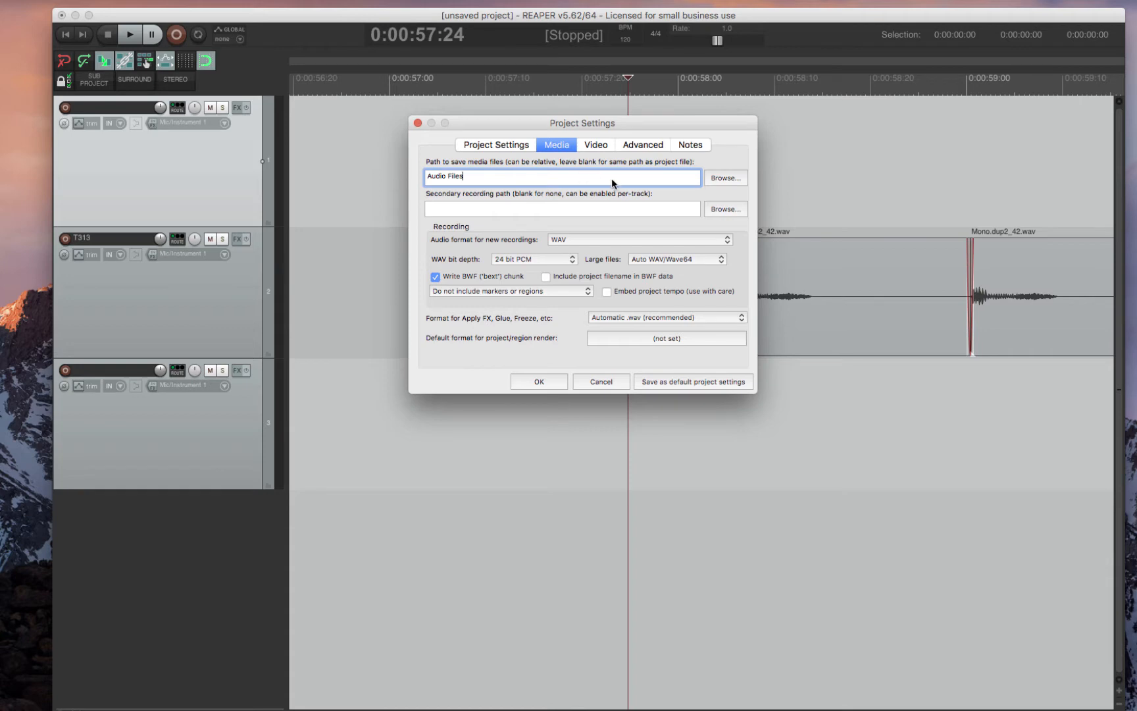
{"action": "mouse_move", "coordinate": [513, 197]}
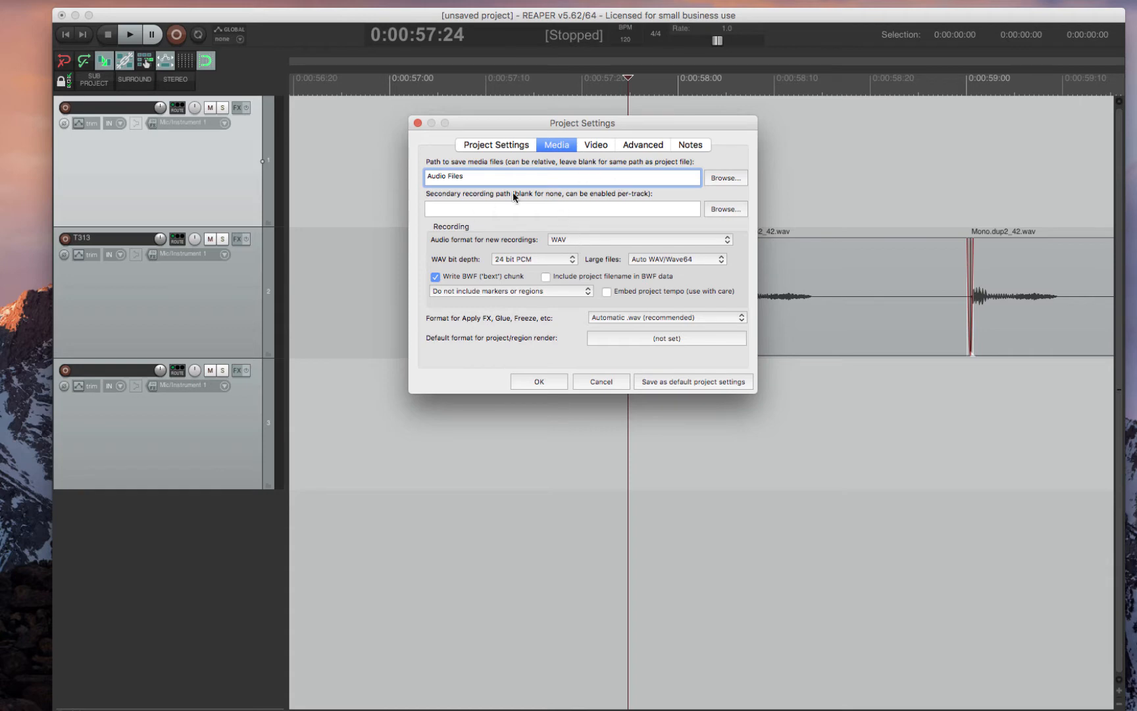
{"action": "mouse_move", "coordinate": [519, 268]}
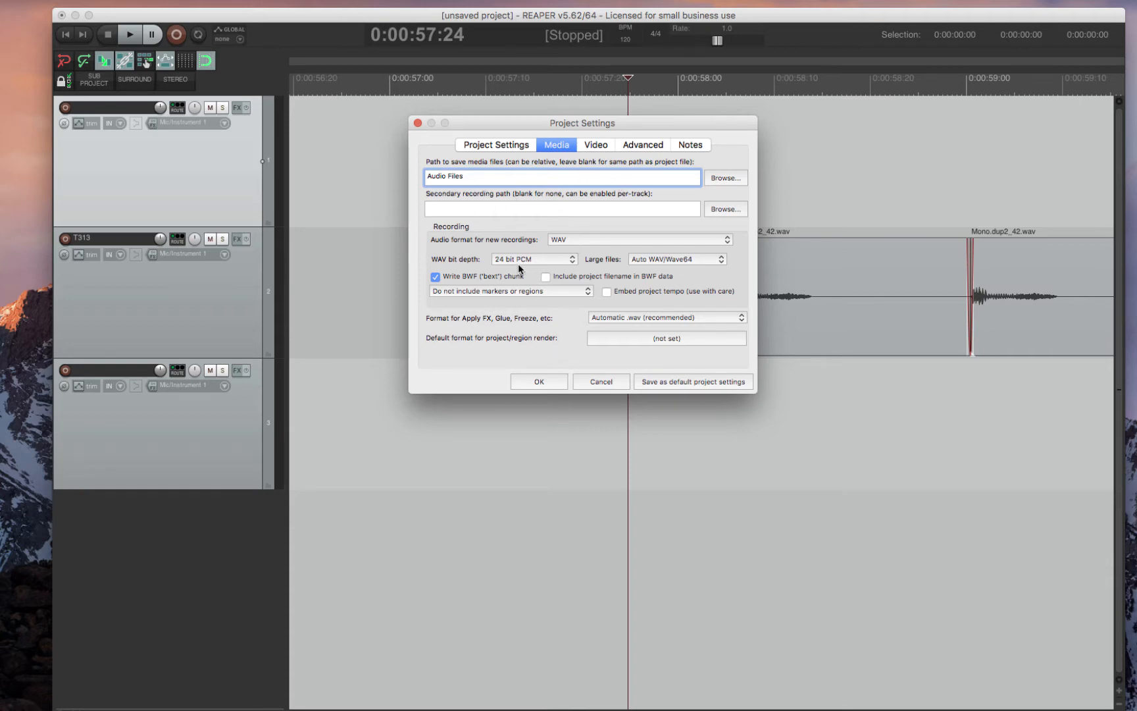
{"action": "left_click", "coordinate": [638, 240]}
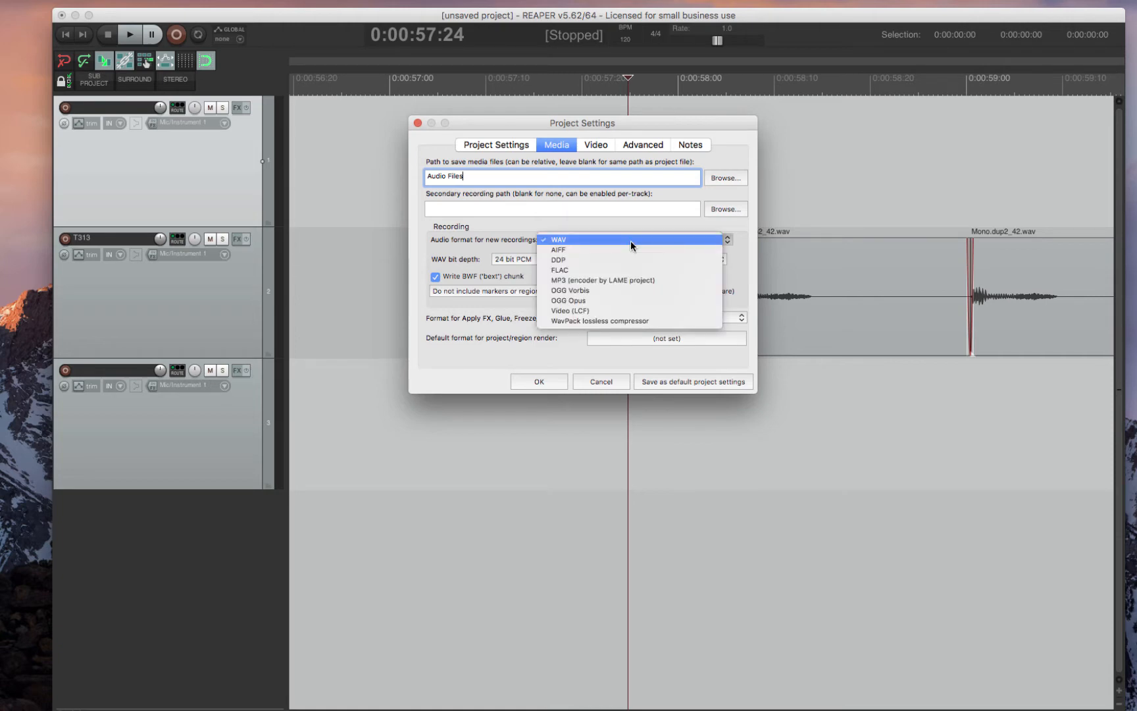
{"action": "left_click", "coordinate": [557, 240]}
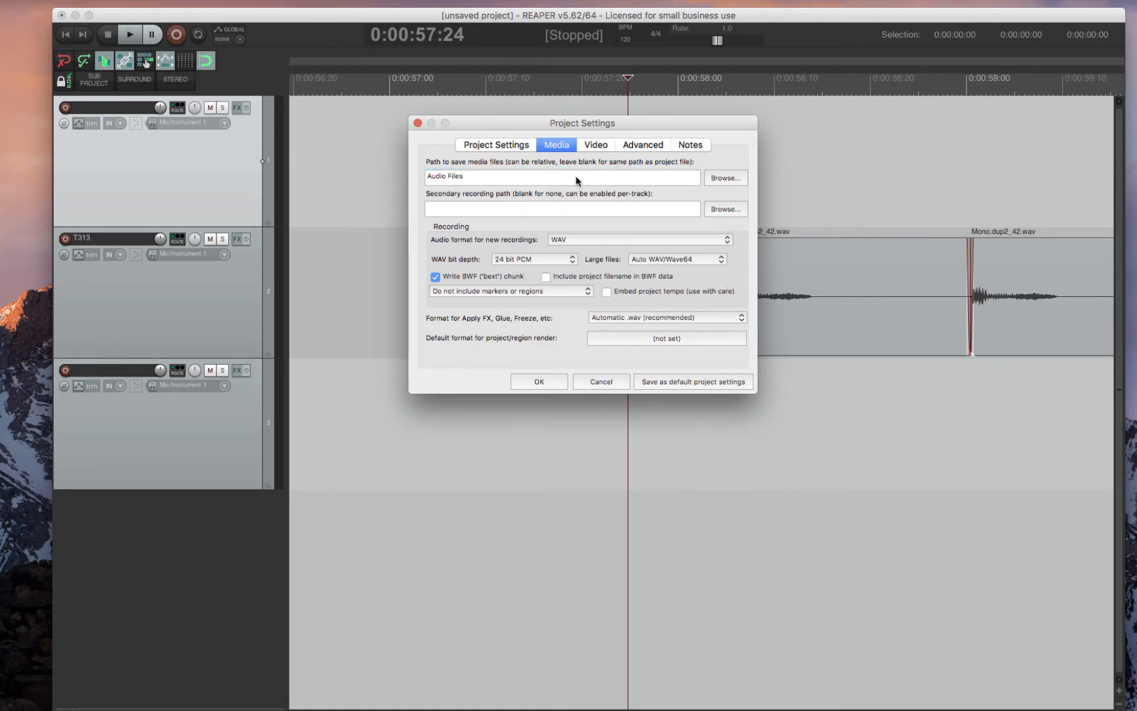
- Review the Video and Advanced tabs, then apply and close Project Settings
{"action": "left_click", "coordinate": [594, 144]}
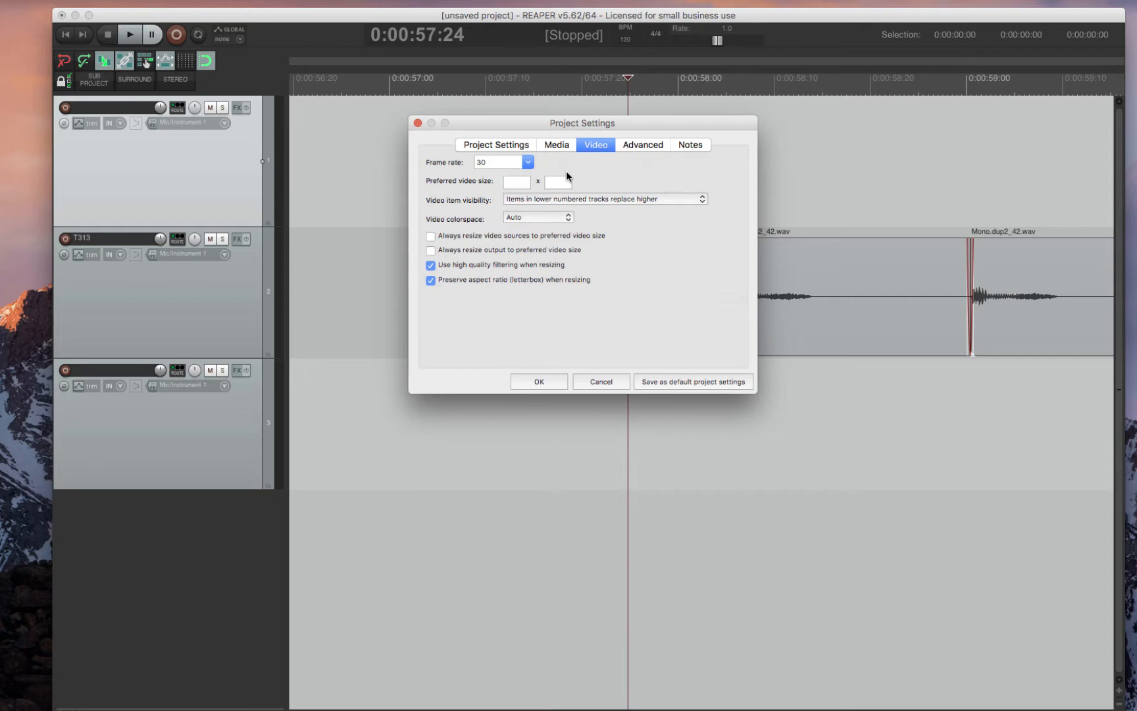
{"action": "mouse_move", "coordinate": [677, 165]}
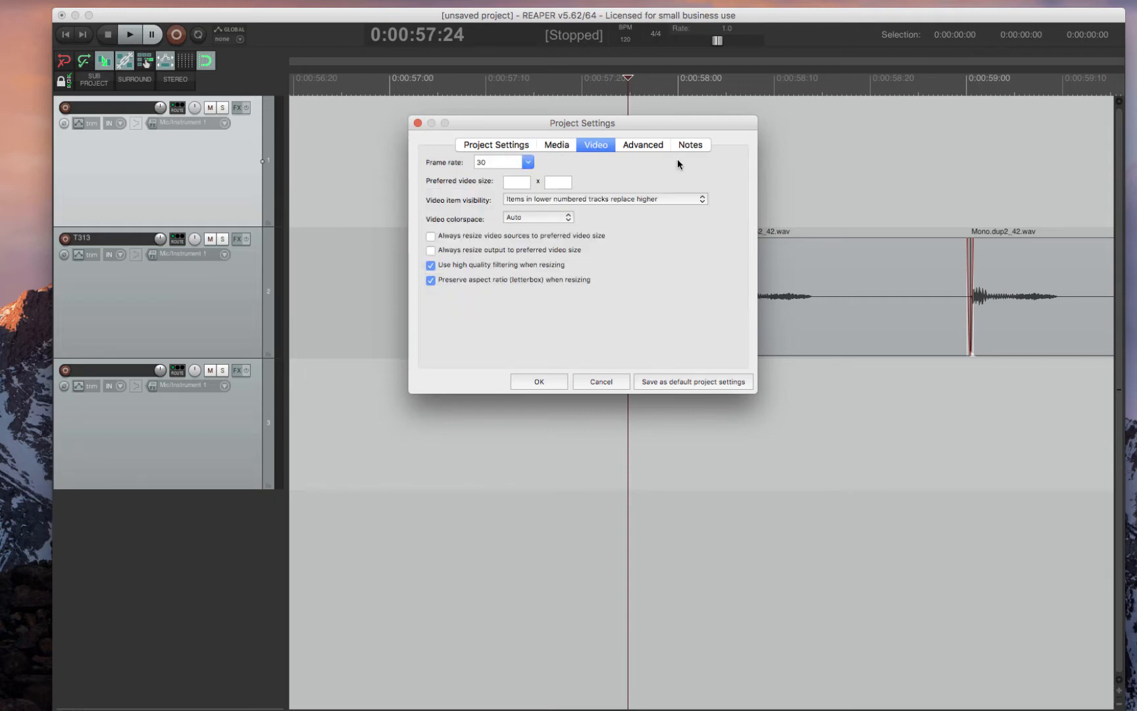
{"action": "left_click", "coordinate": [642, 144]}
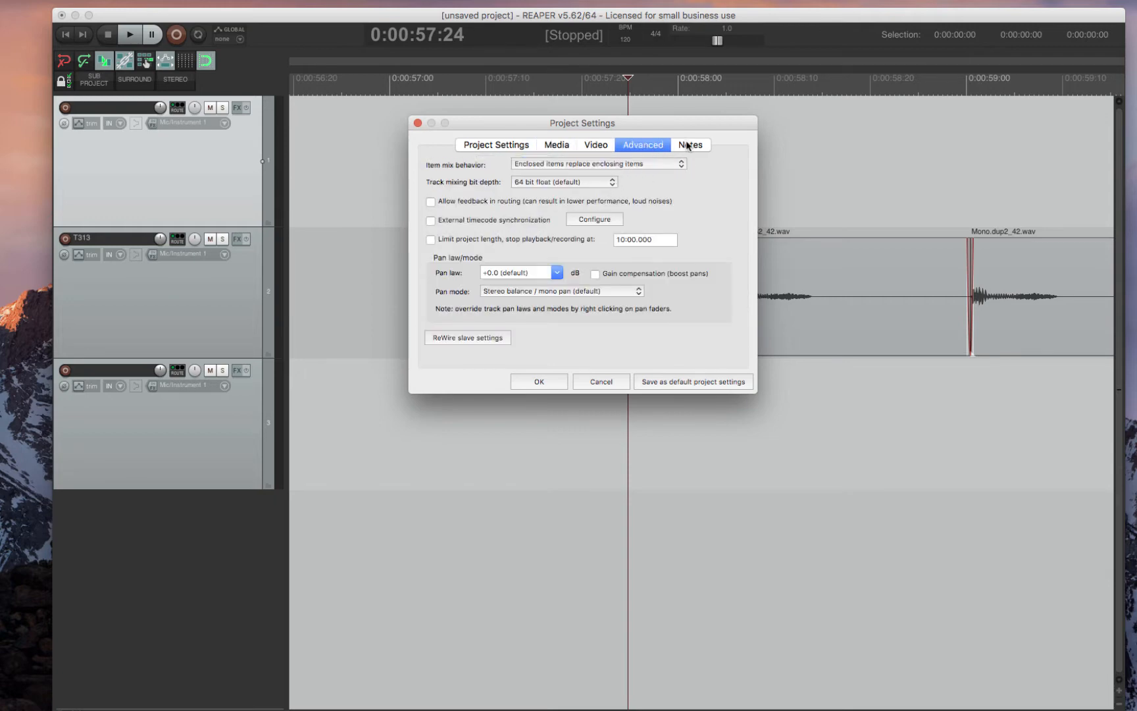
{"action": "left_click", "coordinate": [556, 145]}
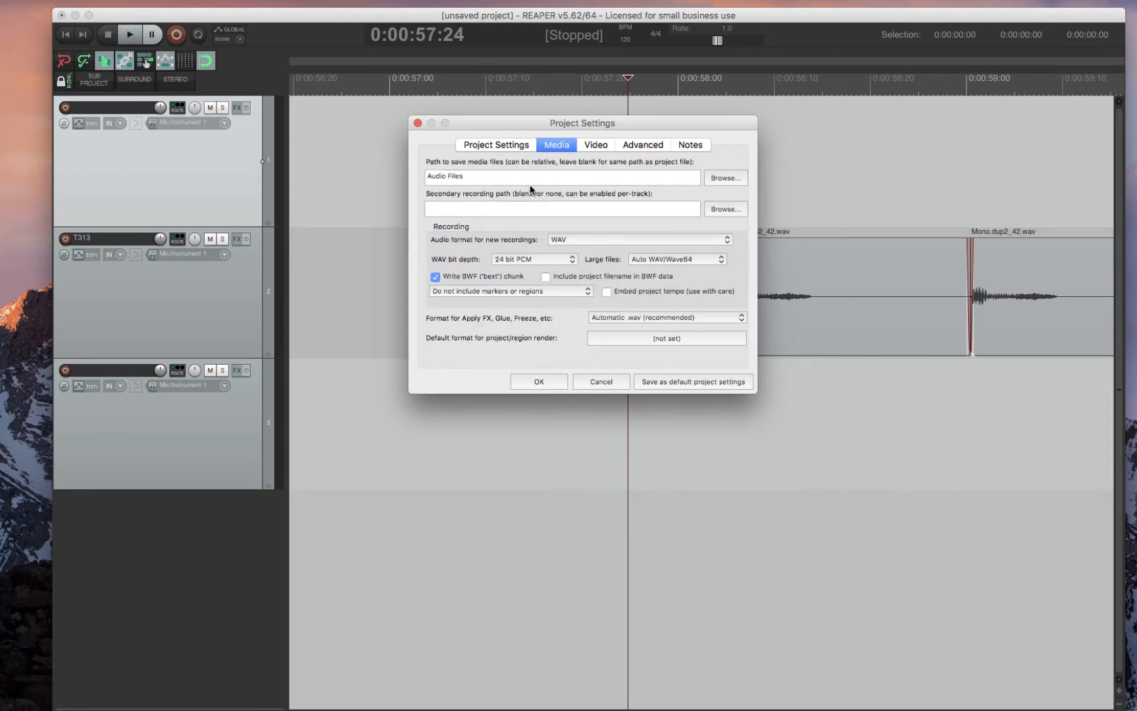
{"action": "left_click", "coordinate": [560, 176]}
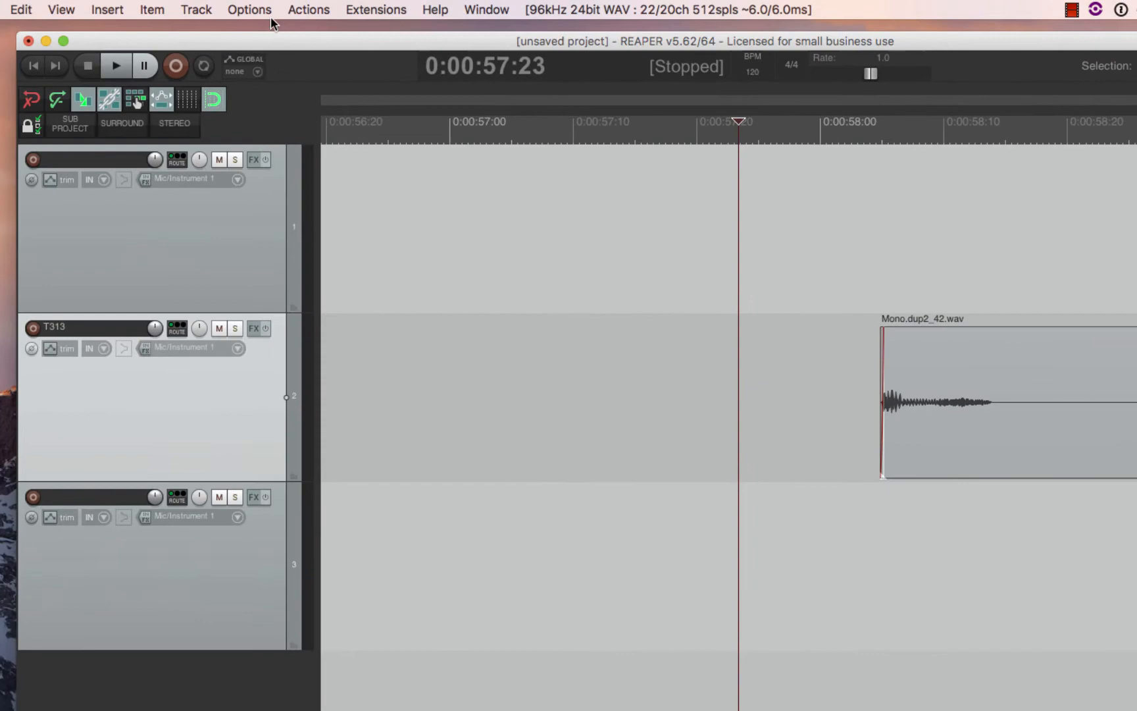
- Open Preferences on General > Paths and browse to the Whatever project folder
{"action": "left_click", "coordinate": [249, 9]}
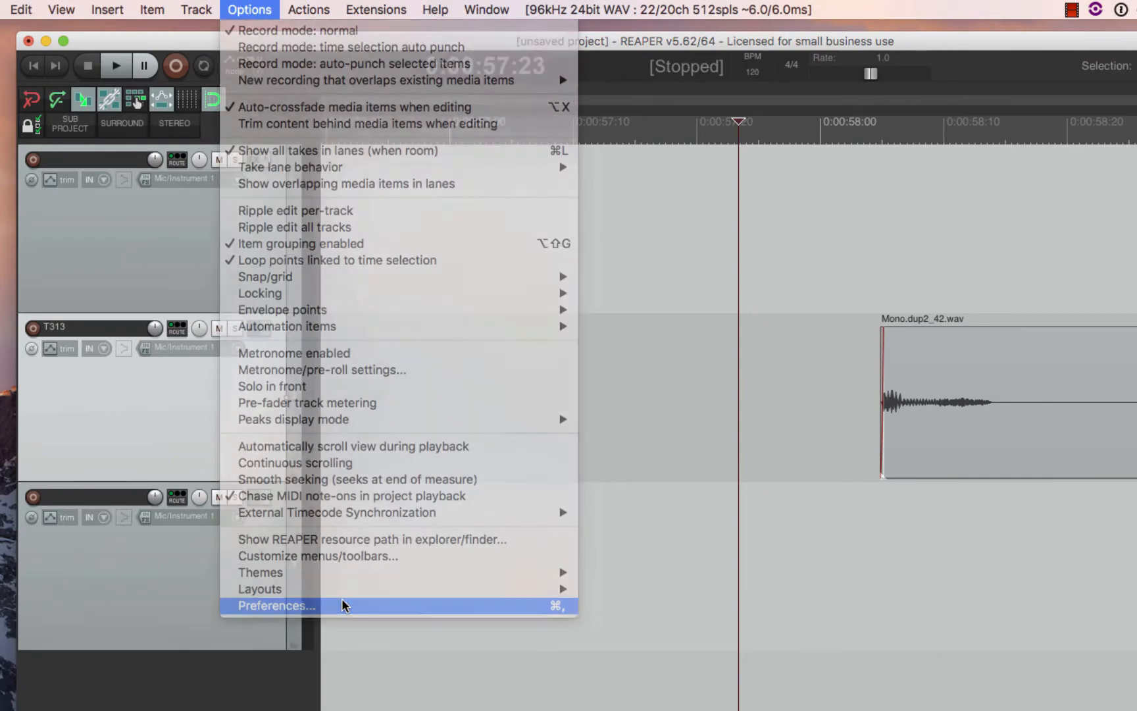
{"action": "left_click", "coordinate": [276, 606]}
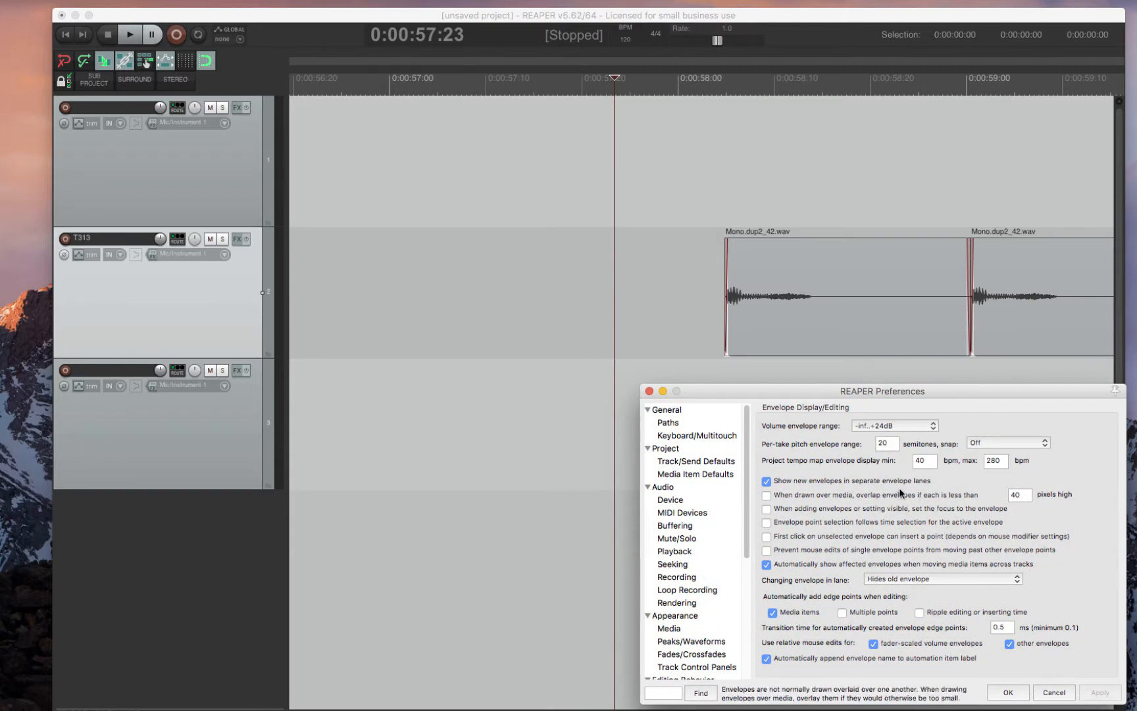
{"action": "left_click", "coordinate": [666, 421]}
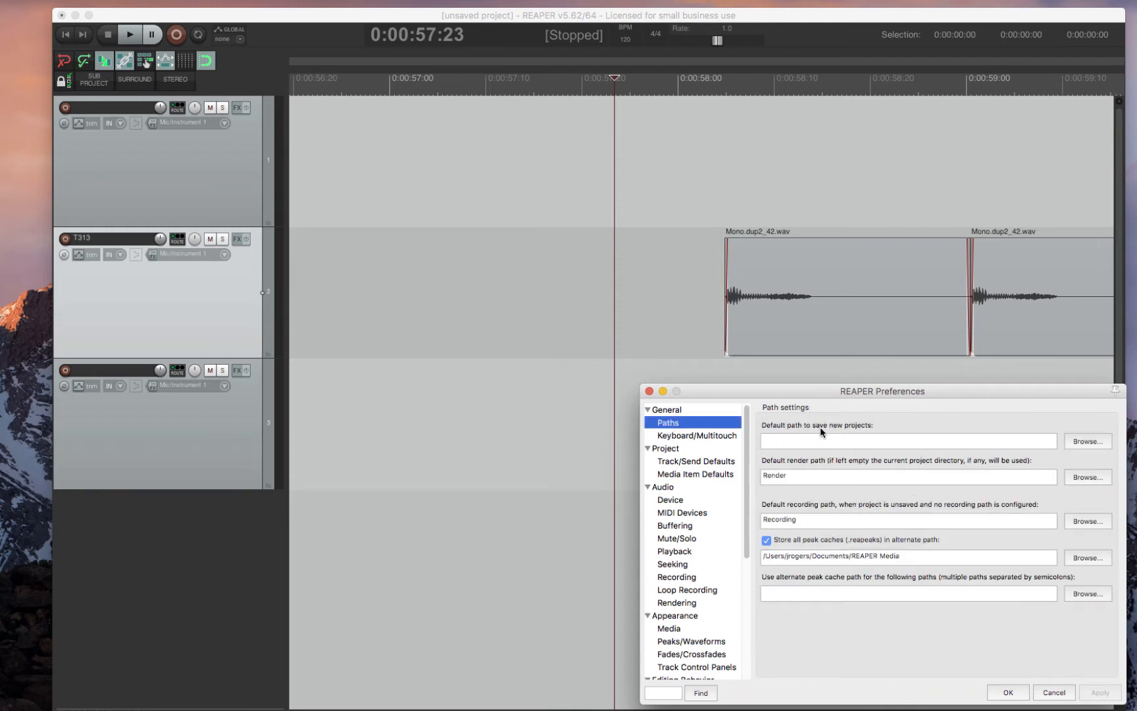
{"action": "left_click", "coordinate": [906, 477]}
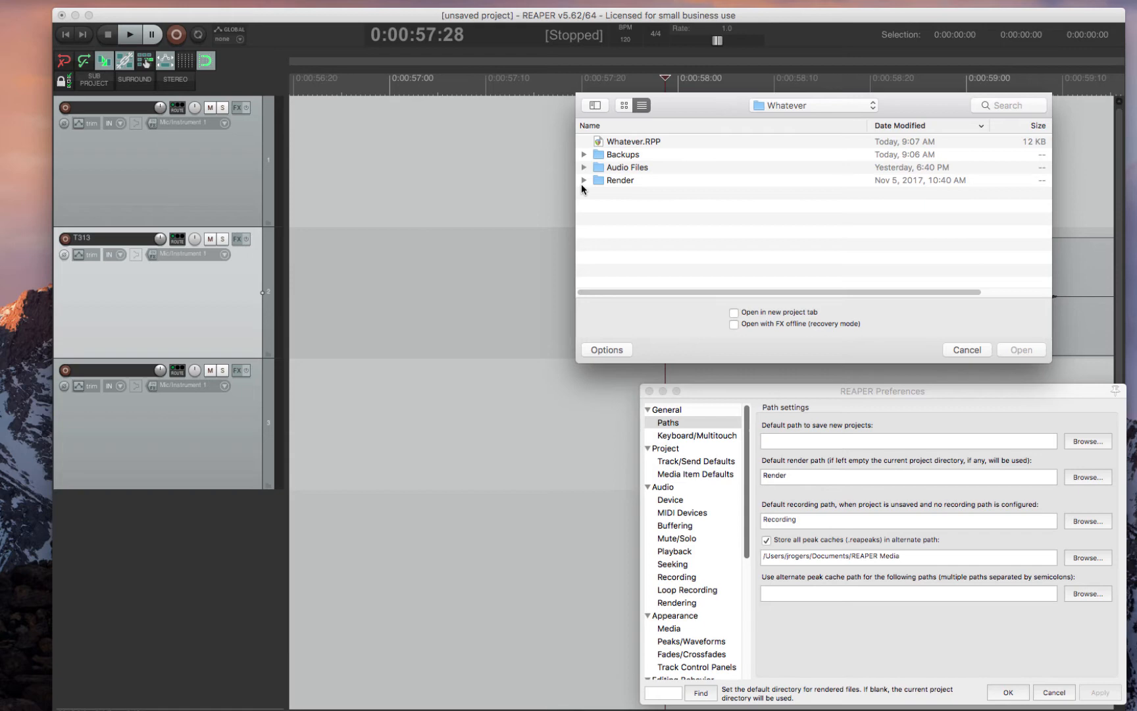
{"action": "mouse_move", "coordinate": [789, 485]}
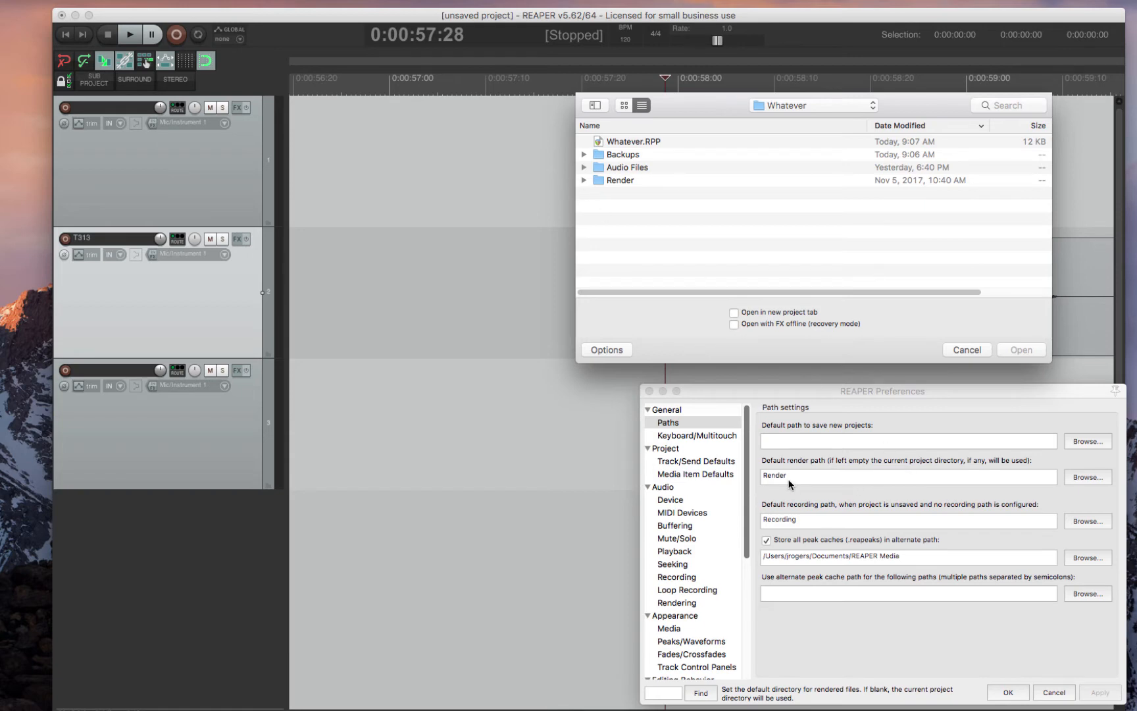
{"action": "mouse_move", "coordinate": [592, 158]}
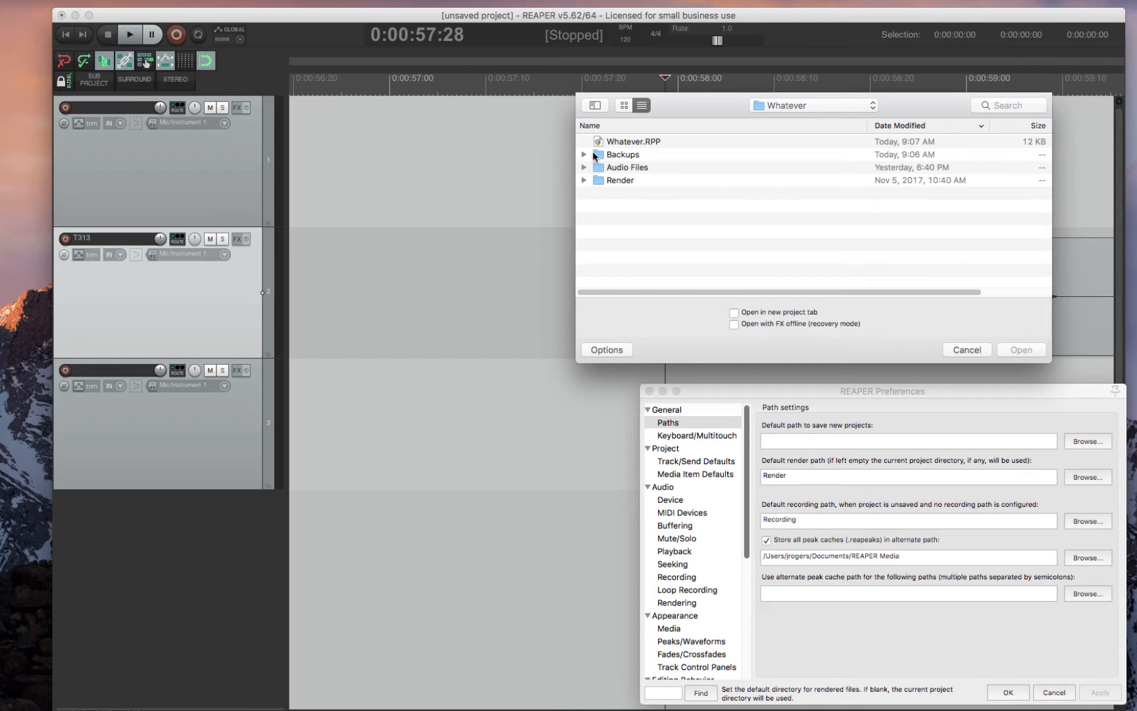
{"action": "mouse_move", "coordinate": [619, 170]}
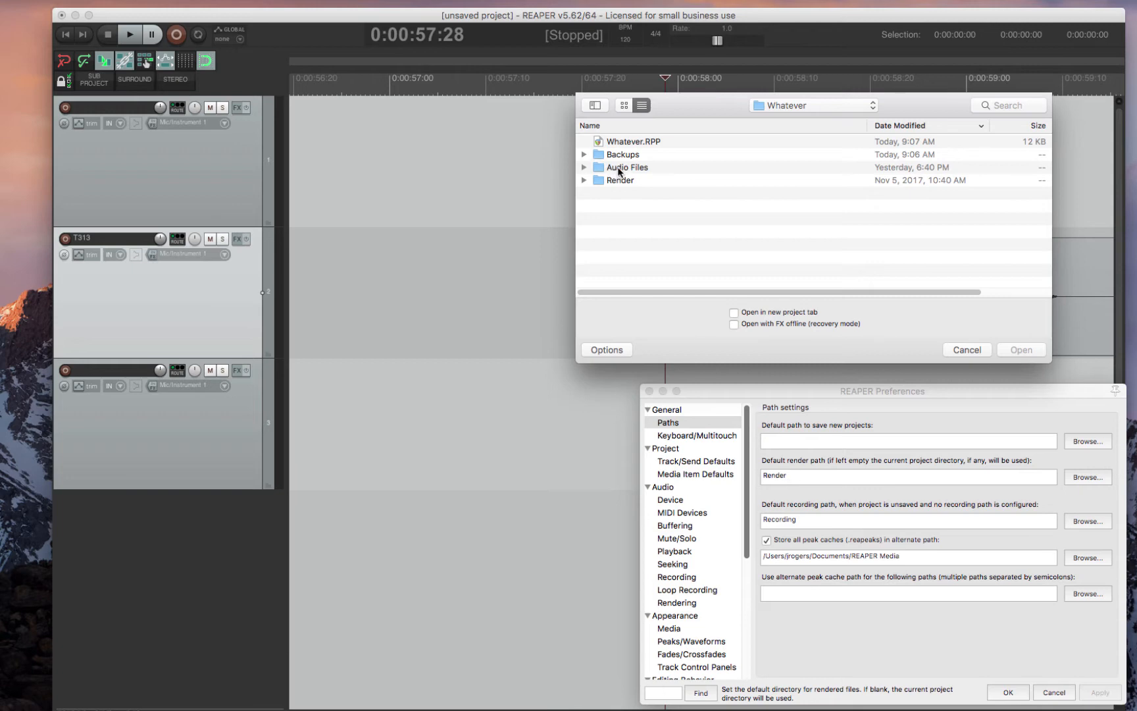
{"action": "mouse_move", "coordinate": [603, 164]}
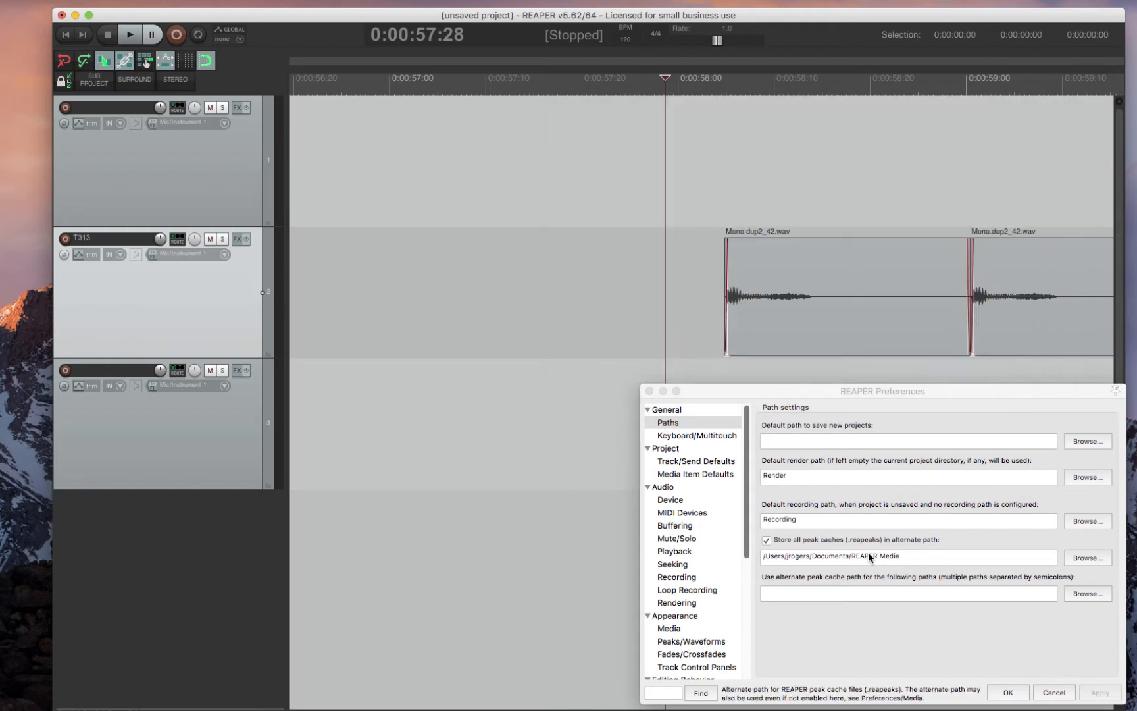
{"action": "mouse_move", "coordinate": [823, 547]}
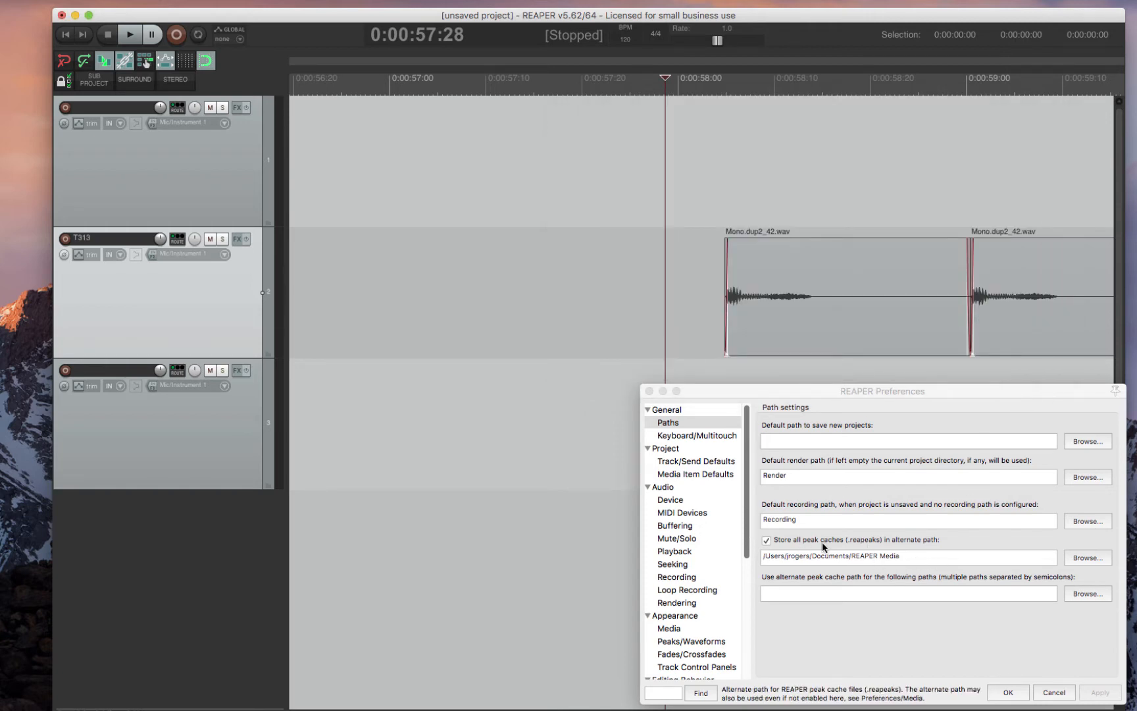
{"action": "mouse_move", "coordinate": [857, 542]}
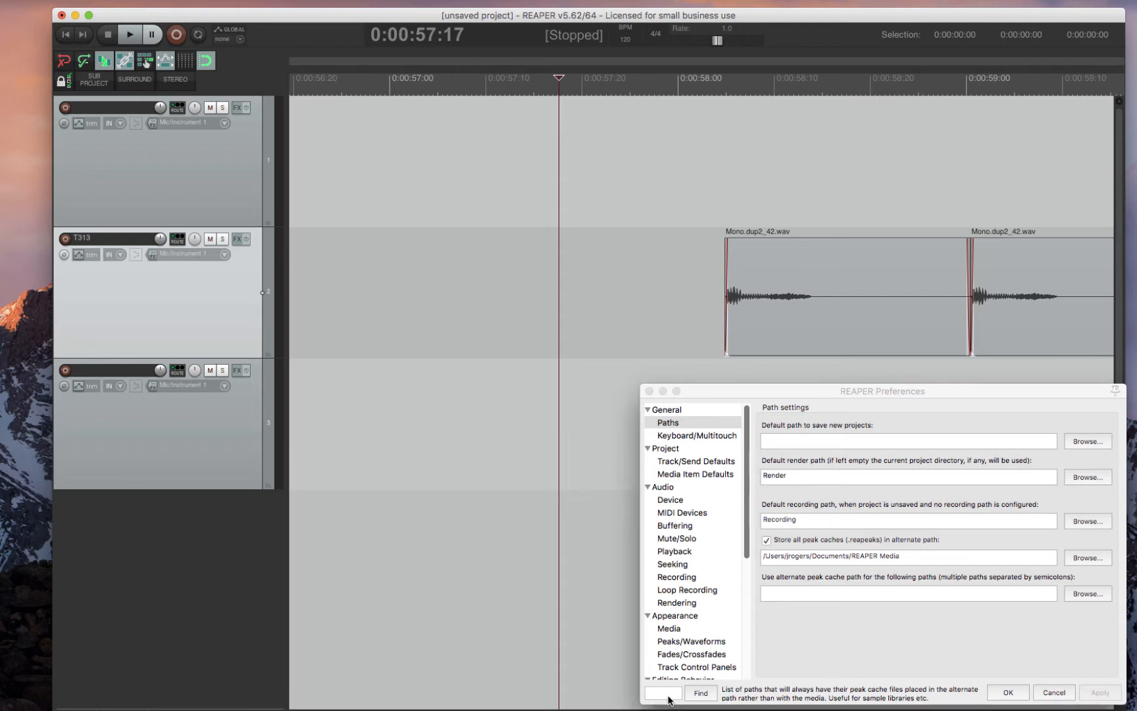
- Search Preferences for timestamped backups to confirm 3-minute saves into Backups
{"action": "left_click", "coordinate": [661, 692]}
{"action": "type", "text": "ave timest"}
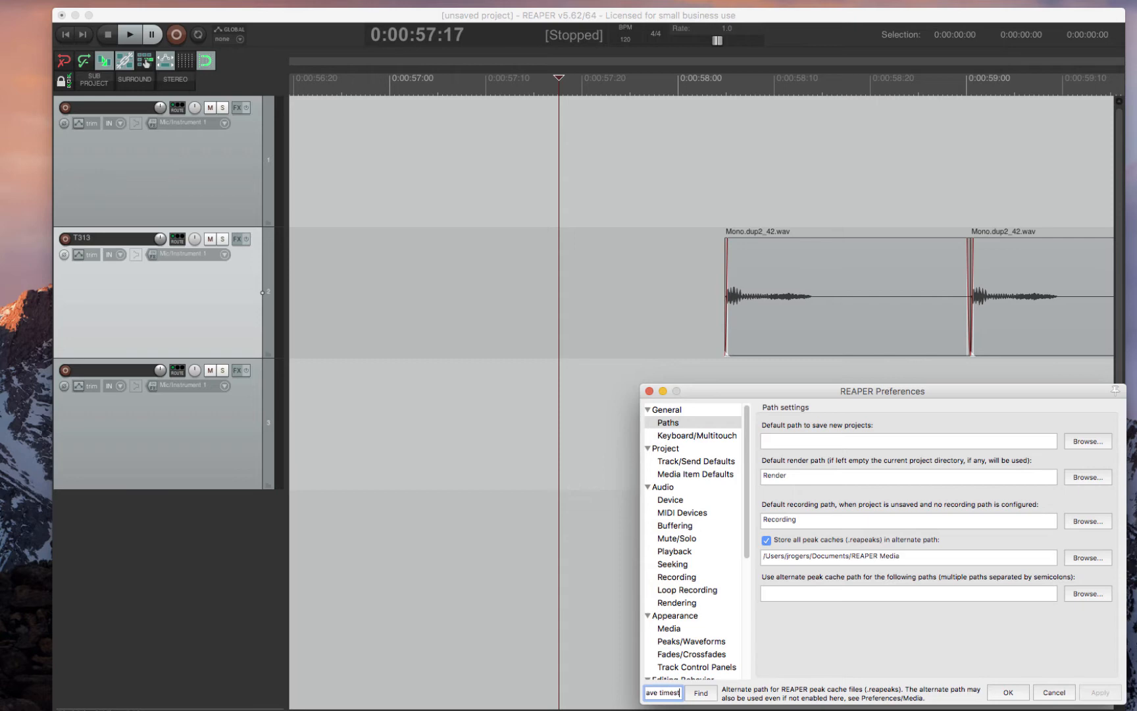
{"action": "left_click", "coordinate": [664, 447]}
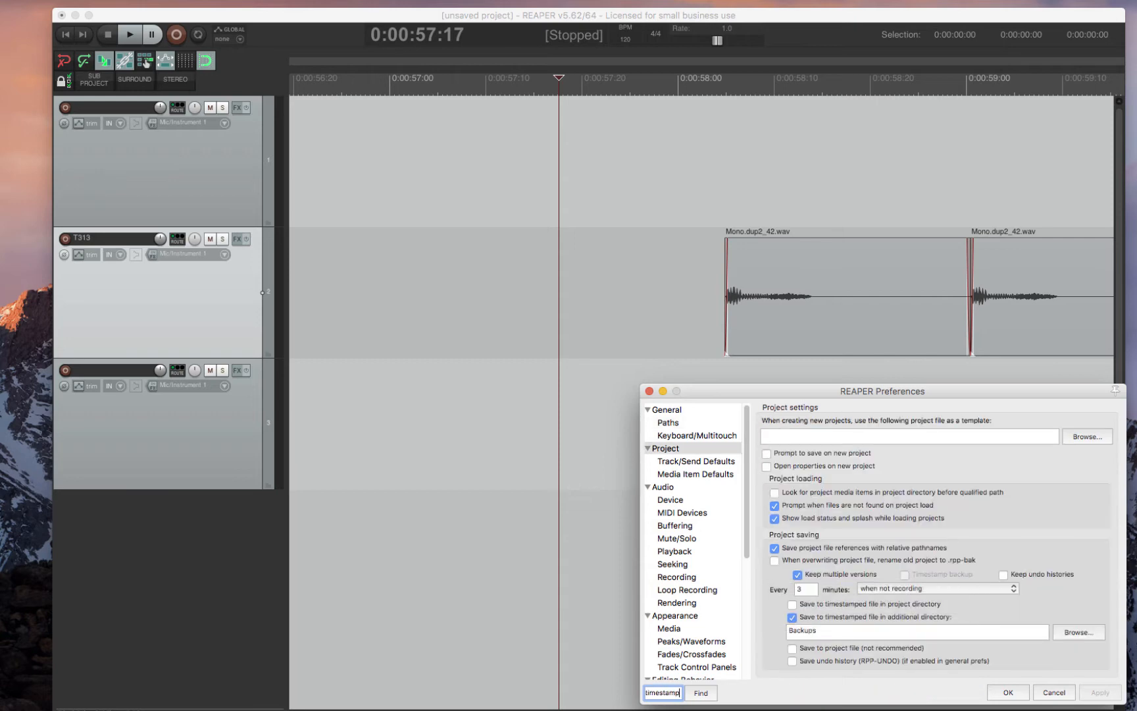
{"action": "mouse_move", "coordinate": [680, 469]}
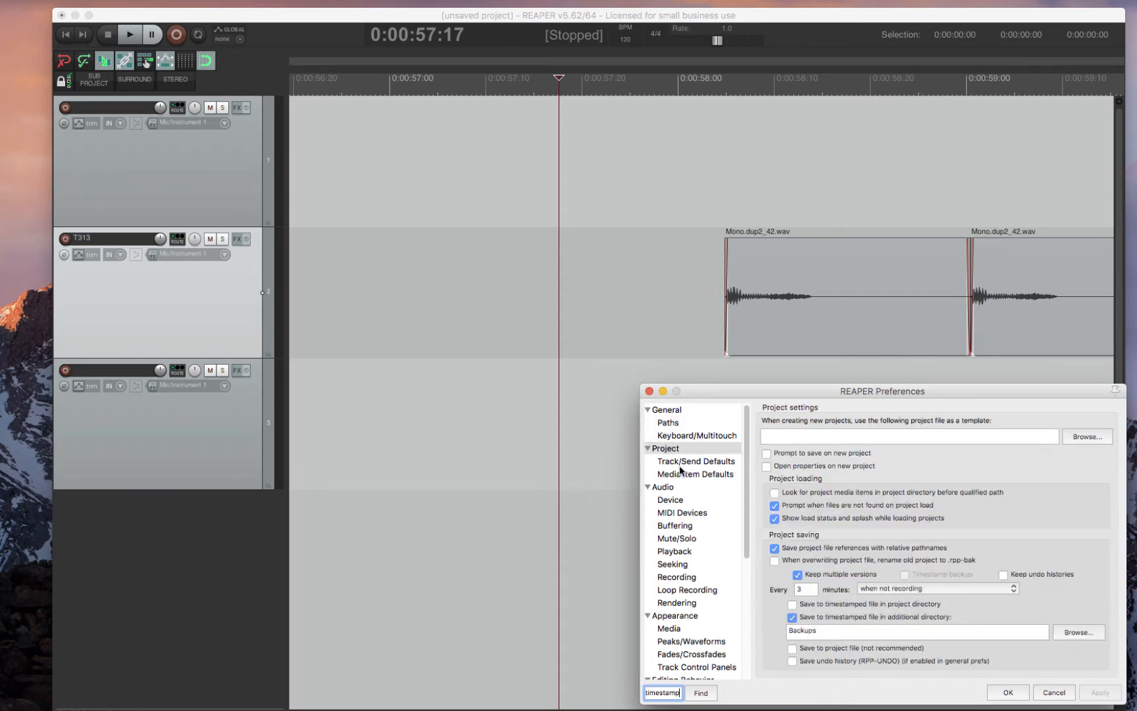
{"action": "mouse_move", "coordinate": [823, 644]}
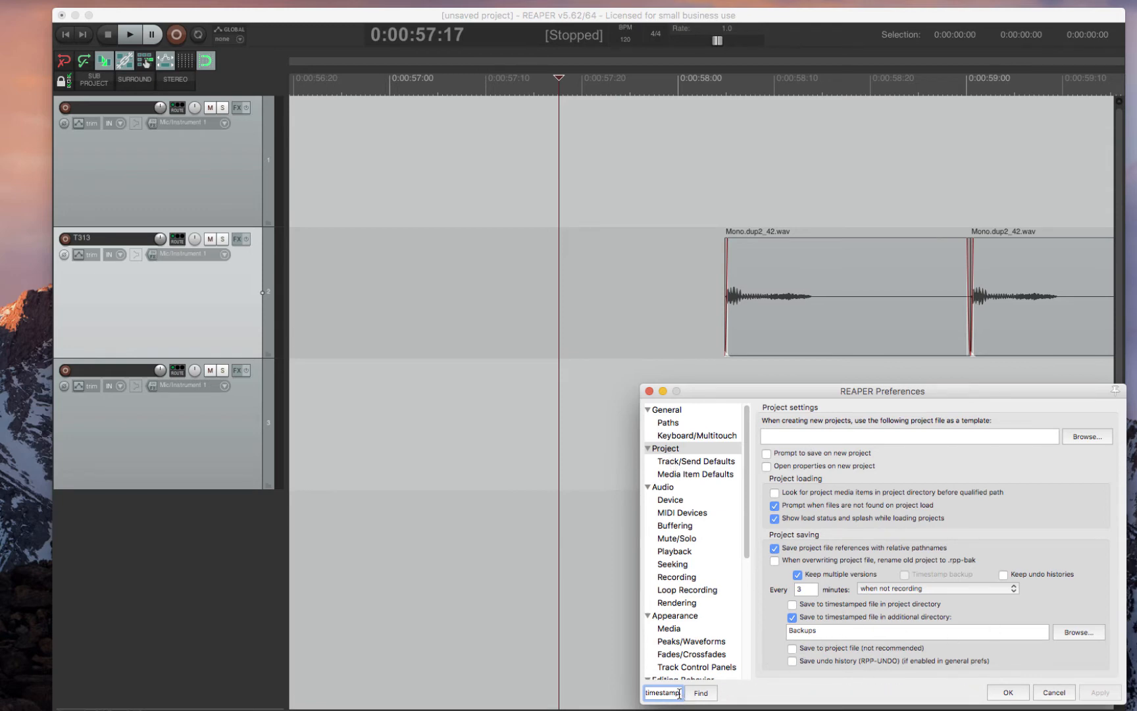
{"action": "left_click", "coordinate": [699, 692]}
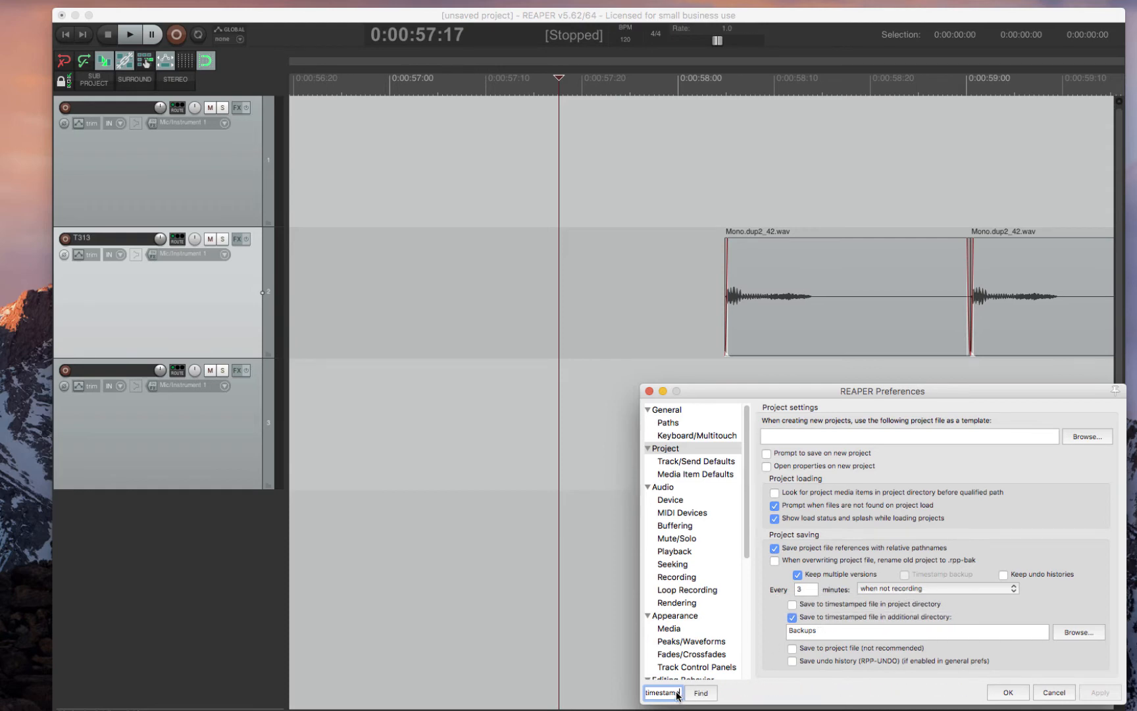
- Search Preferences for 'fade' and step through results to the Fades/Crossfades page
{"action": "left_click", "coordinate": [662, 692]}
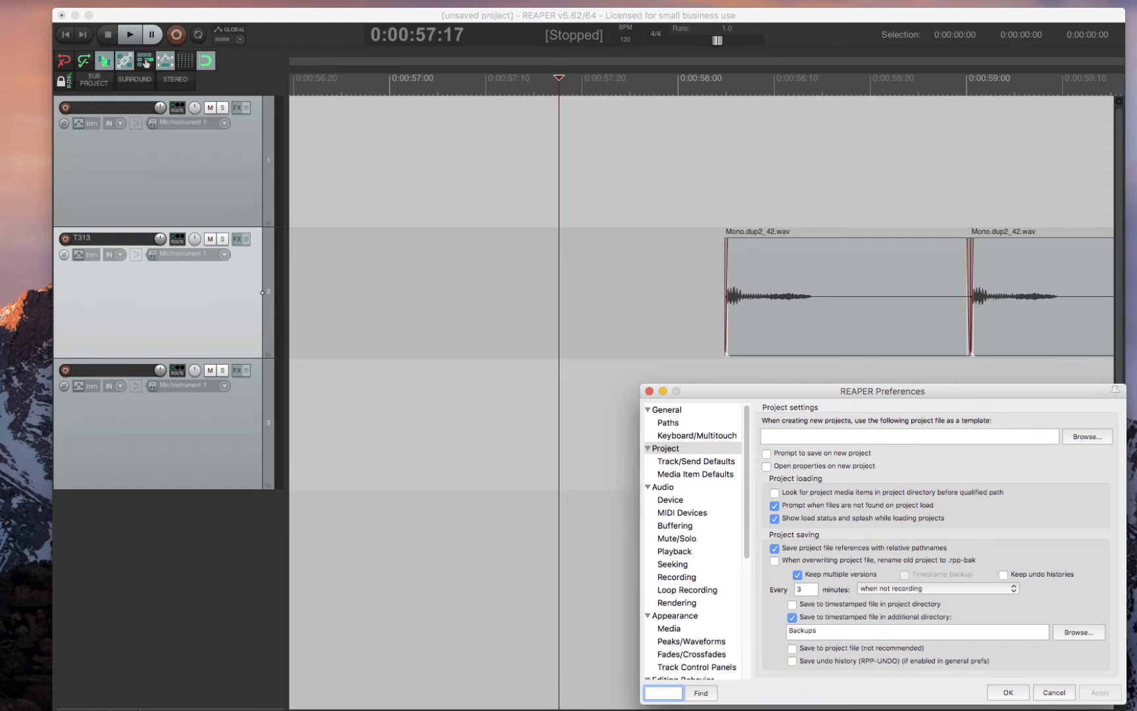
{"action": "left_click", "coordinate": [695, 460]}
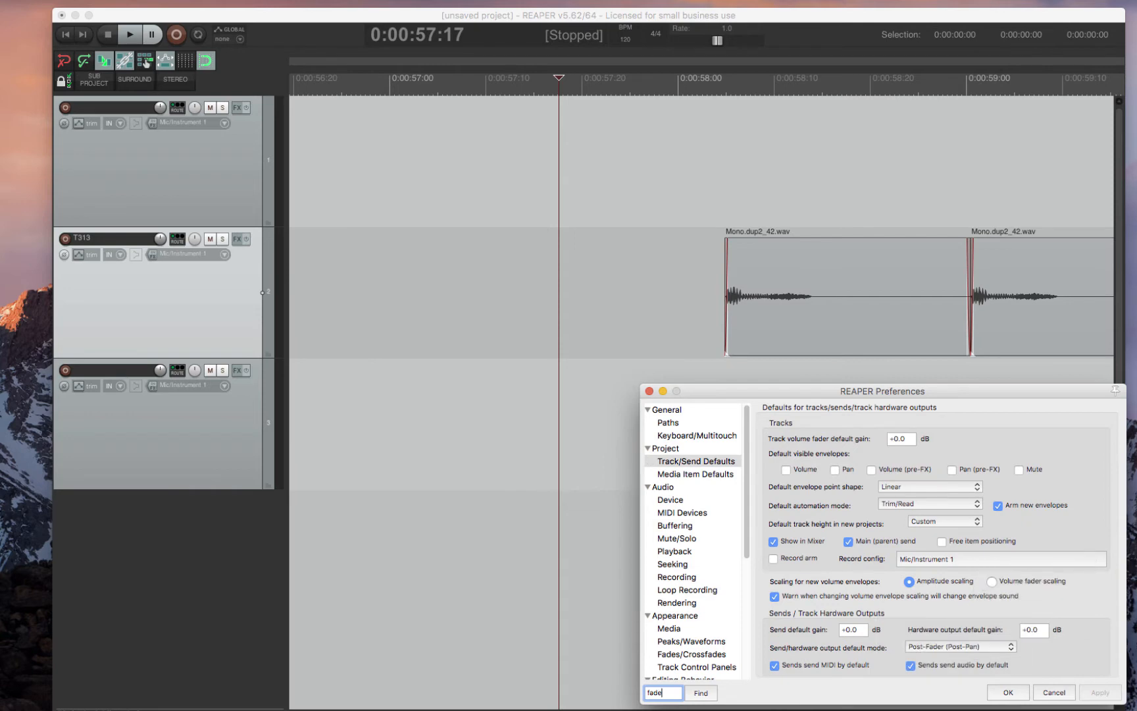
{"action": "left_click", "coordinate": [676, 537]}
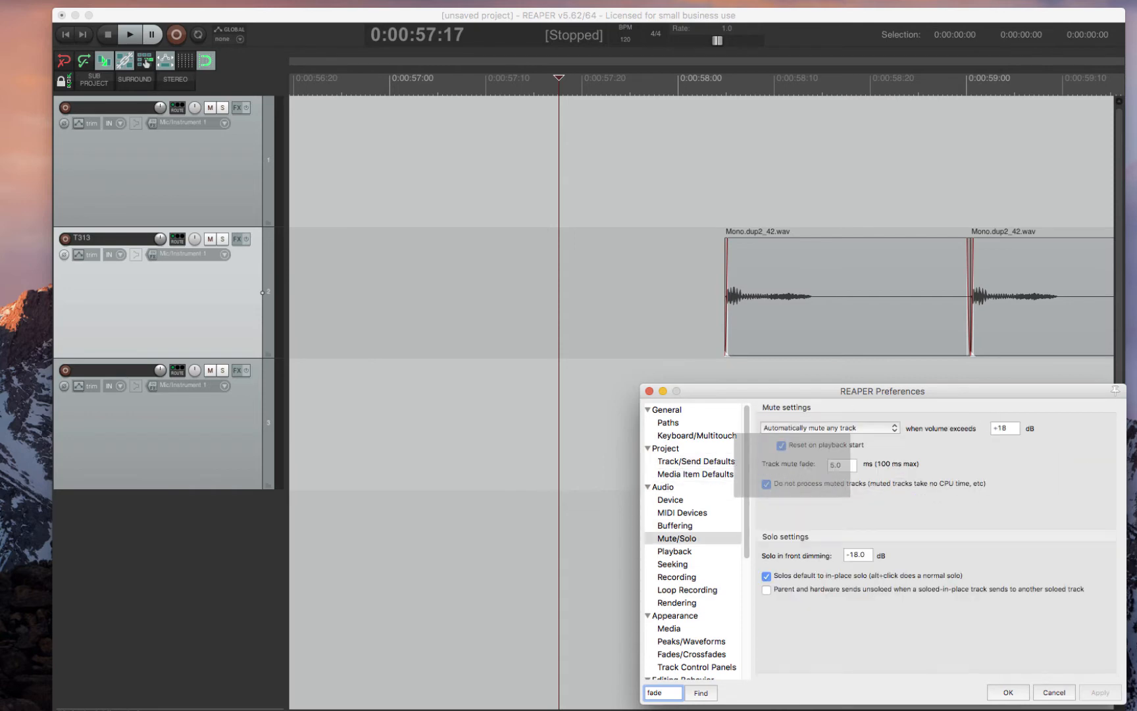
{"action": "left_click", "coordinate": [691, 653]}
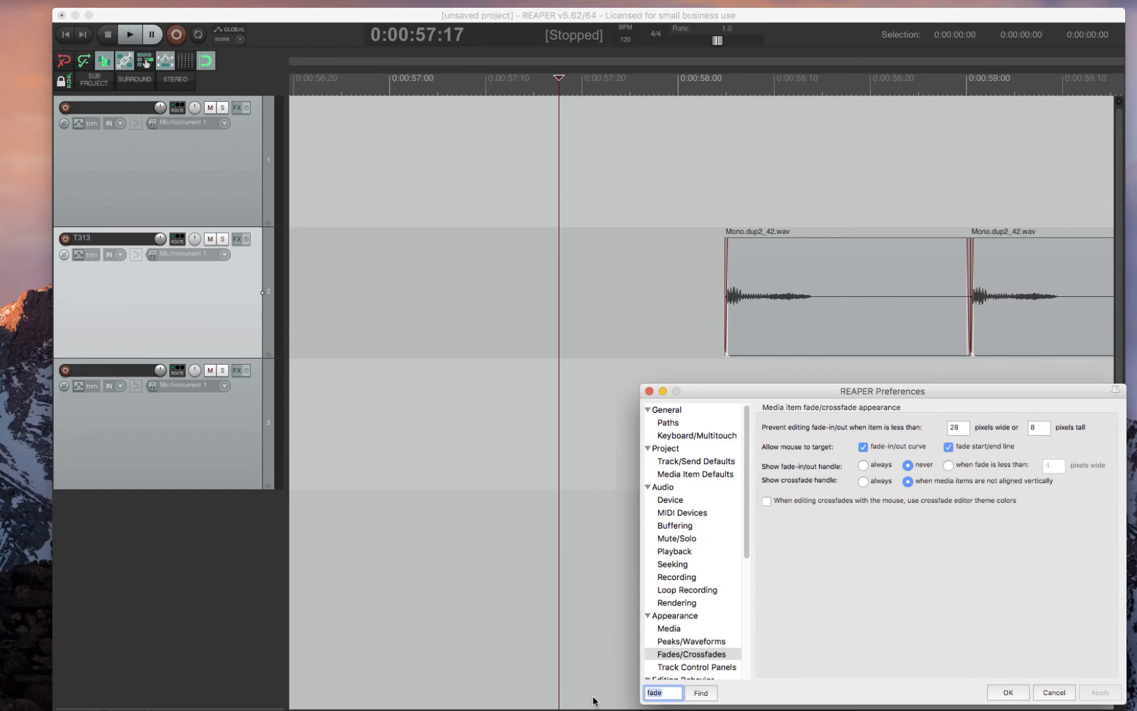
- Search Preferences for 'ave times' to return to the timestamped backup options
{"action": "type", "text": "ave times"}
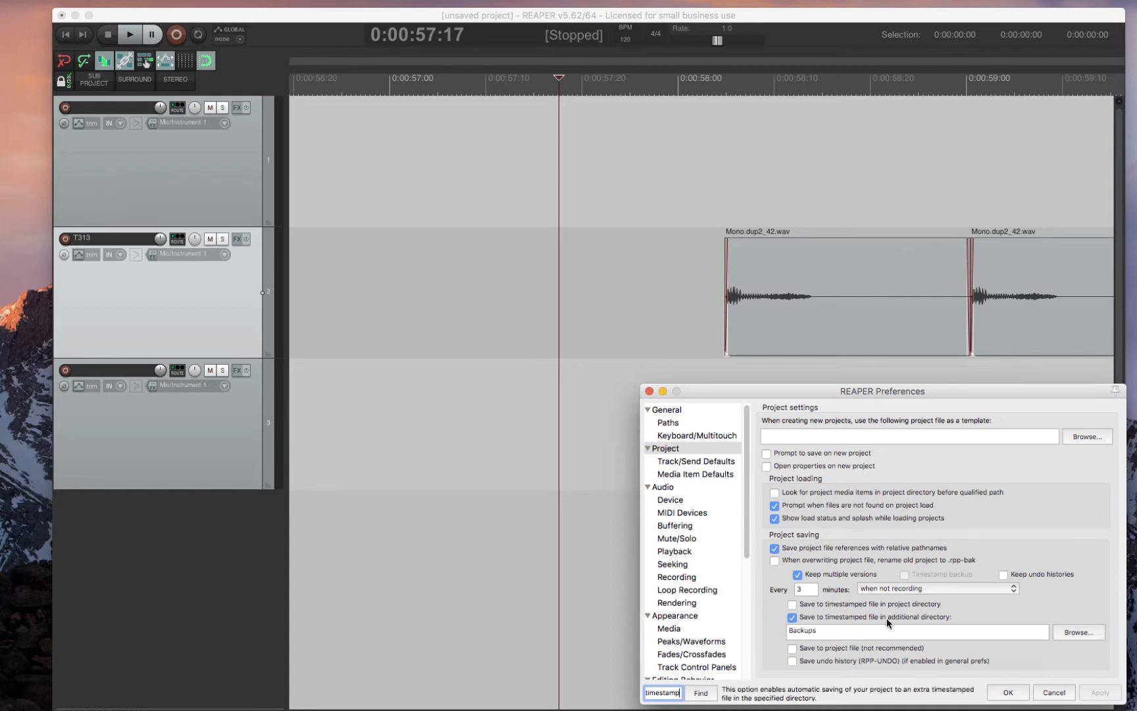
{"action": "mouse_move", "coordinate": [934, 621]}
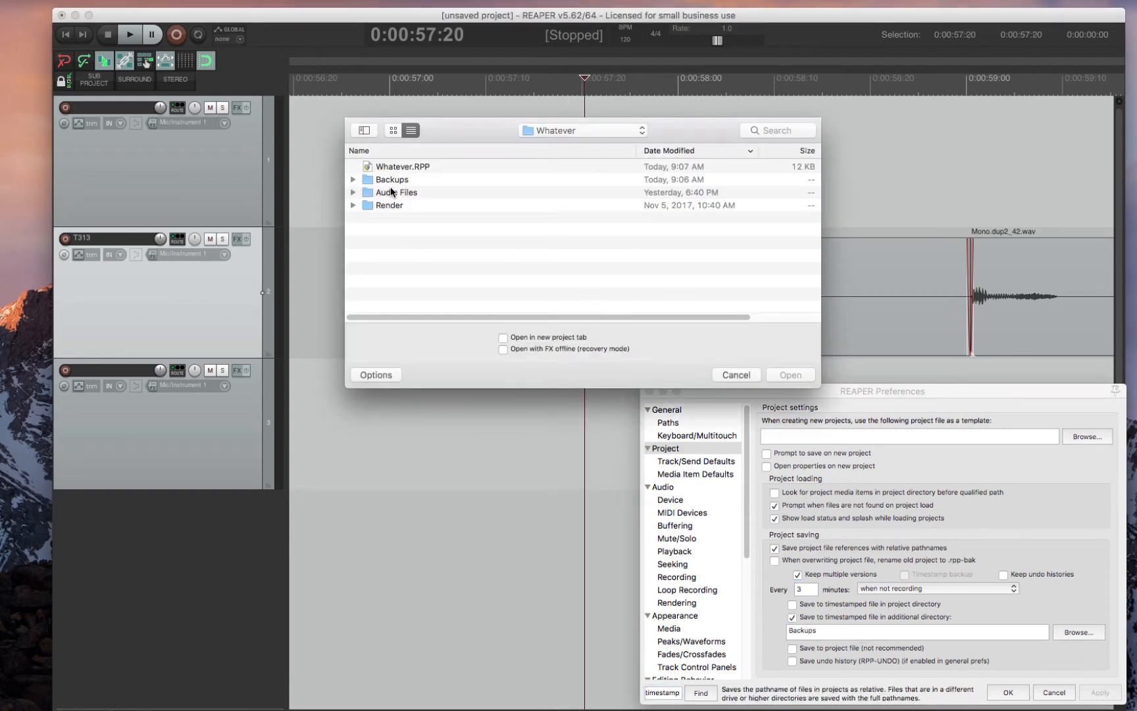
{"action": "left_click", "coordinate": [353, 179]}
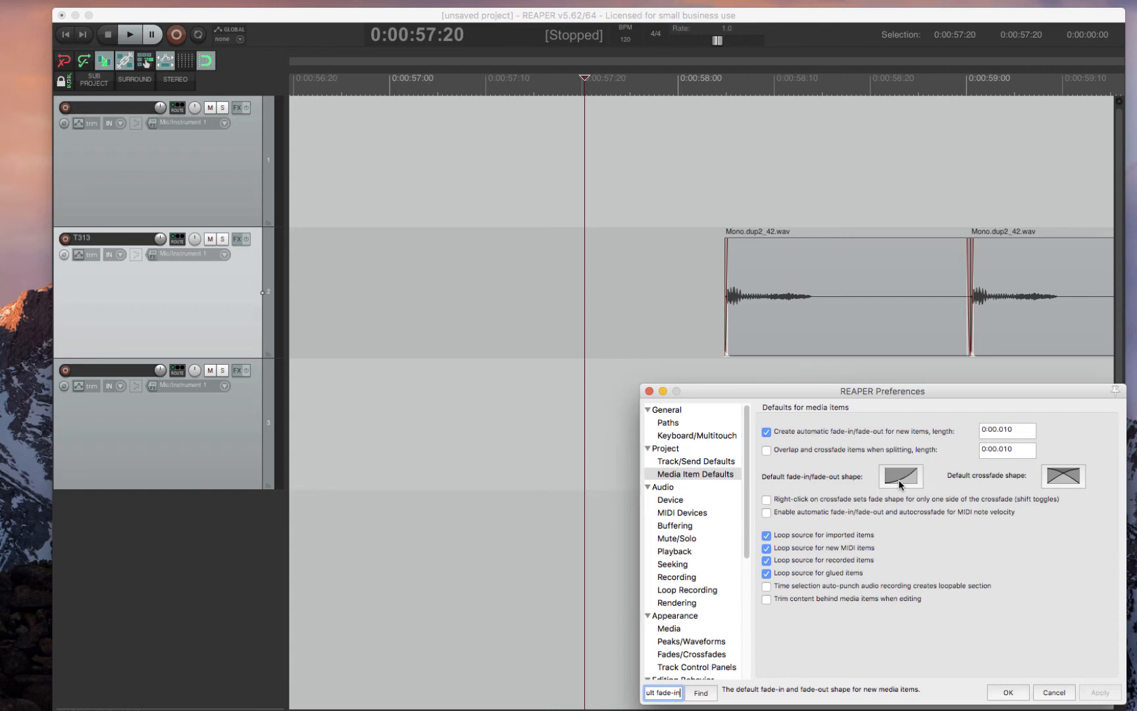
- Pick the default fade-in/fade-out shape in Media Item Defaults
{"action": "left_click", "coordinate": [900, 477]}
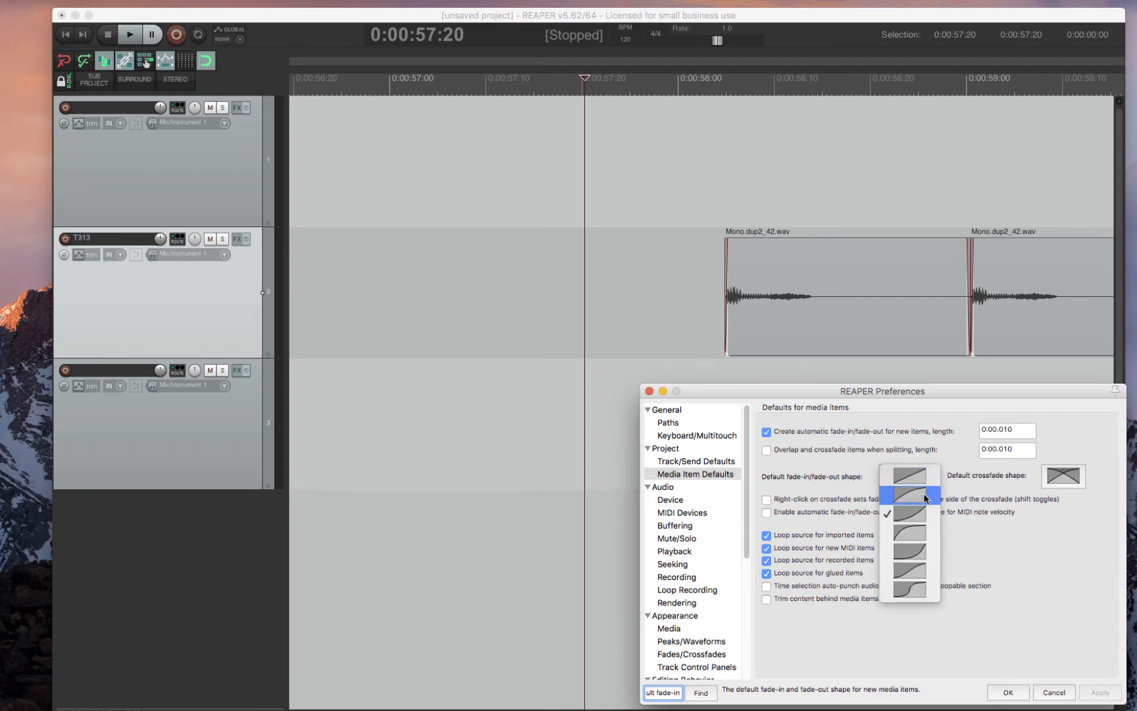
{"action": "left_click", "coordinate": [907, 492]}
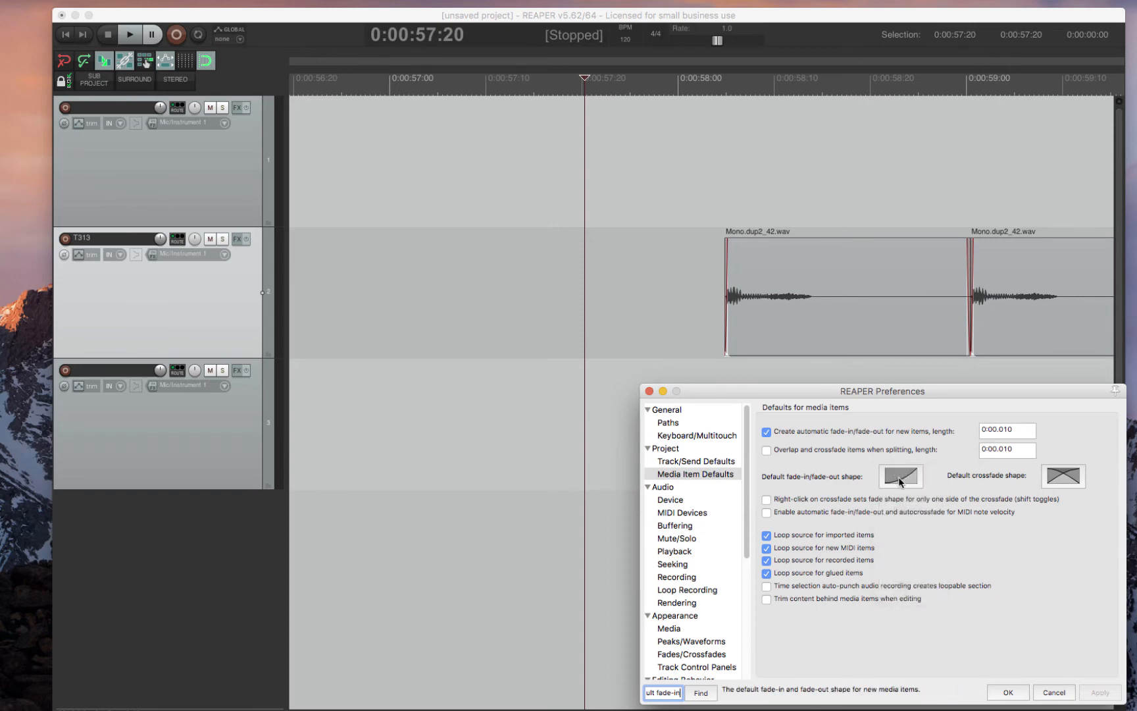
{"action": "left_click", "coordinate": [676, 537]}
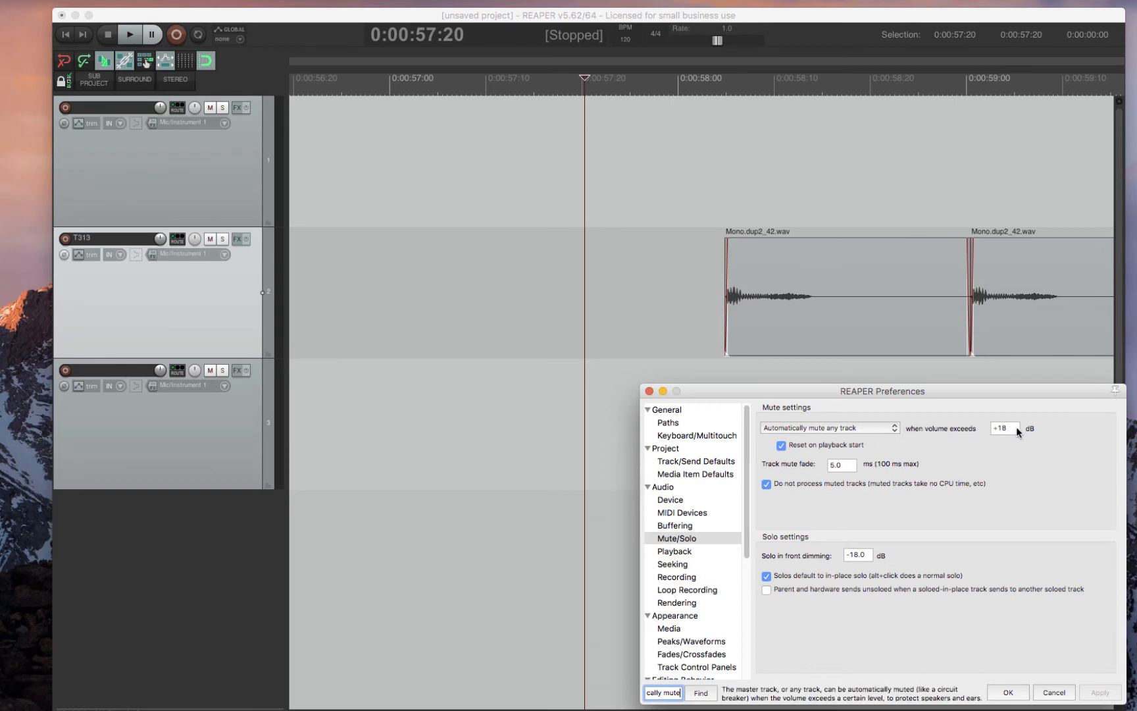
{"action": "mouse_move", "coordinate": [1007, 448]}
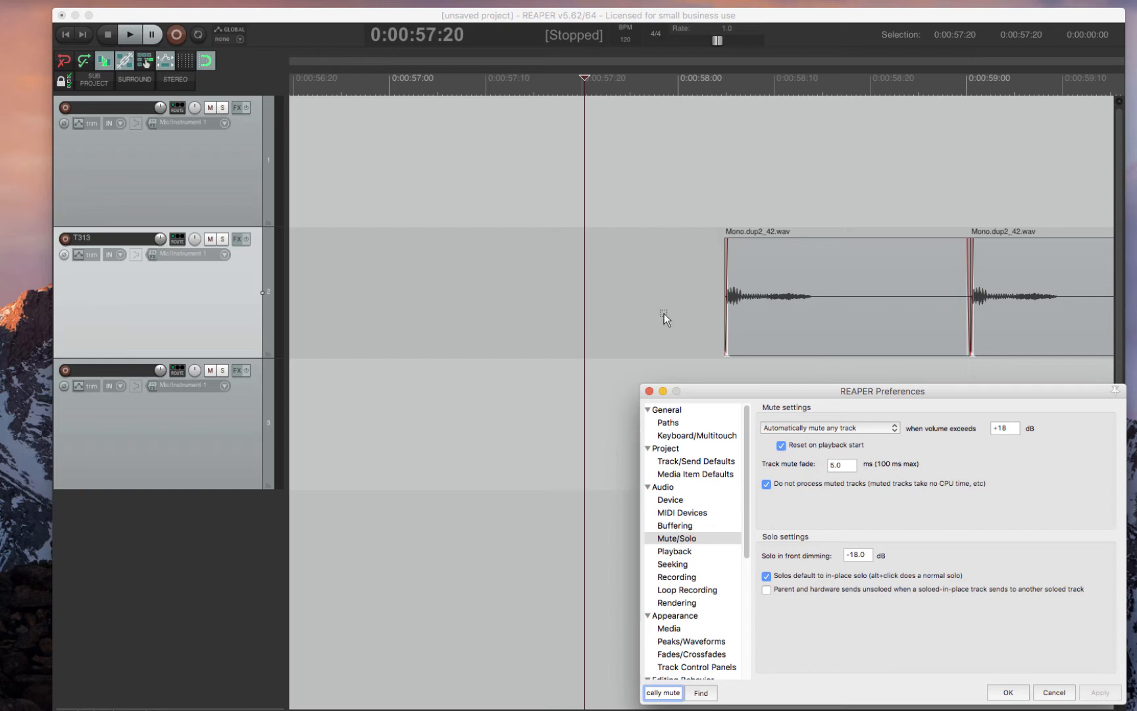
{"action": "mouse_move", "coordinate": [860, 462]}
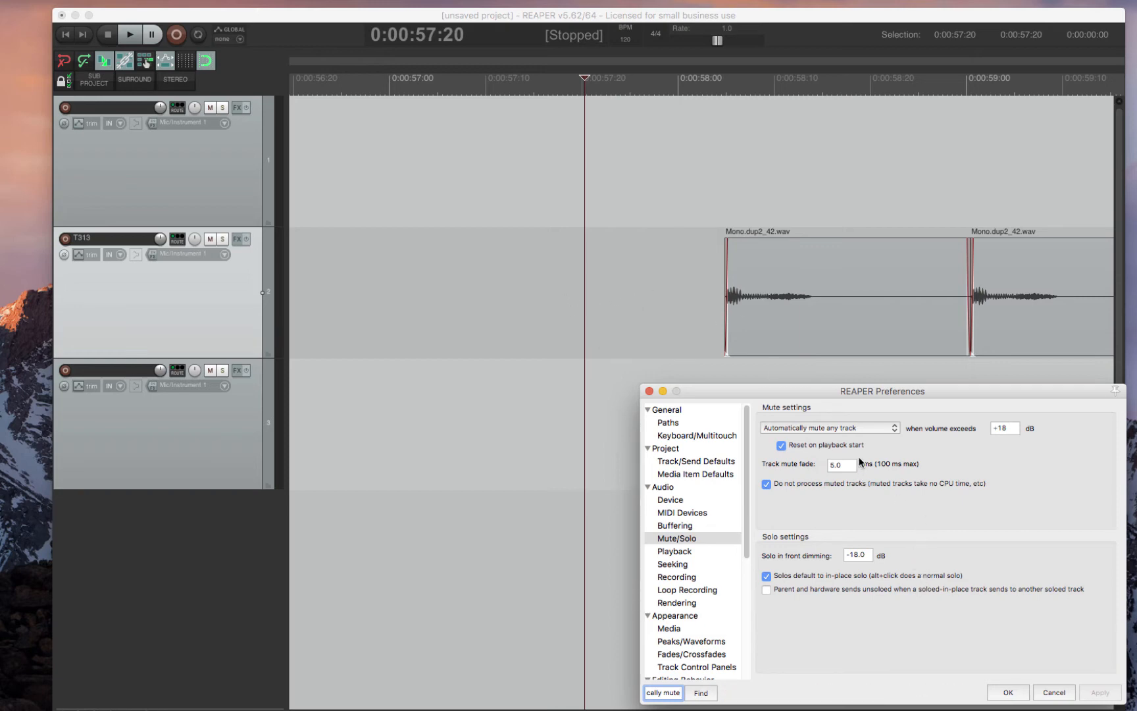
- Set the Mute/Solo automatic muting option to 'No automatic muting'
{"action": "left_click", "coordinate": [829, 427]}
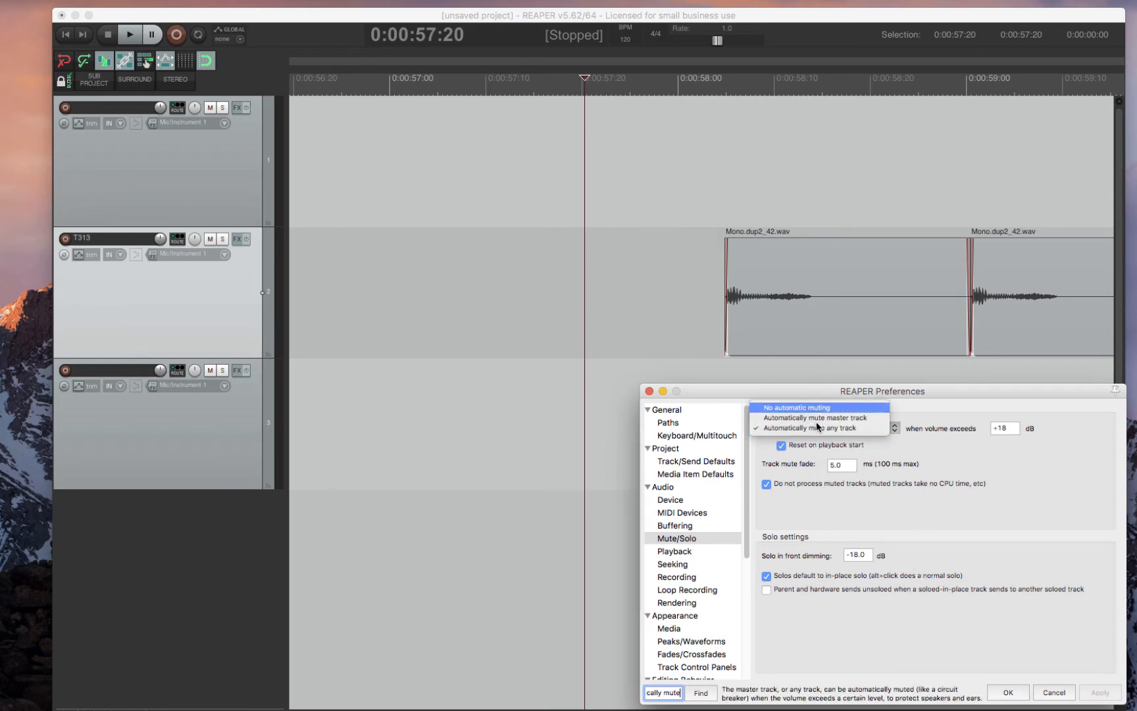
{"action": "left_click", "coordinate": [793, 407]}
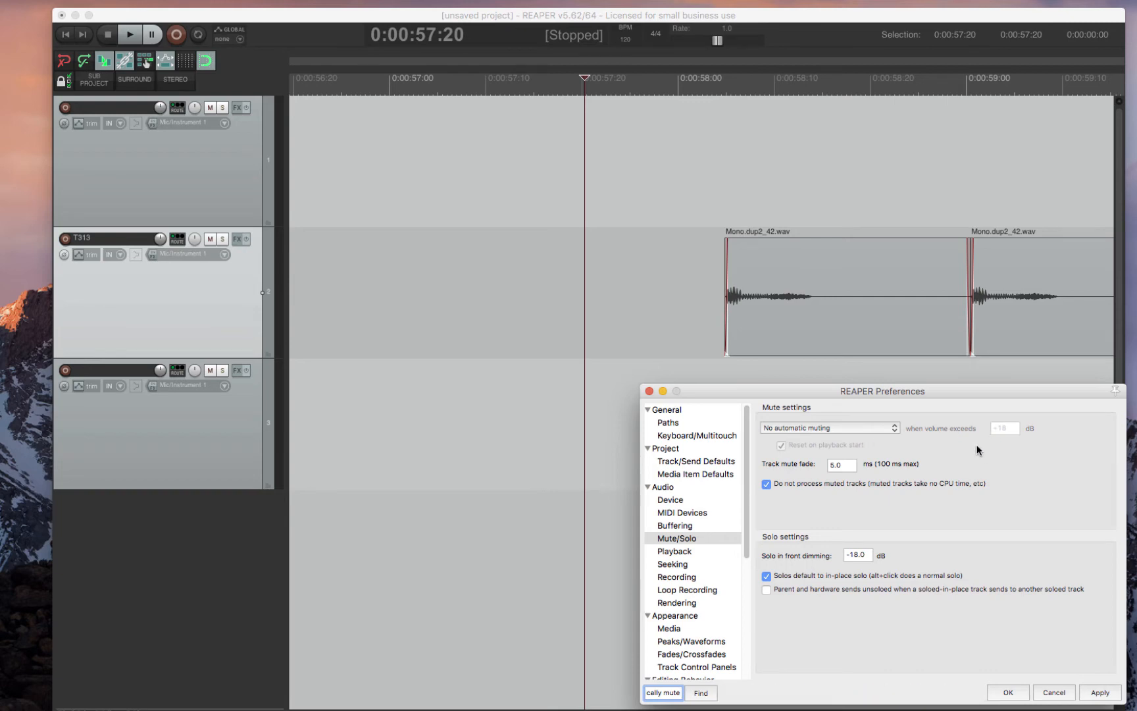
{"action": "mouse_move", "coordinate": [831, 427]}
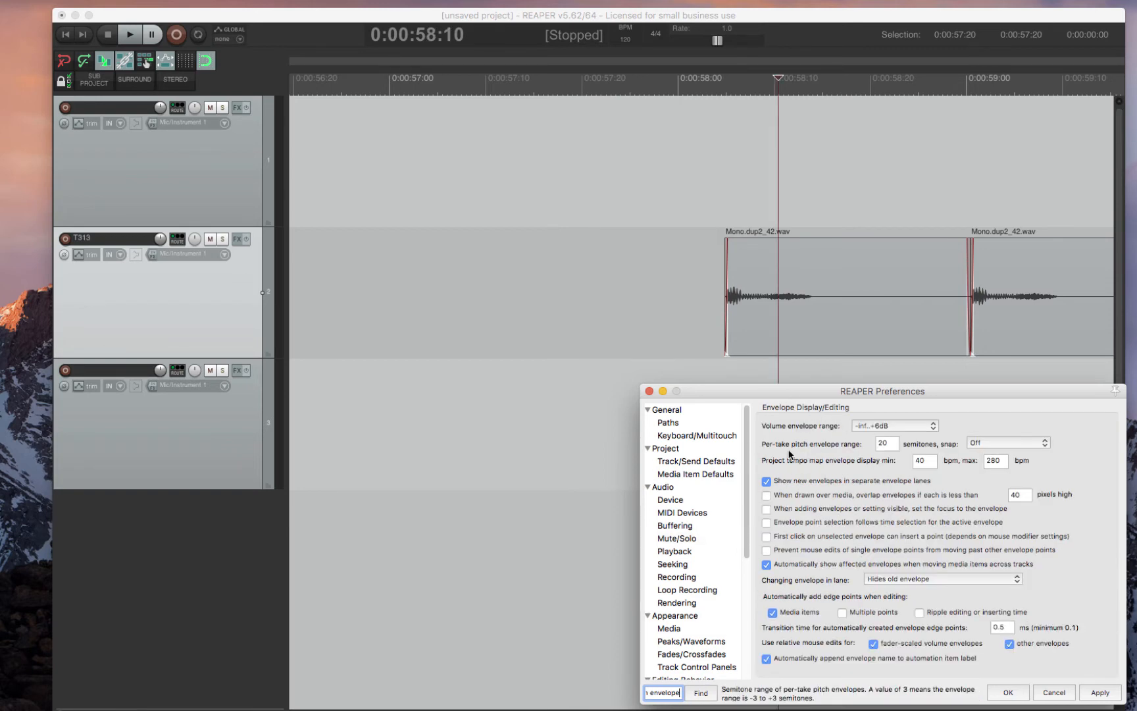
{"action": "mouse_move", "coordinate": [930, 449]}
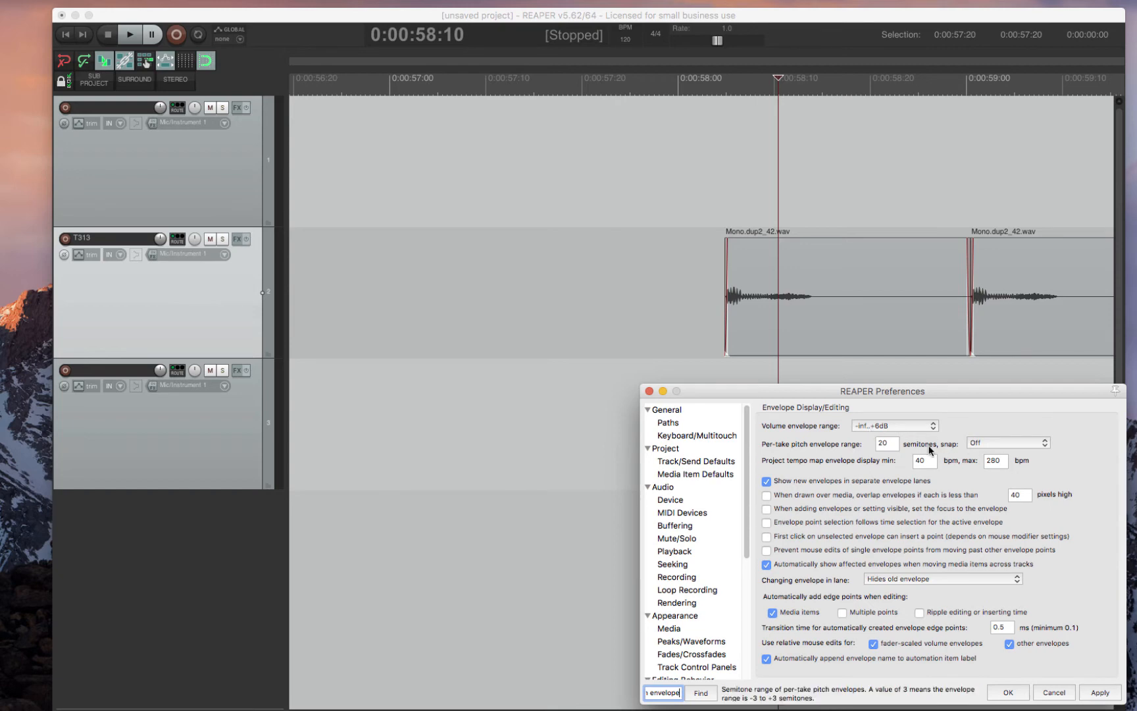
- Set the volume envelope range to -inf..+24 dB and pitch envelope range to 20 semitones
{"action": "left_click", "coordinate": [886, 442]}
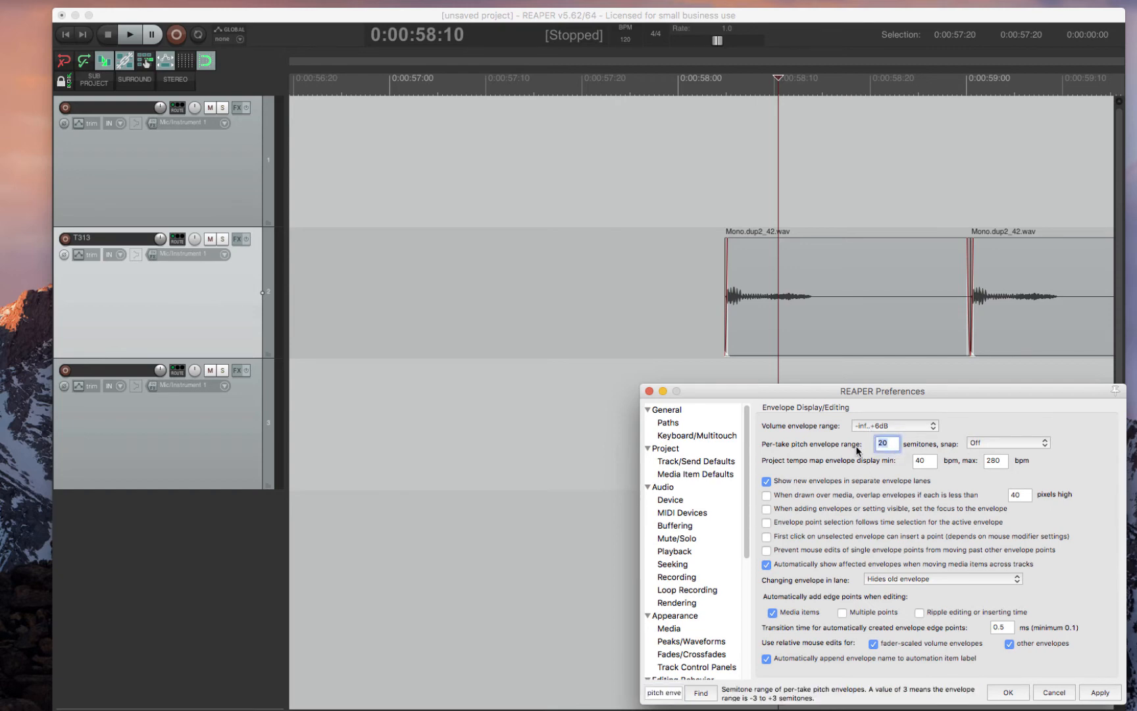
{"action": "type", "text": "4"}
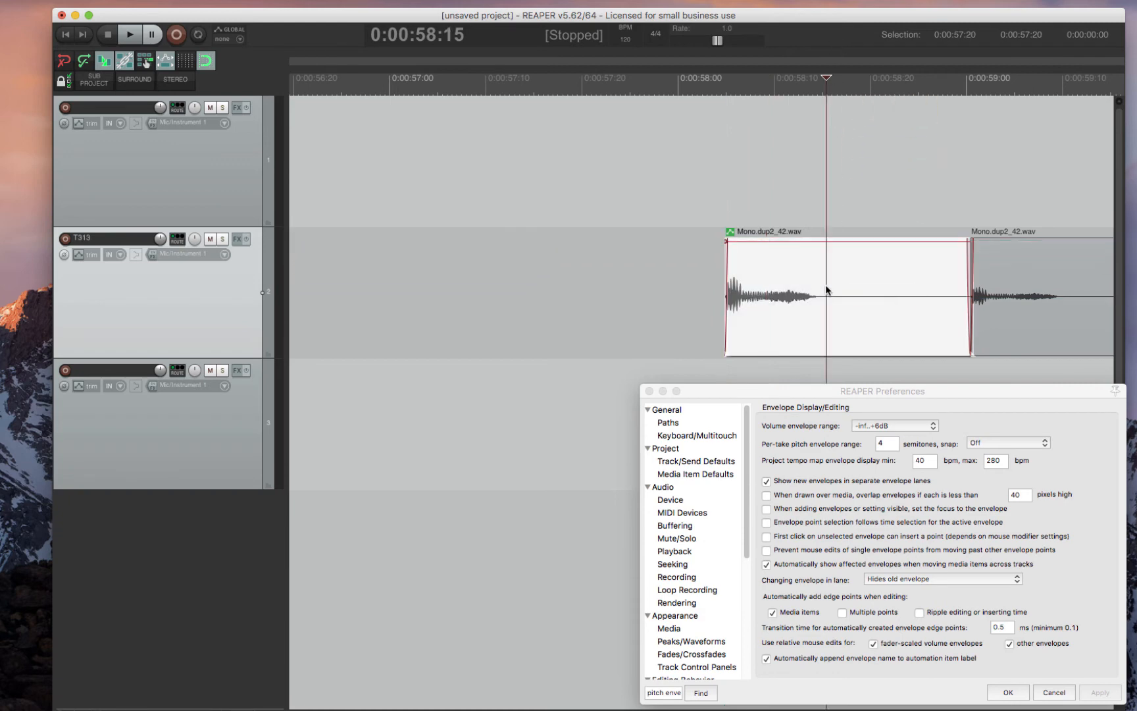
{"action": "mouse_move", "coordinate": [828, 262]}
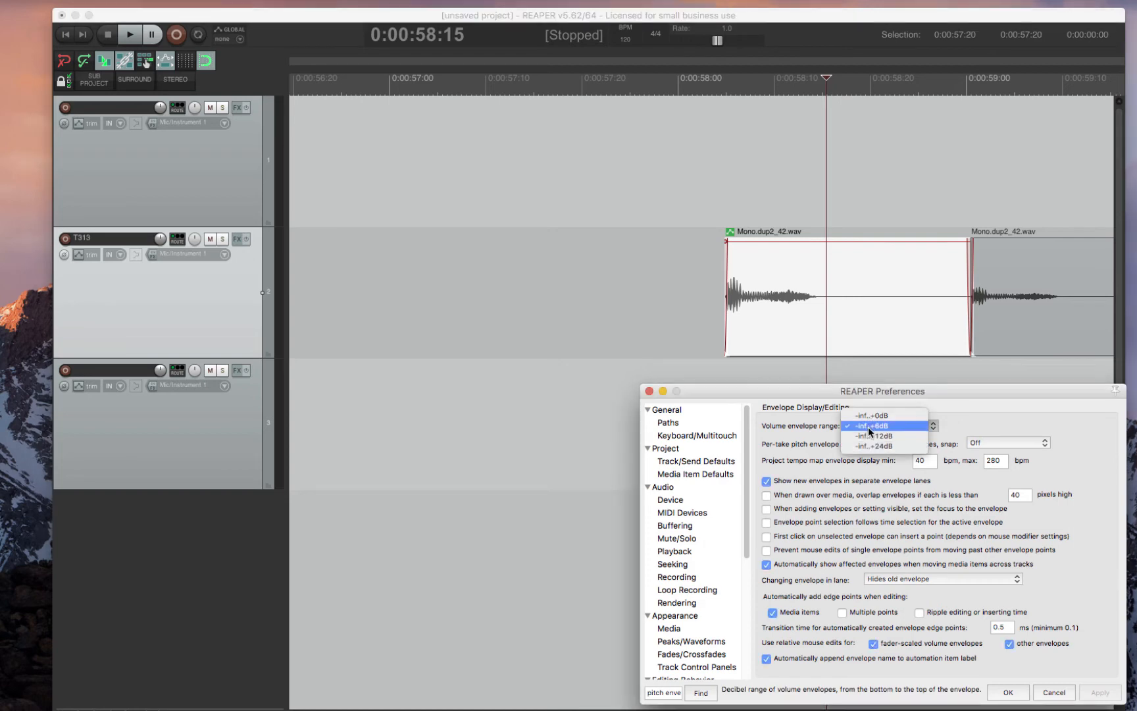
{"action": "left_click", "coordinate": [882, 446]}
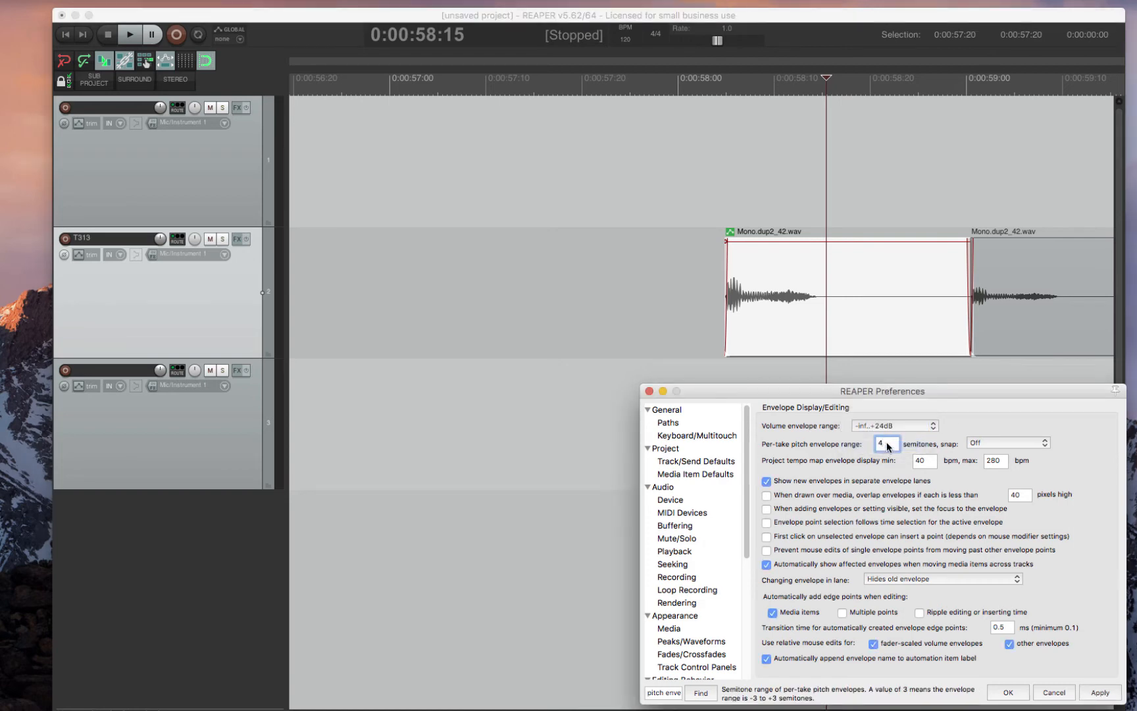
{"action": "type", "text": "20"}
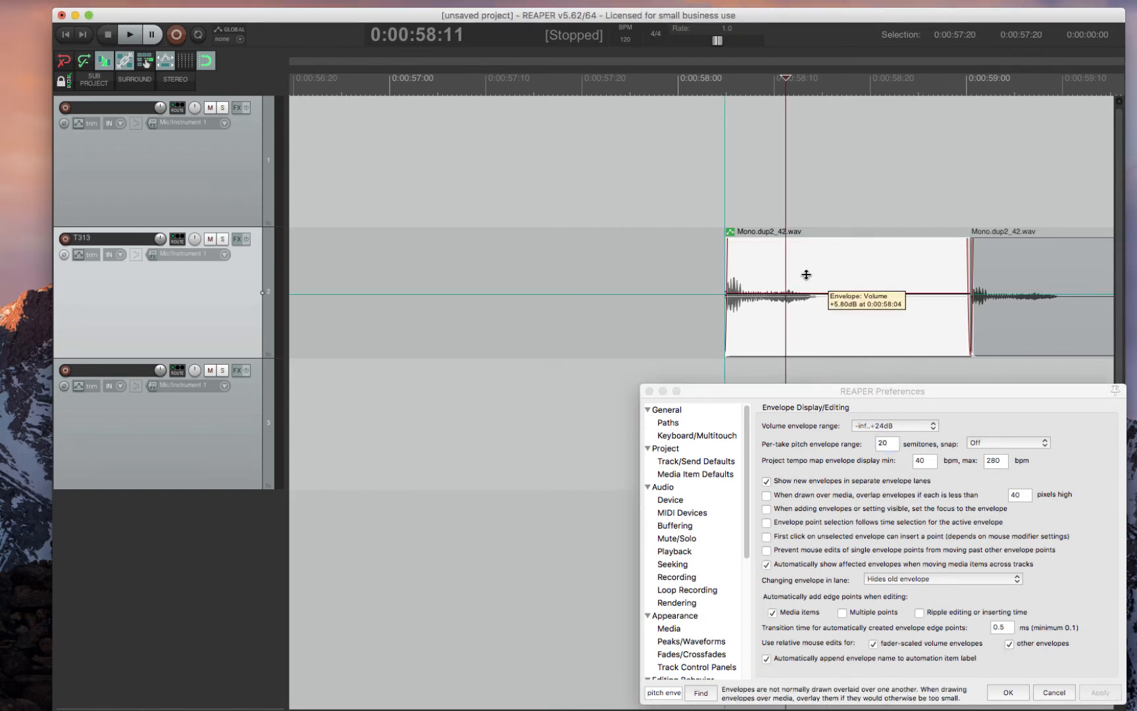
- Test the new ranges by dragging the clip volume envelope to +24 dB and adjusting the pitch envelope
{"action": "left_click_drag", "start_coordinate": [805, 275], "coordinate": [817, 165]}
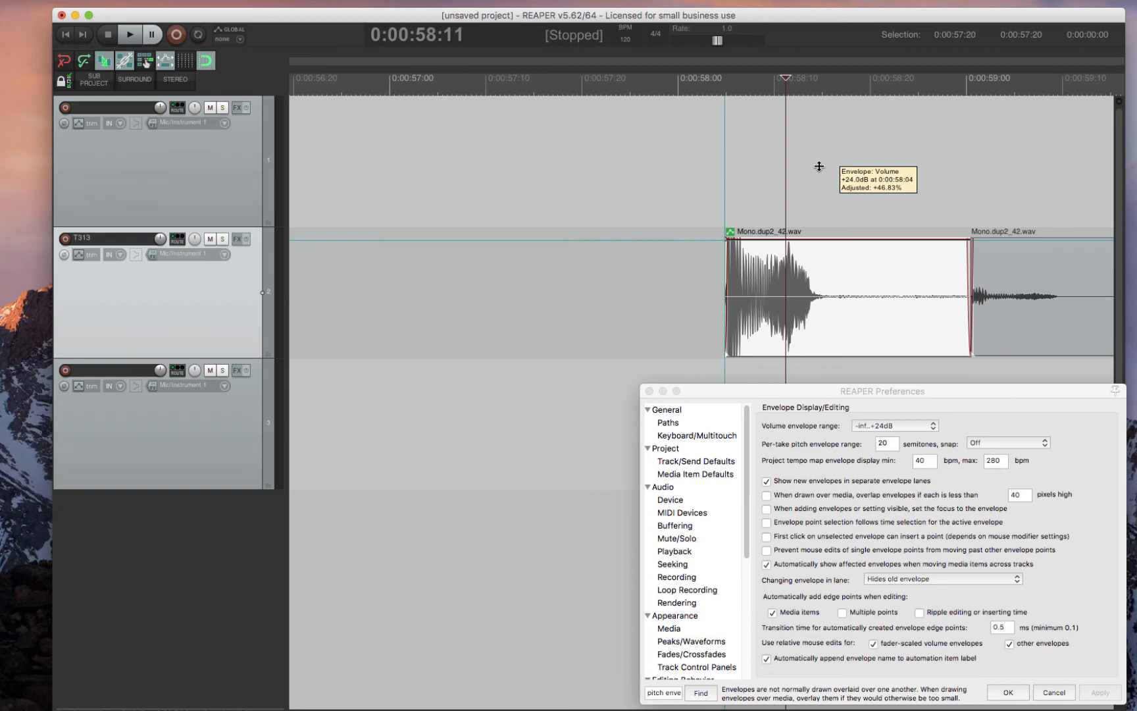
{"action": "left_click_drag", "start_coordinate": [818, 166], "coordinate": [805, 294]}
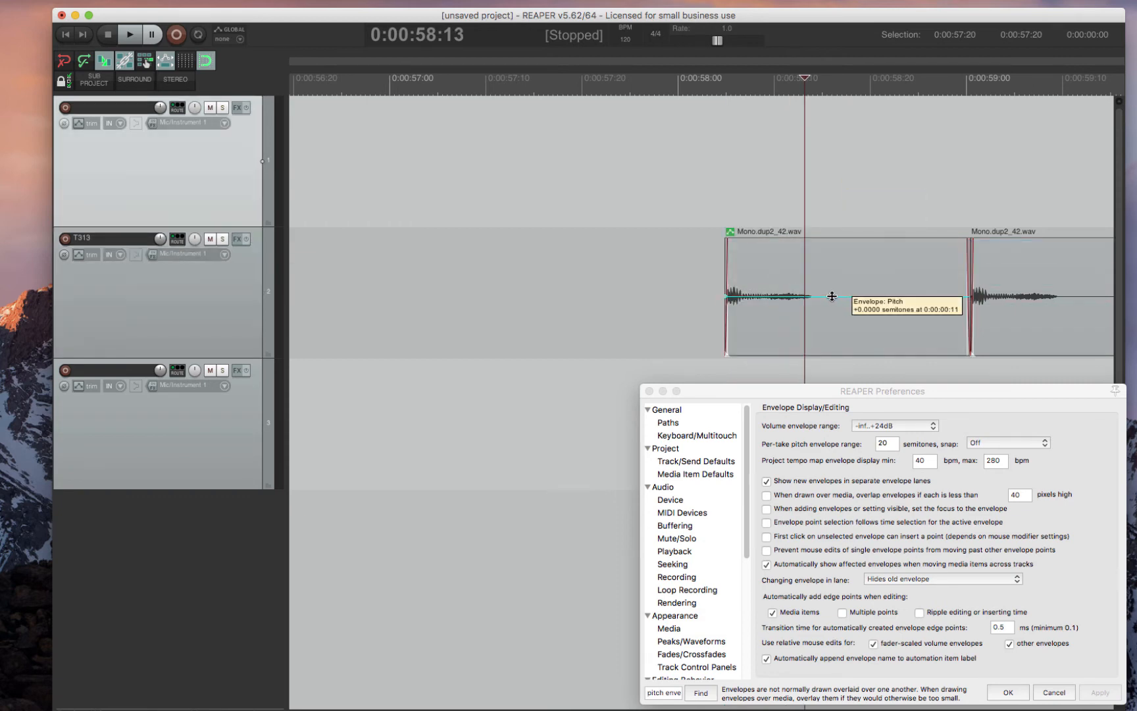
{"action": "left_click_drag", "start_coordinate": [831, 296], "coordinate": [864, 360]}
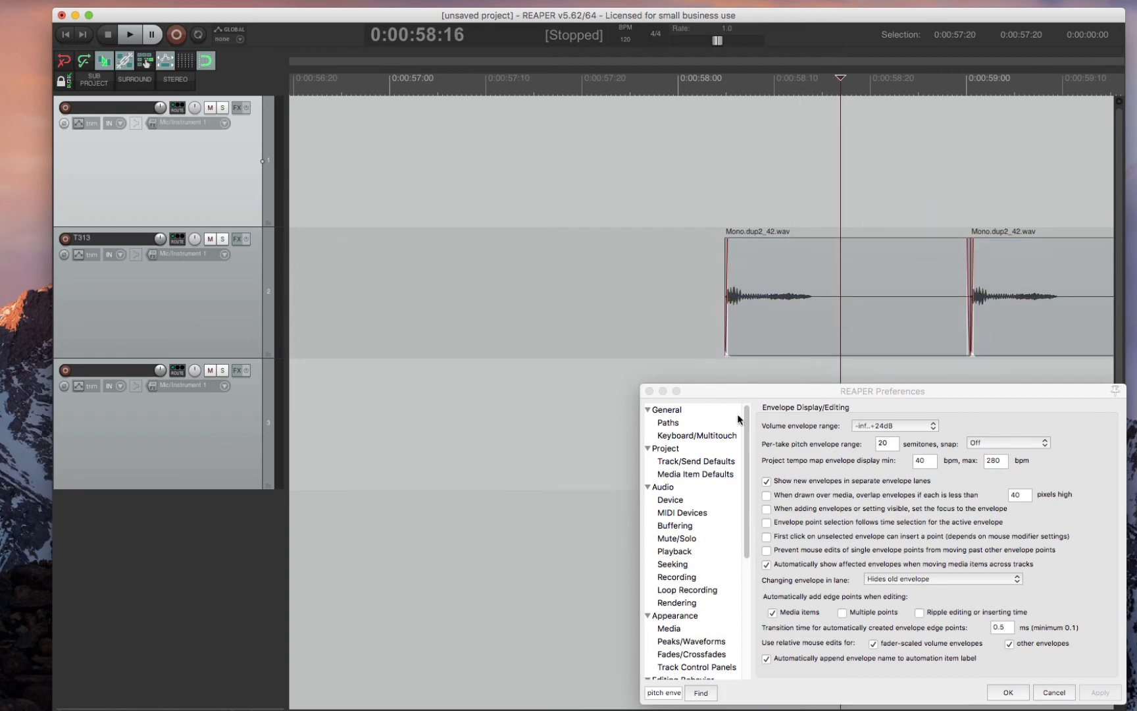
{"action": "mouse_move", "coordinate": [862, 443]}
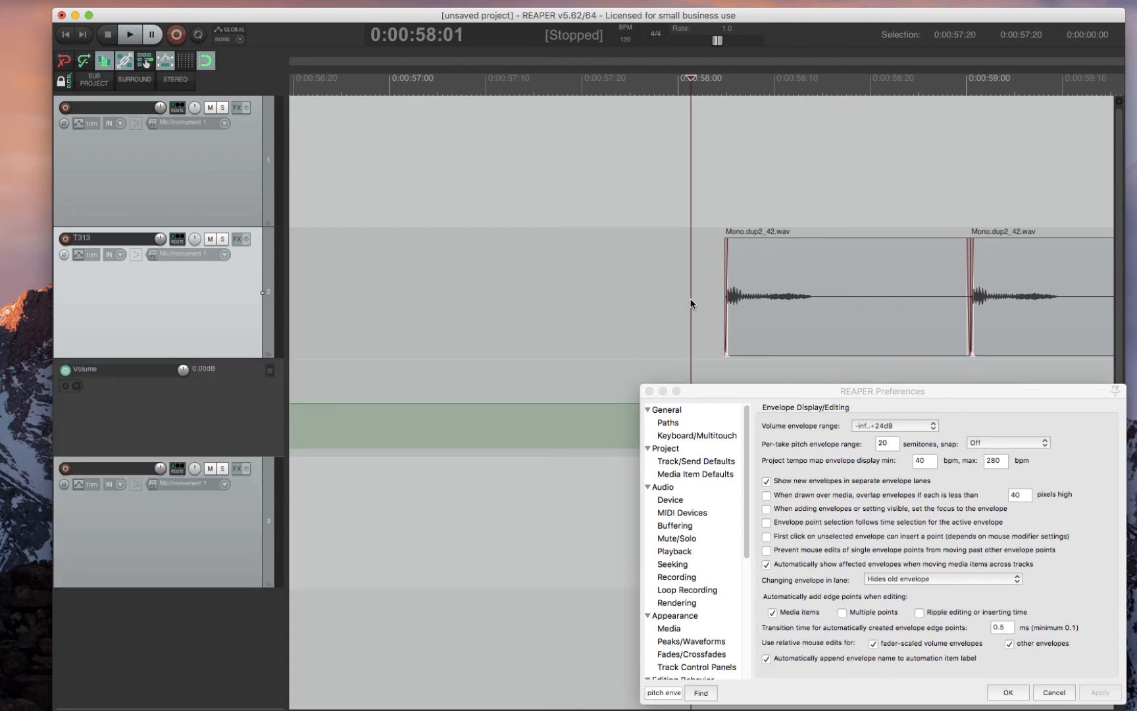
{"action": "mouse_move", "coordinate": [492, 398]}
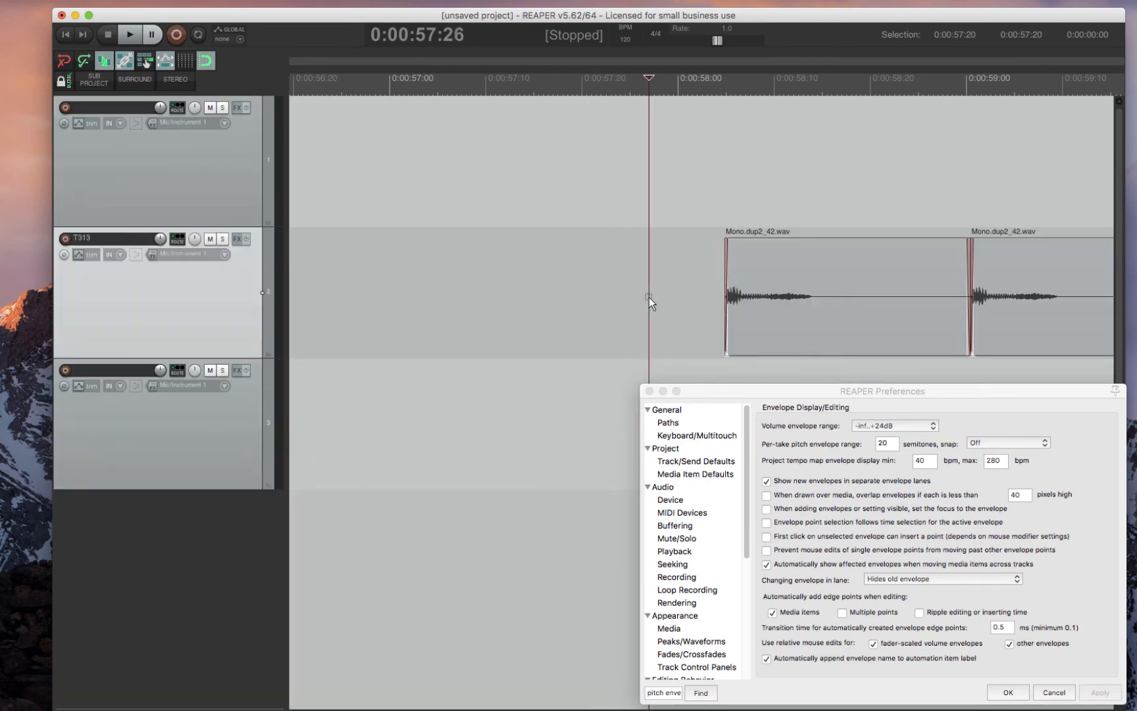
{"action": "mouse_move", "coordinate": [639, 292]}
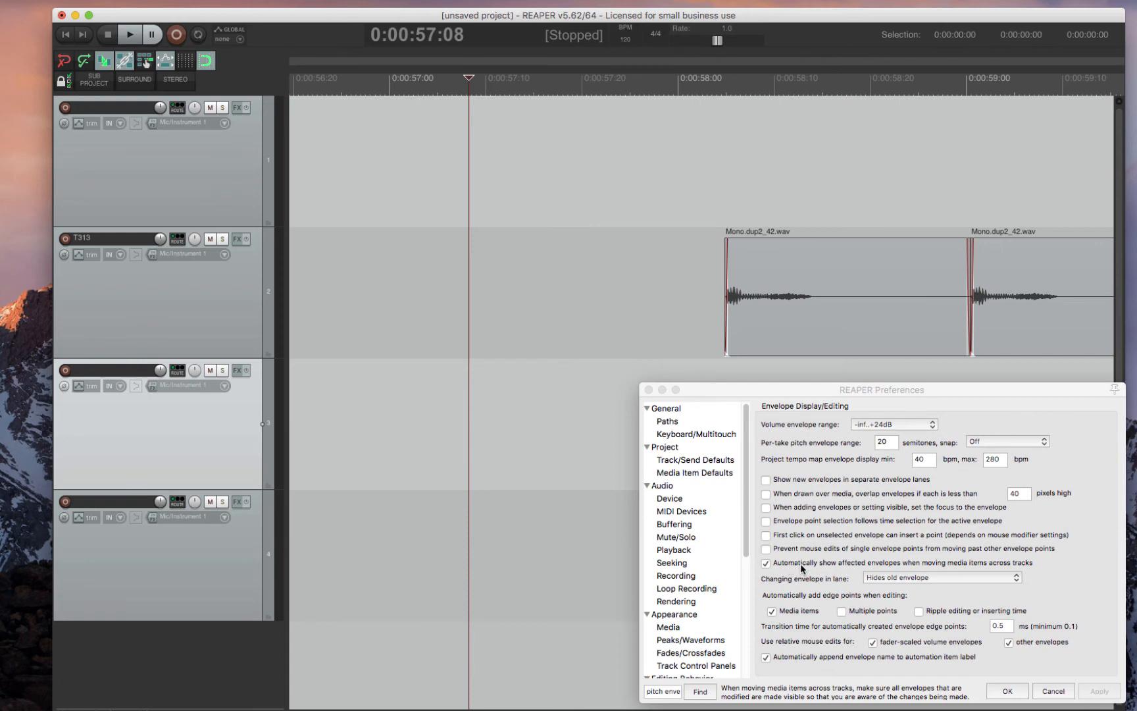
{"action": "mouse_move", "coordinate": [938, 568]}
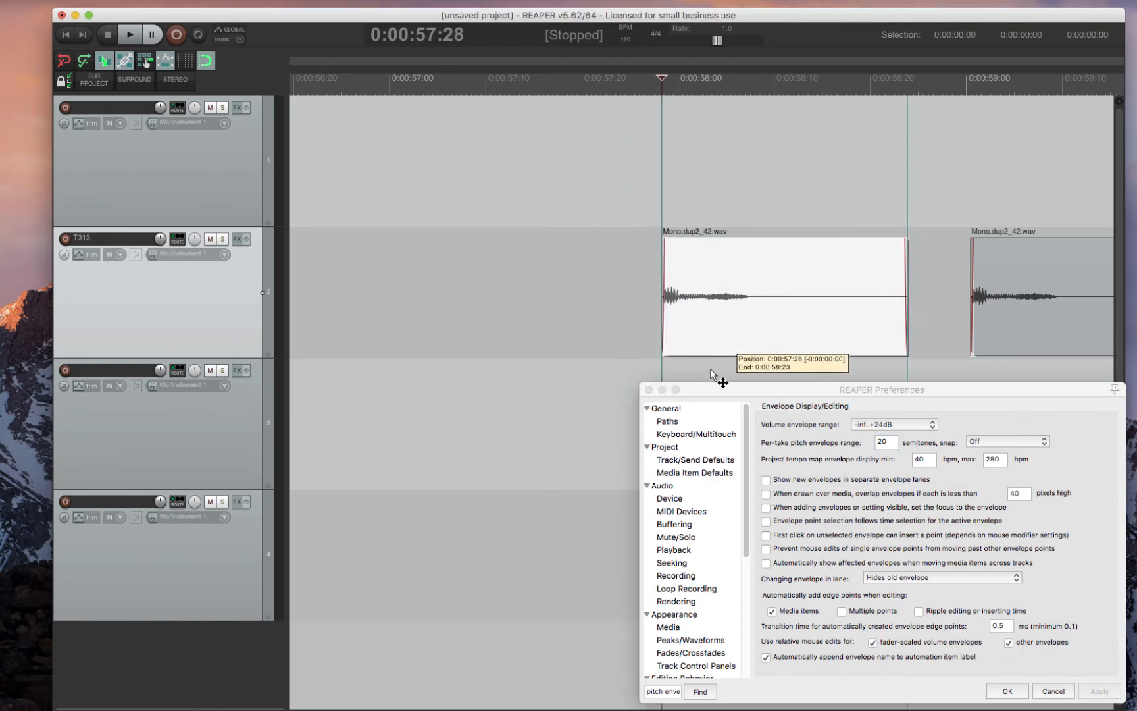
- Move the first clip on track 2 earlier to confirm envelopes no longer auto-show
{"action": "left_click_drag", "start_coordinate": [710, 297], "coordinate": [732, 182]}
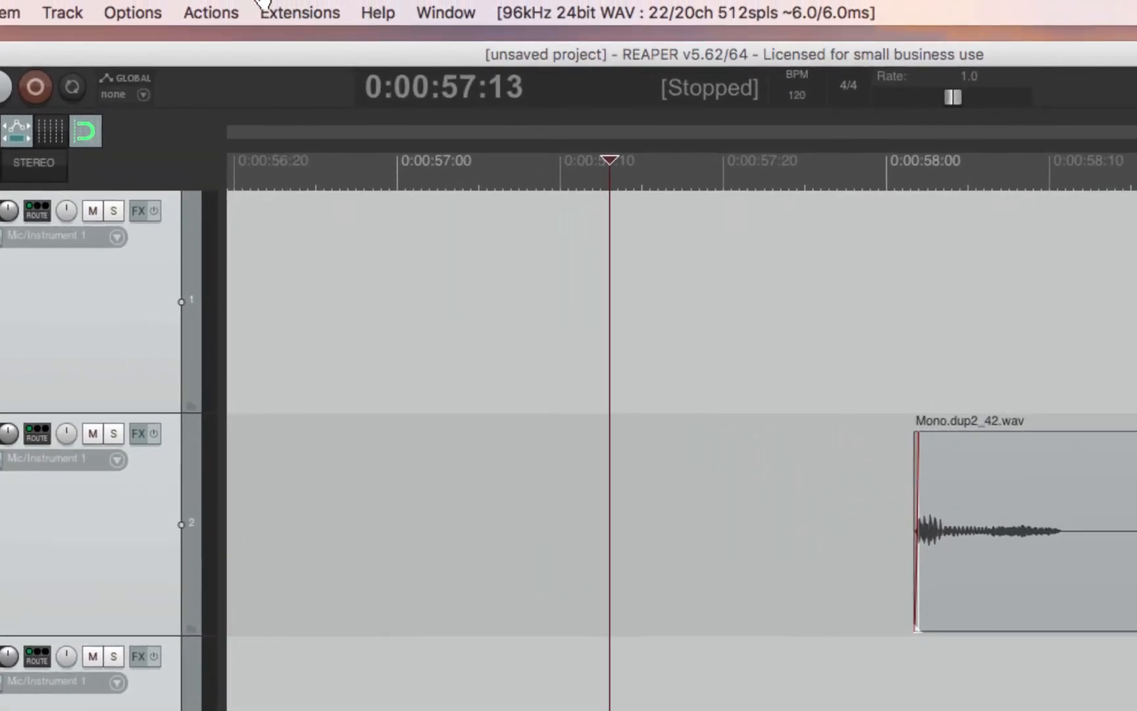
- Run 'Track: Toggle track volume envelope visible' from the action list, then pick the envelope lane action
{"action": "left_click", "coordinate": [210, 13]}
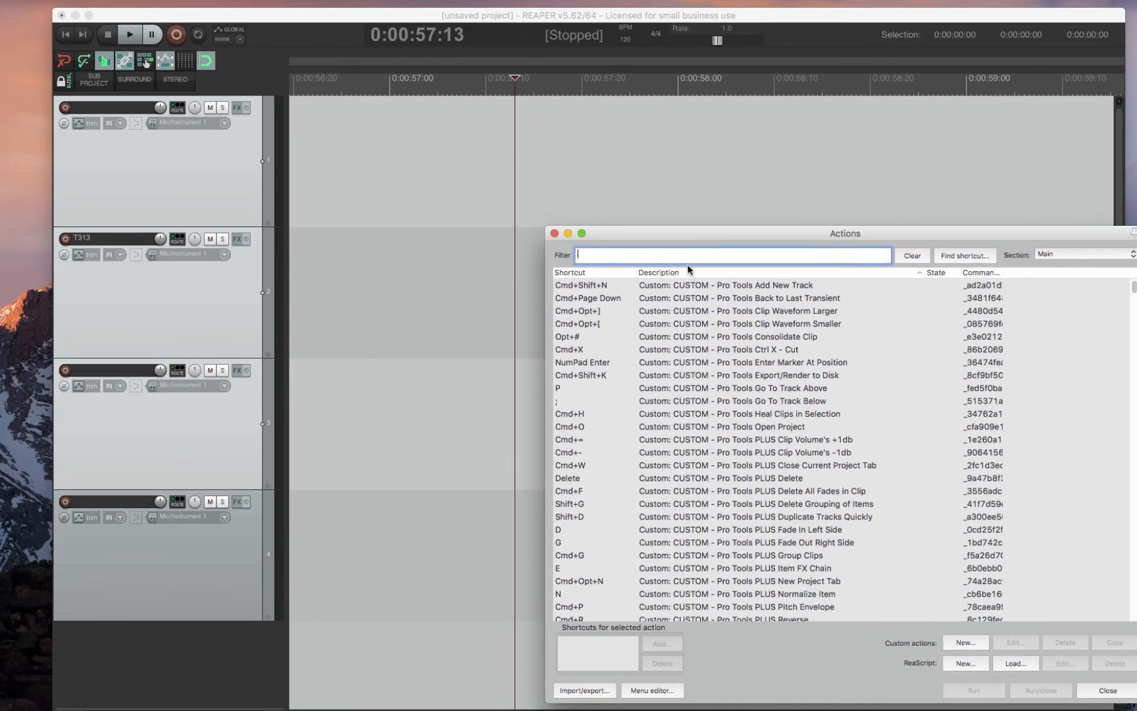
{"action": "type", "text": "t"}
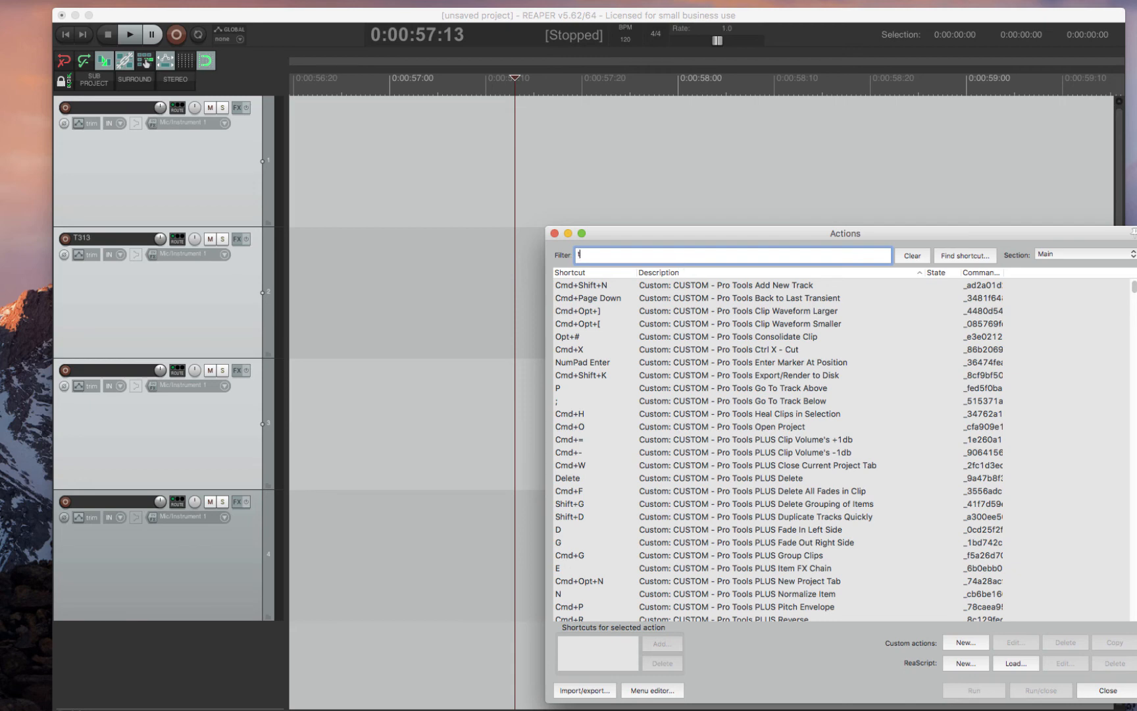
{"action": "type", "text": "ogle v"}
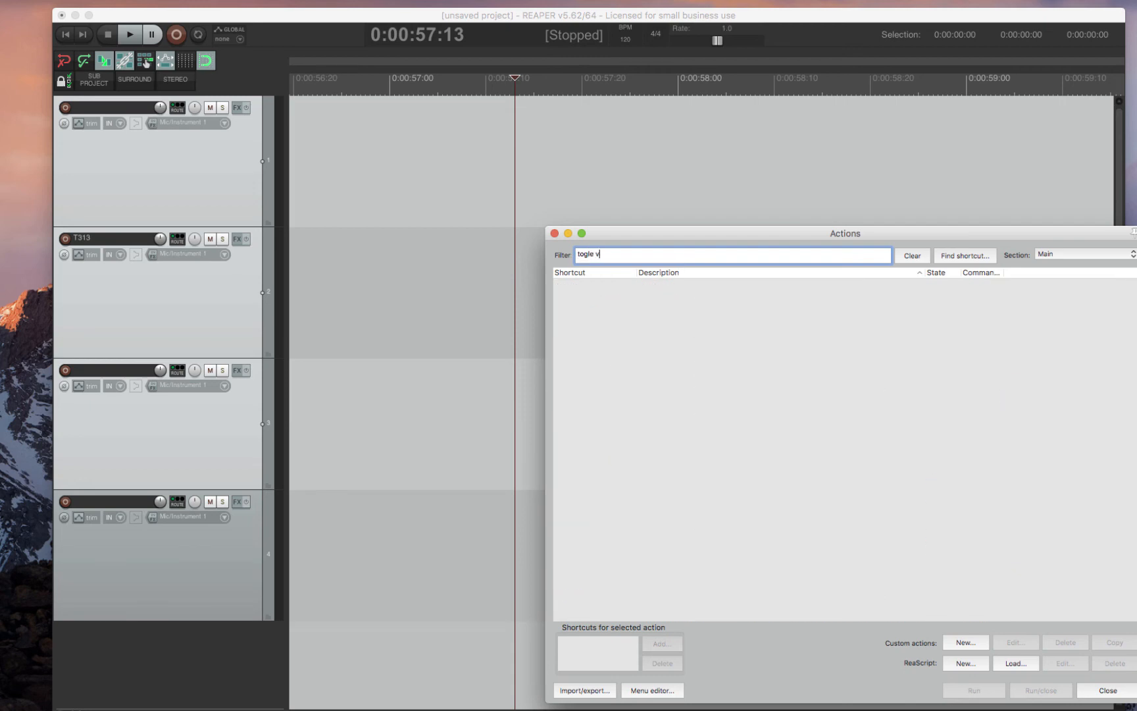
{"action": "type", "text": "oggle"}
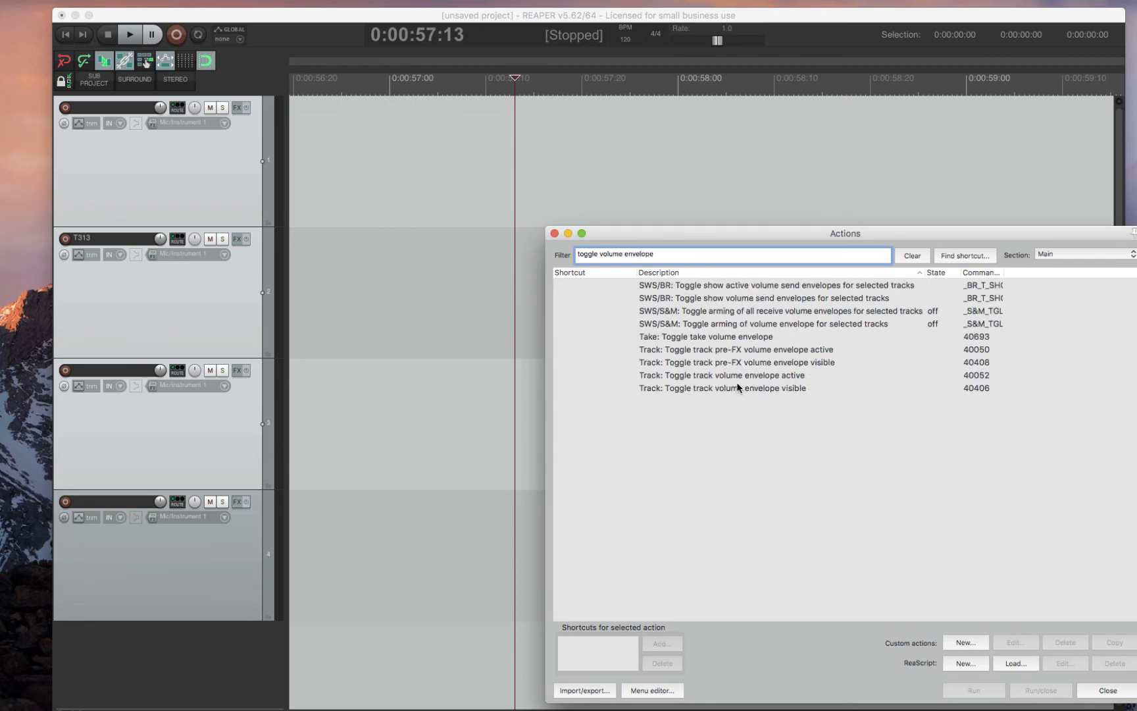
{"action": "left_click", "coordinate": [721, 388]}
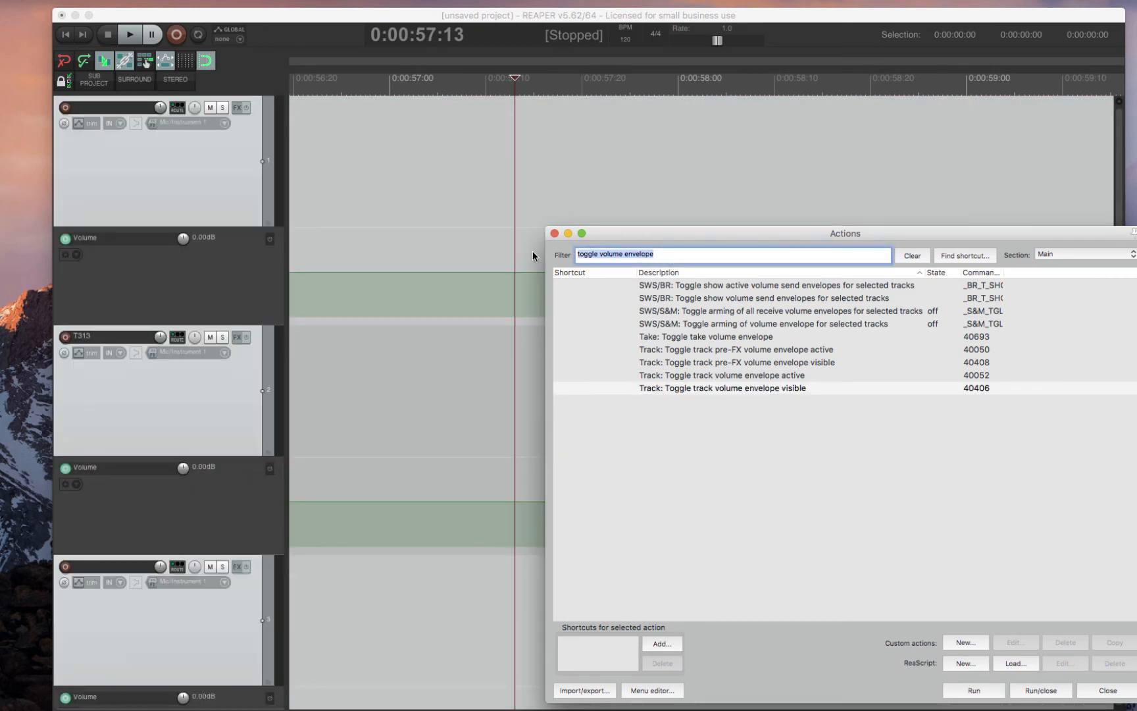
{"action": "type", "text": "envelope lane"}
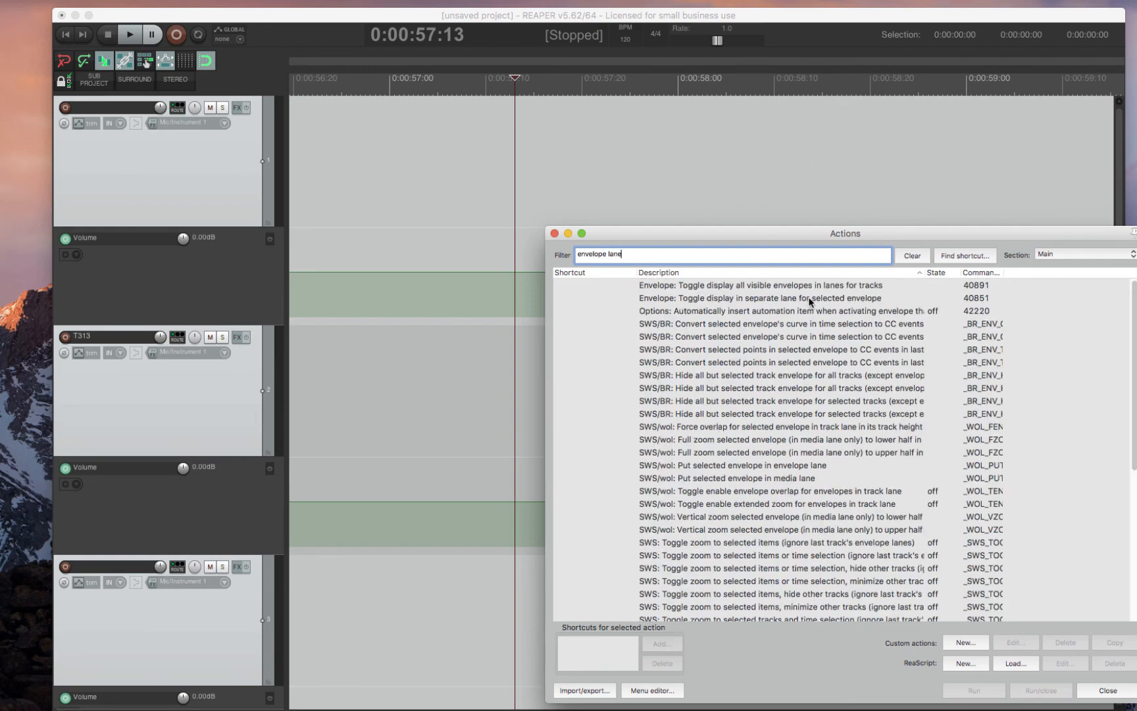
{"action": "left_click", "coordinate": [760, 284]}
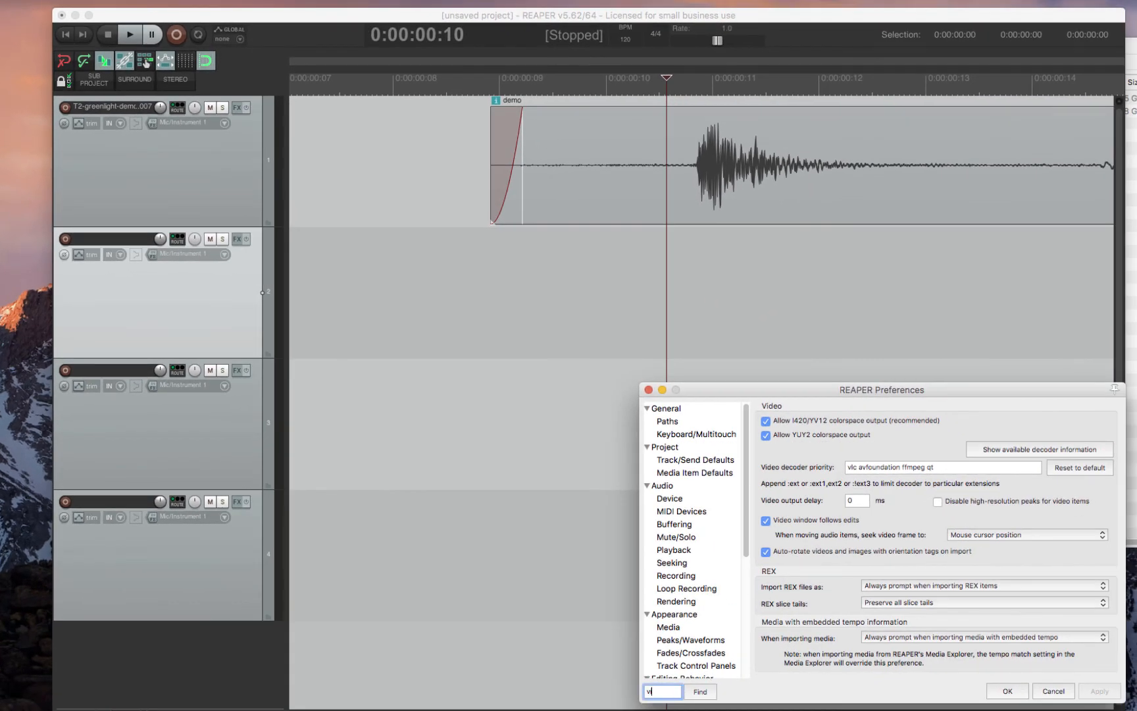
- Search 'video items' and check 'Disable high-resolution peaks for video items'
{"action": "type", "text": "ideo items"}
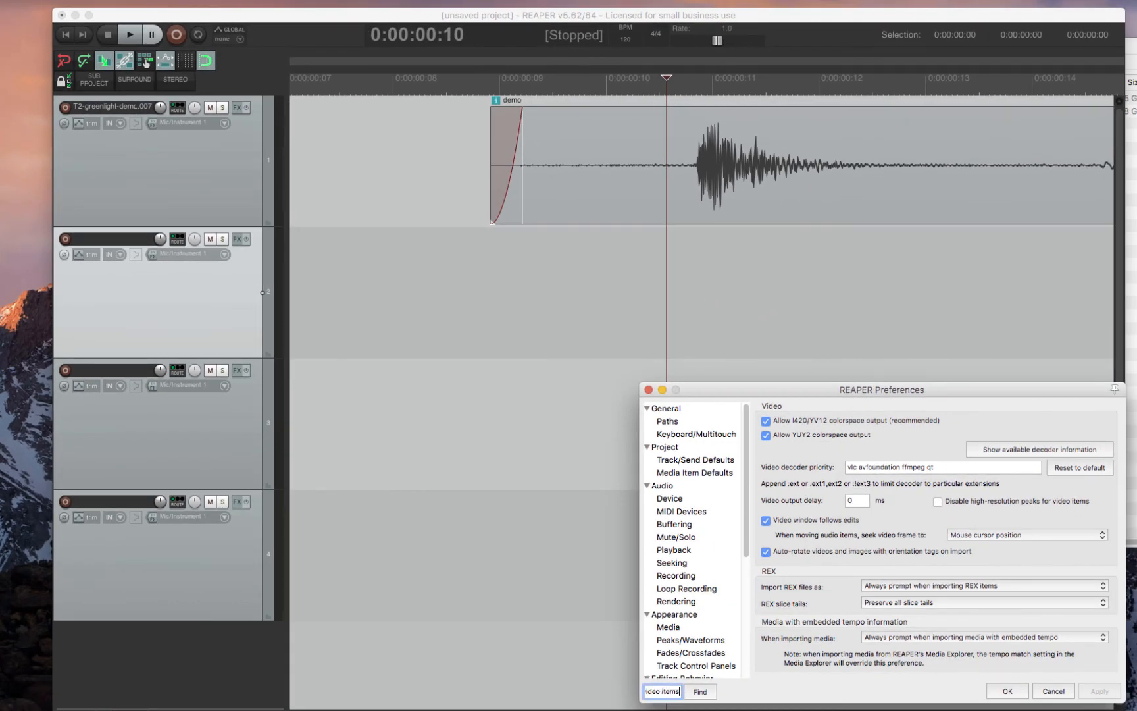
{"action": "mouse_move", "coordinate": [1037, 514]}
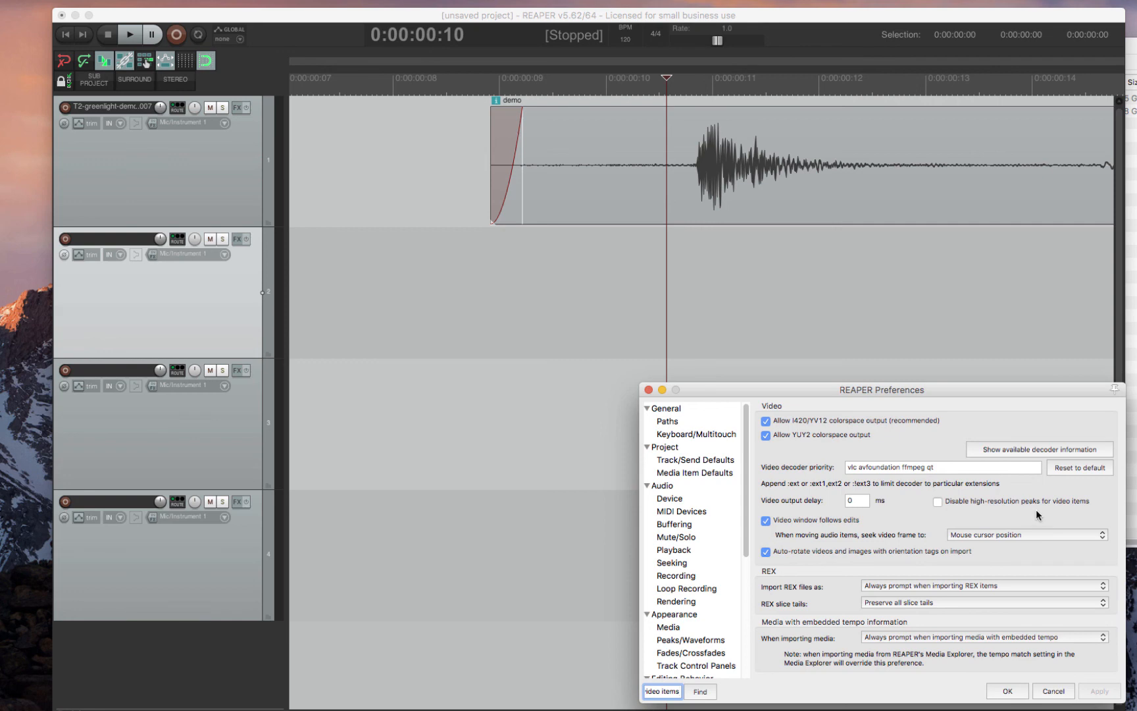
{"action": "mouse_move", "coordinate": [938, 500]}
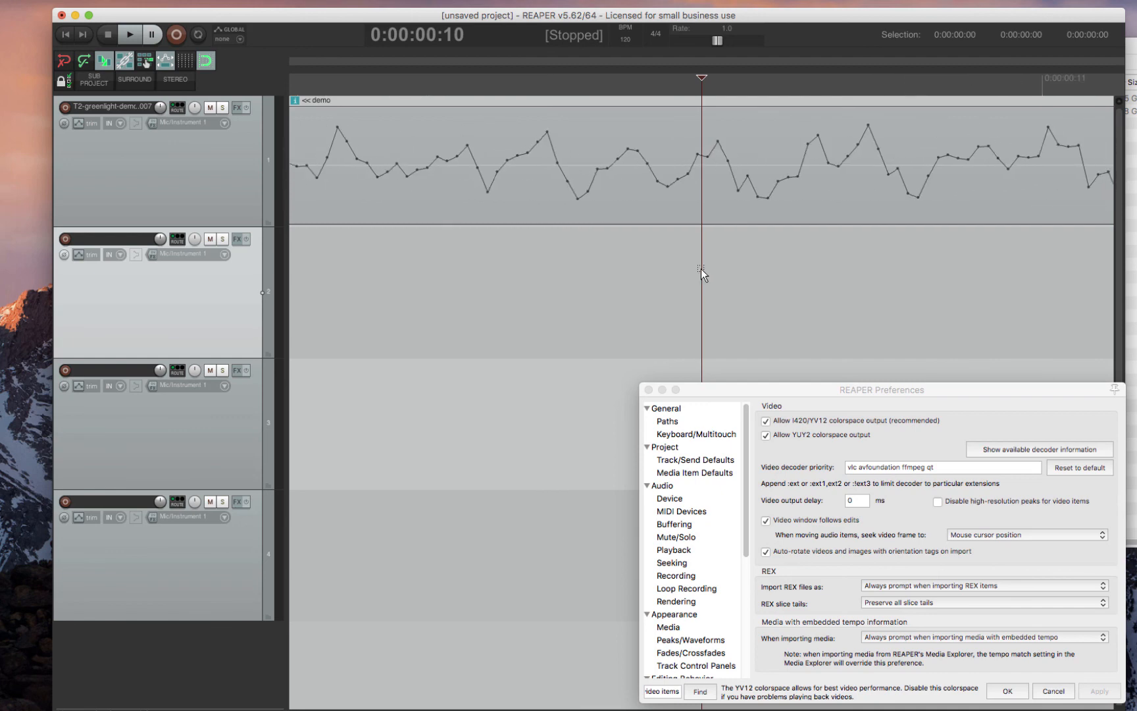
{"action": "left_click", "coordinate": [938, 501]}
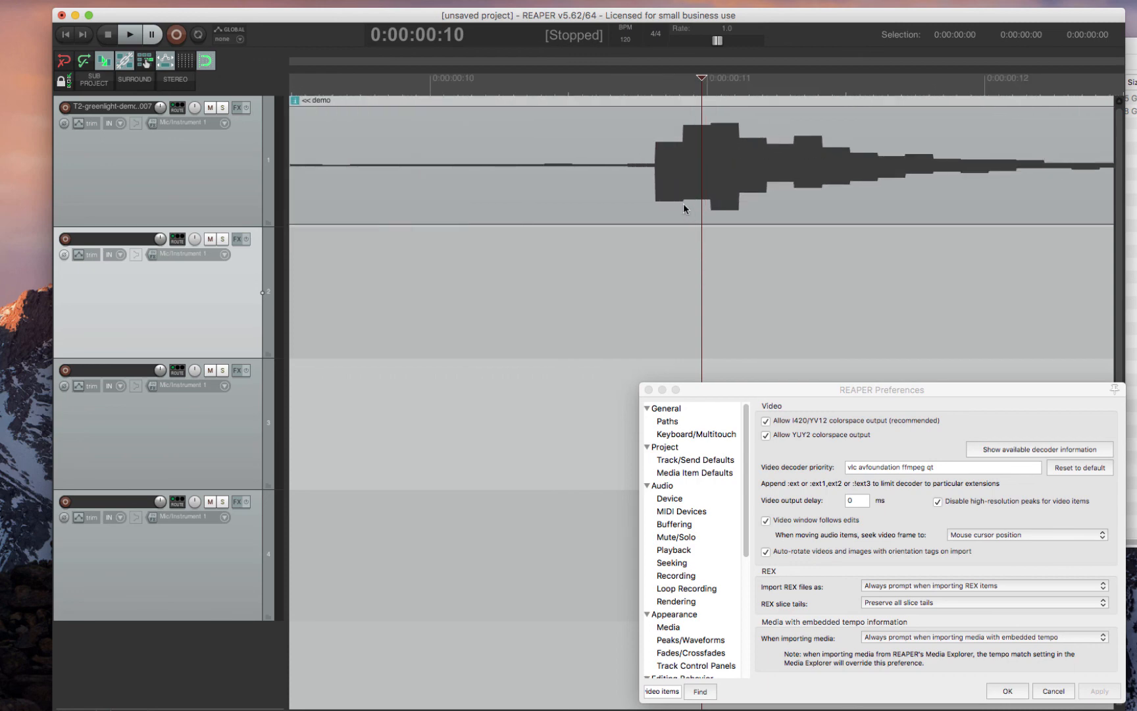
{"action": "mouse_move", "coordinate": [972, 511]}
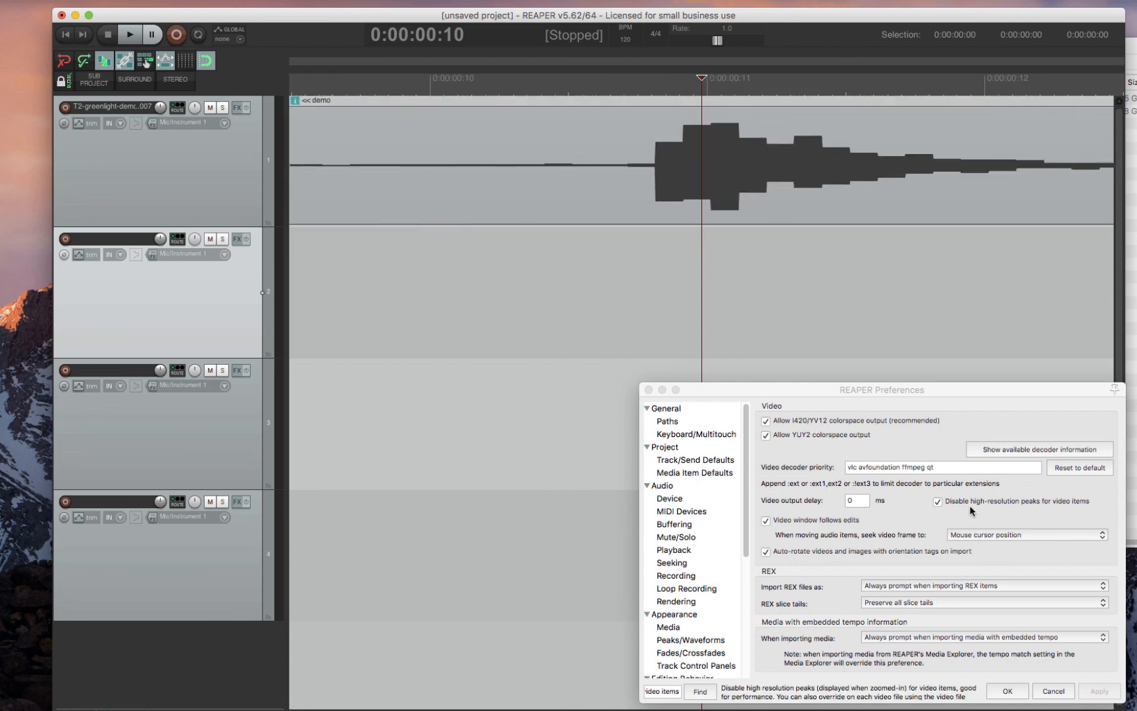